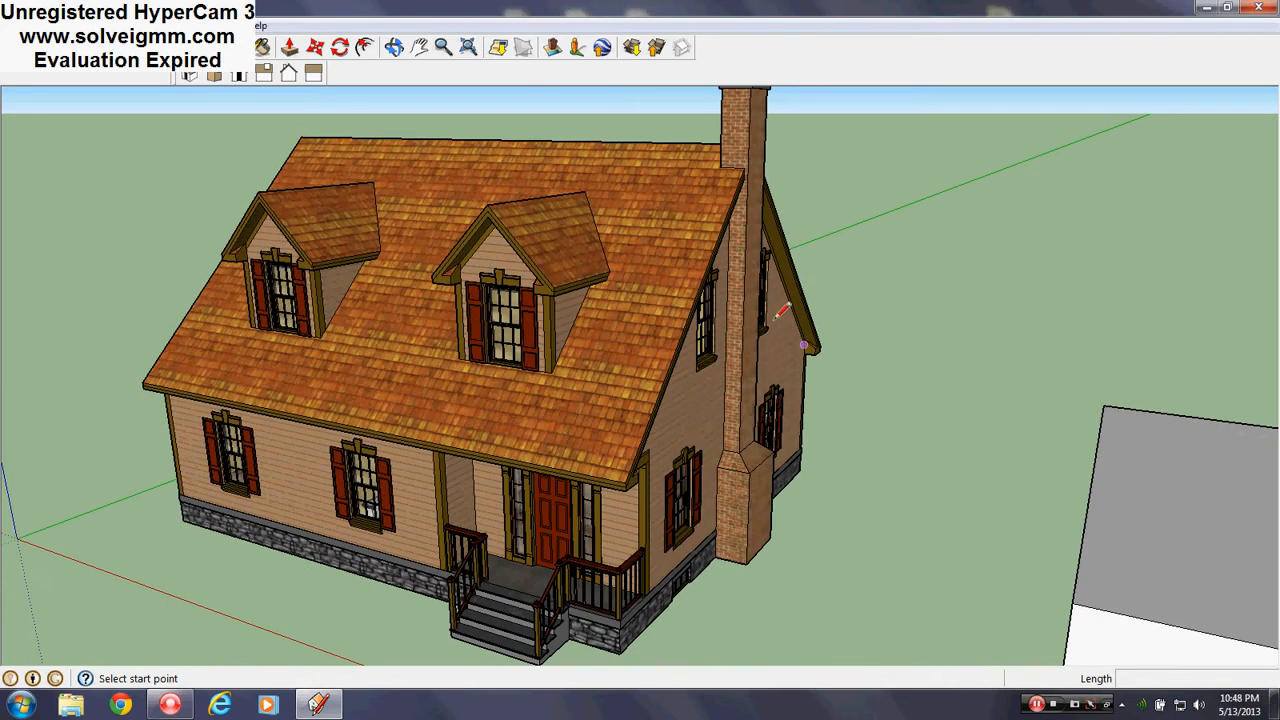
mouse_move(868, 238)
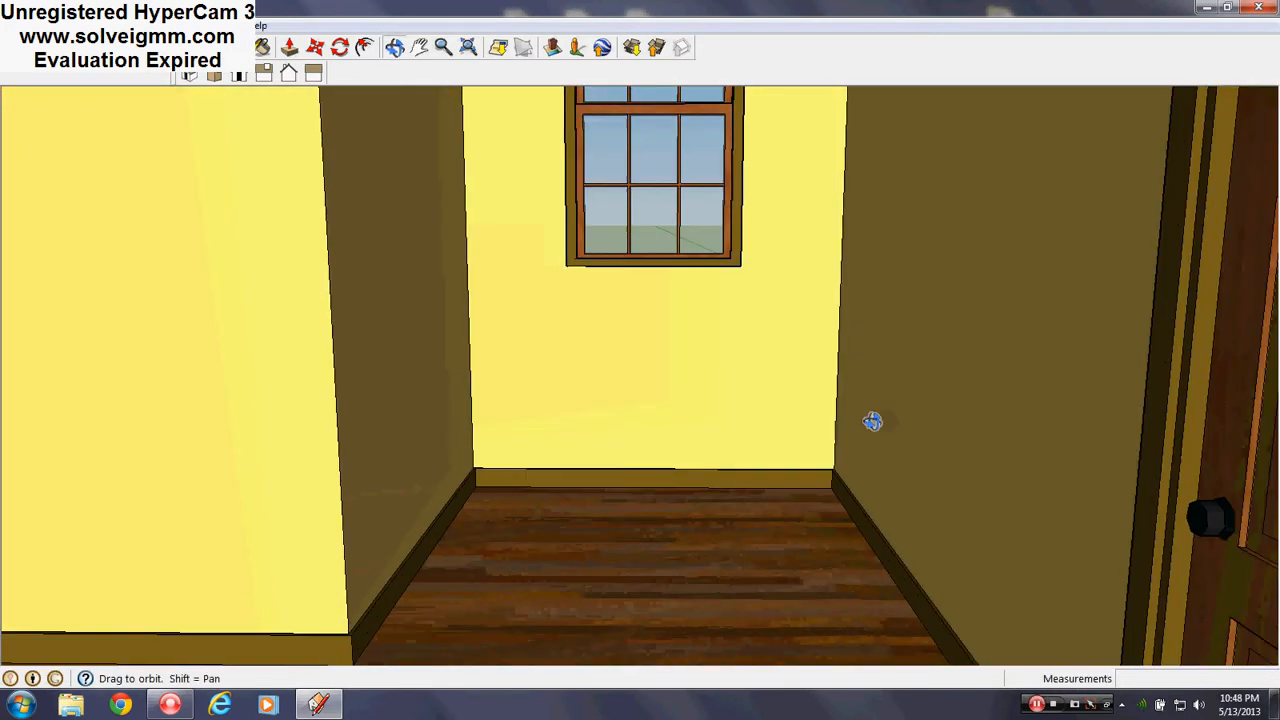
Step: Orbit around the example house's interior and cutaway floor, then dismiss the layers list
left_click_drag(872, 420, 540, 332)
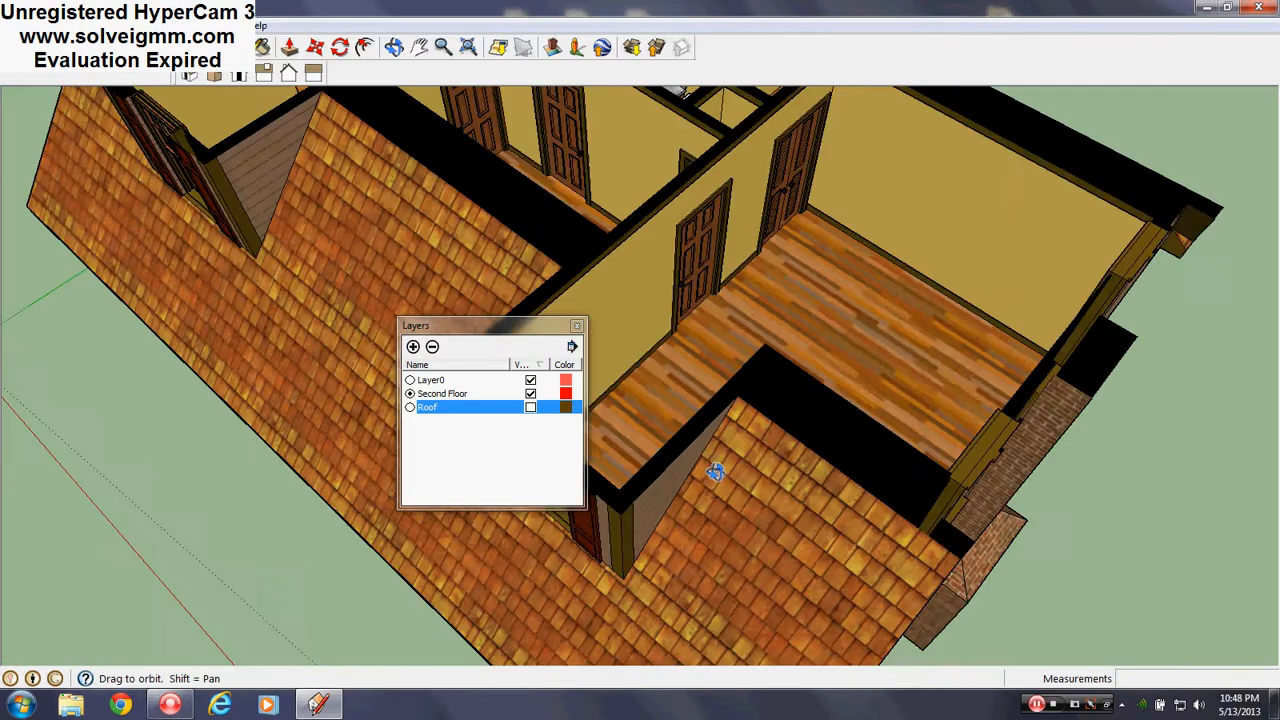
left_click_drag(716, 472, 376, 570)
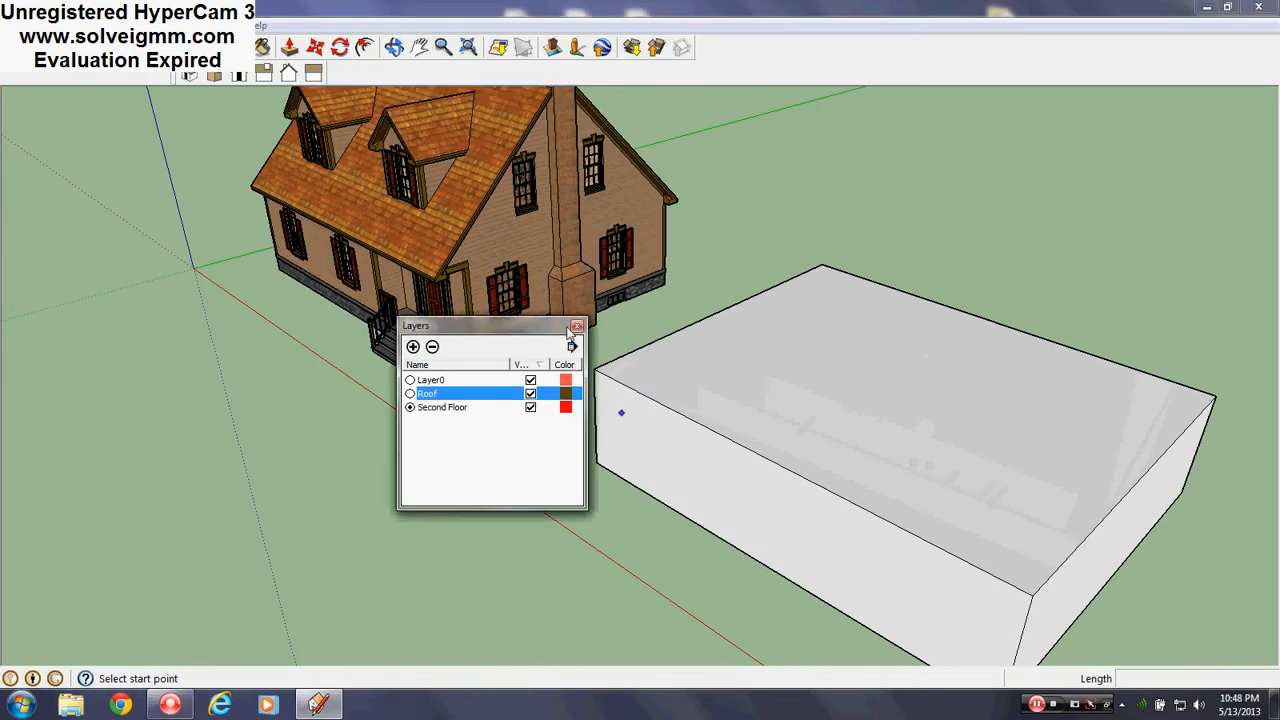
left_click(576, 326)
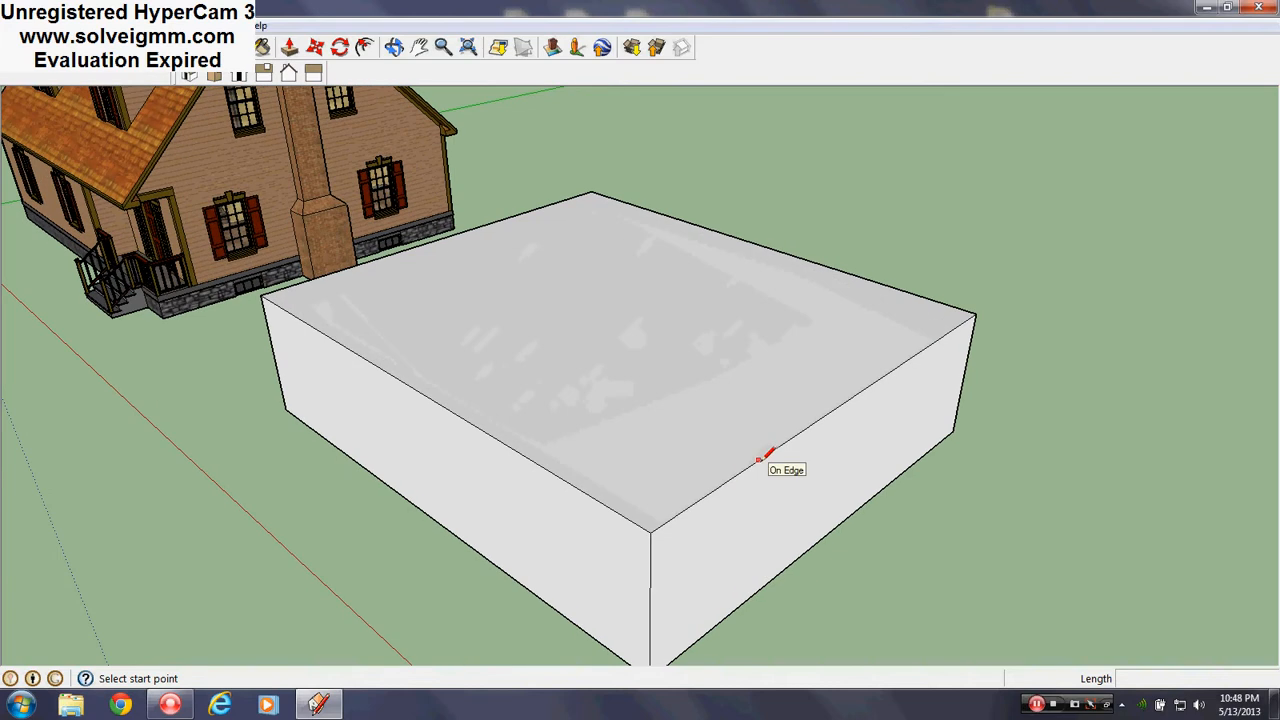
Step: Make Second Floor the current layer via Window > Layers and look down on the box top
left_click(258, 24)
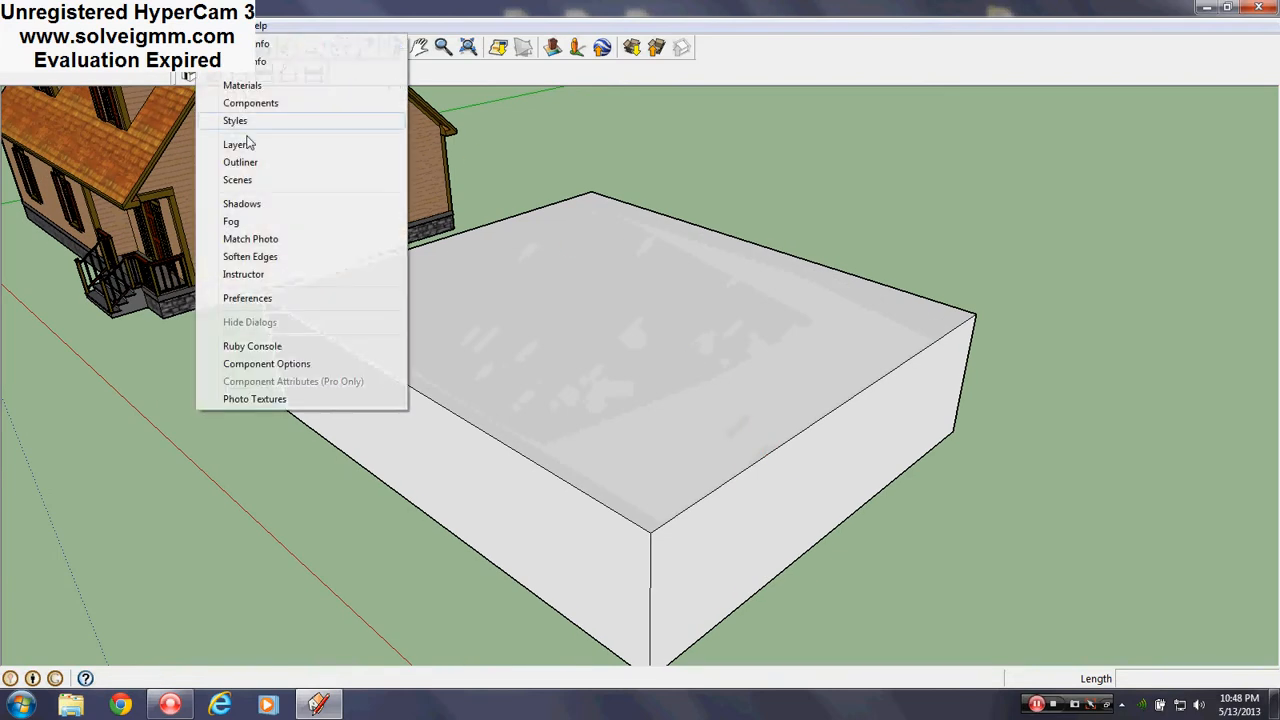
left_click(240, 144)
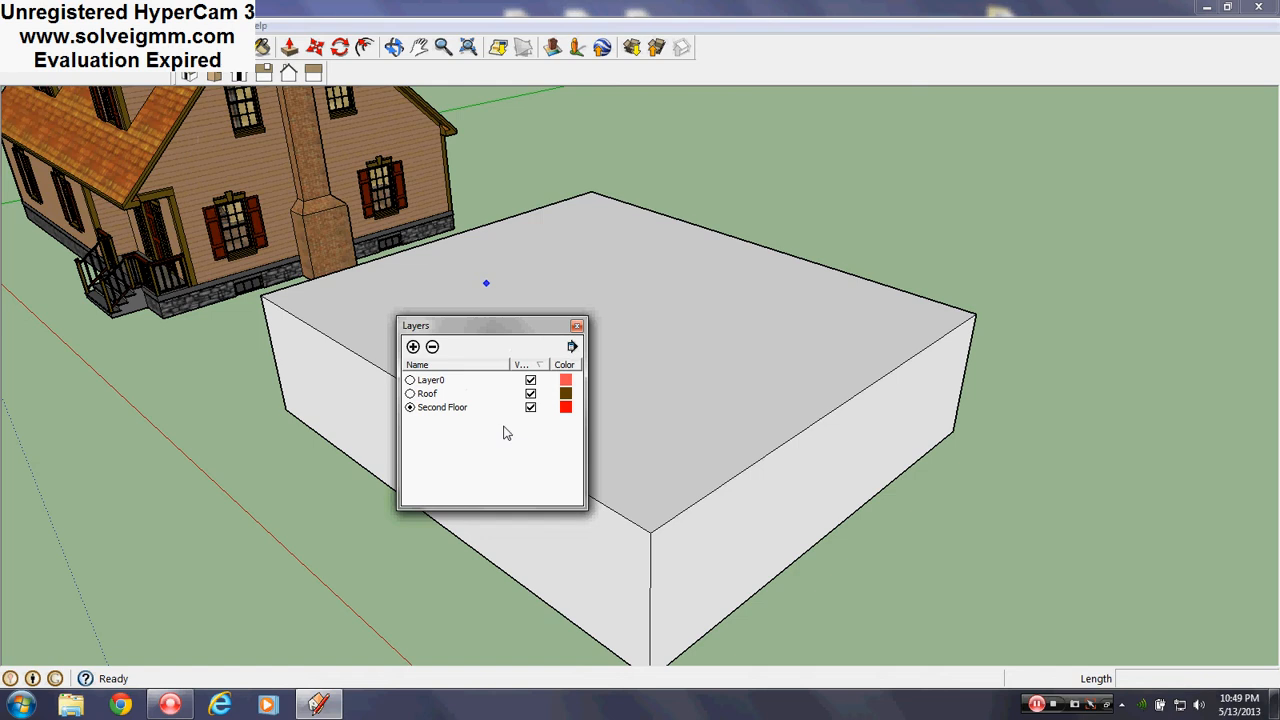
mouse_move(464, 378)
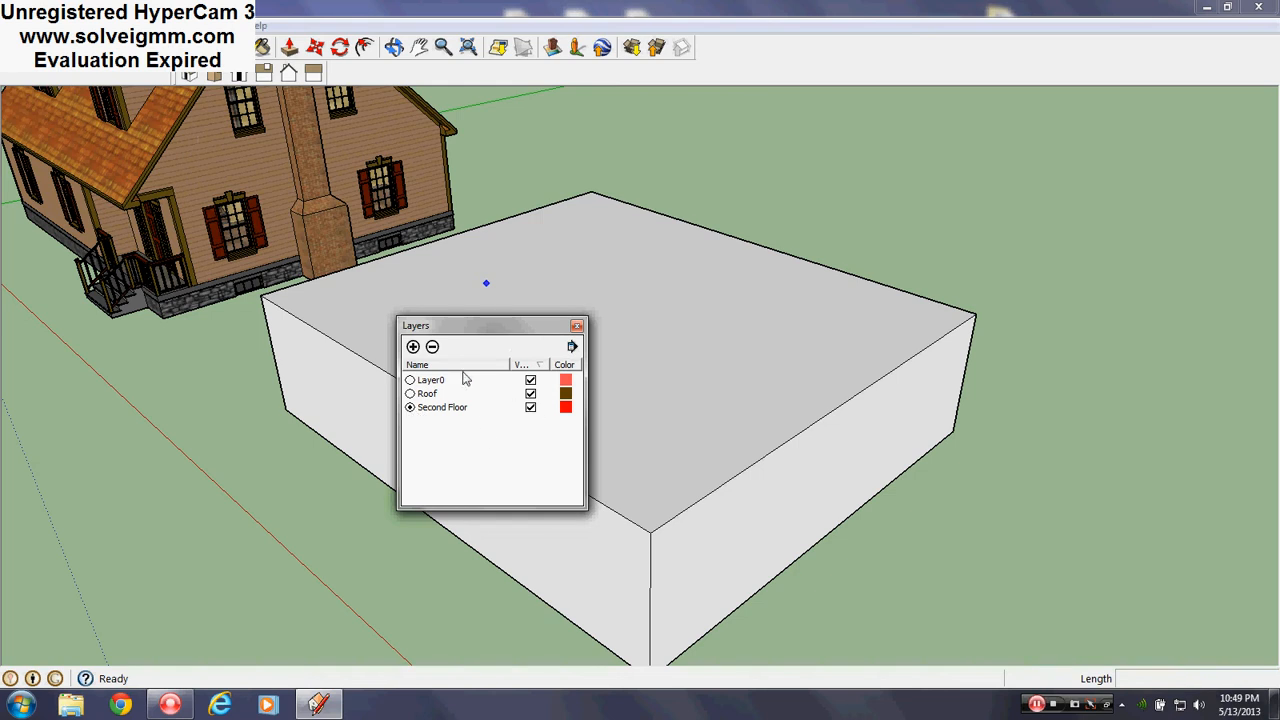
mouse_move(458, 442)
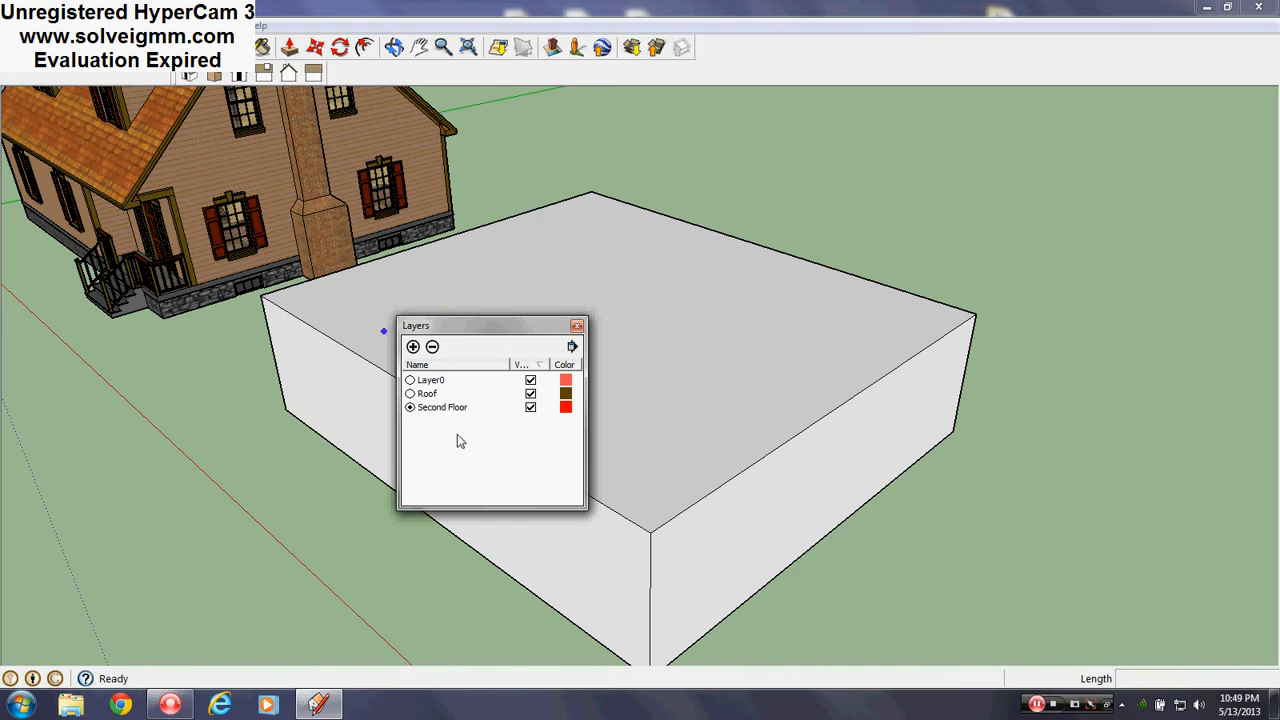
mouse_move(440, 410)
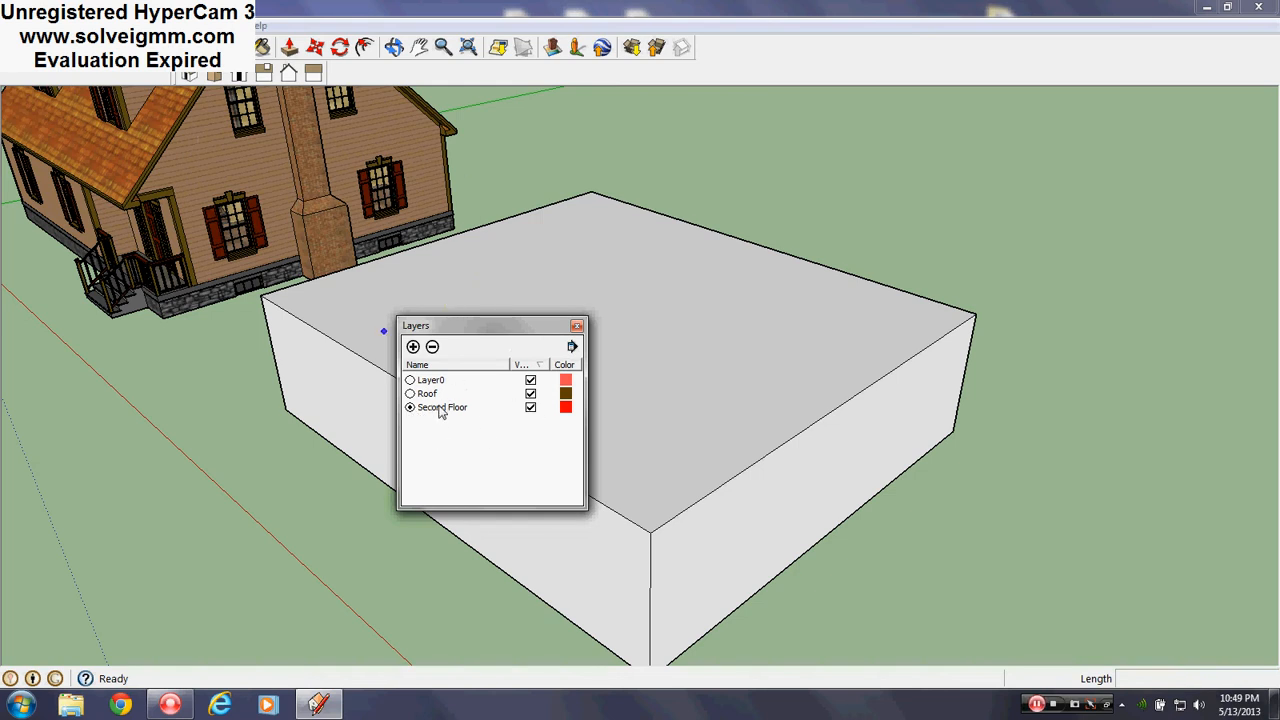
left_click(576, 324)
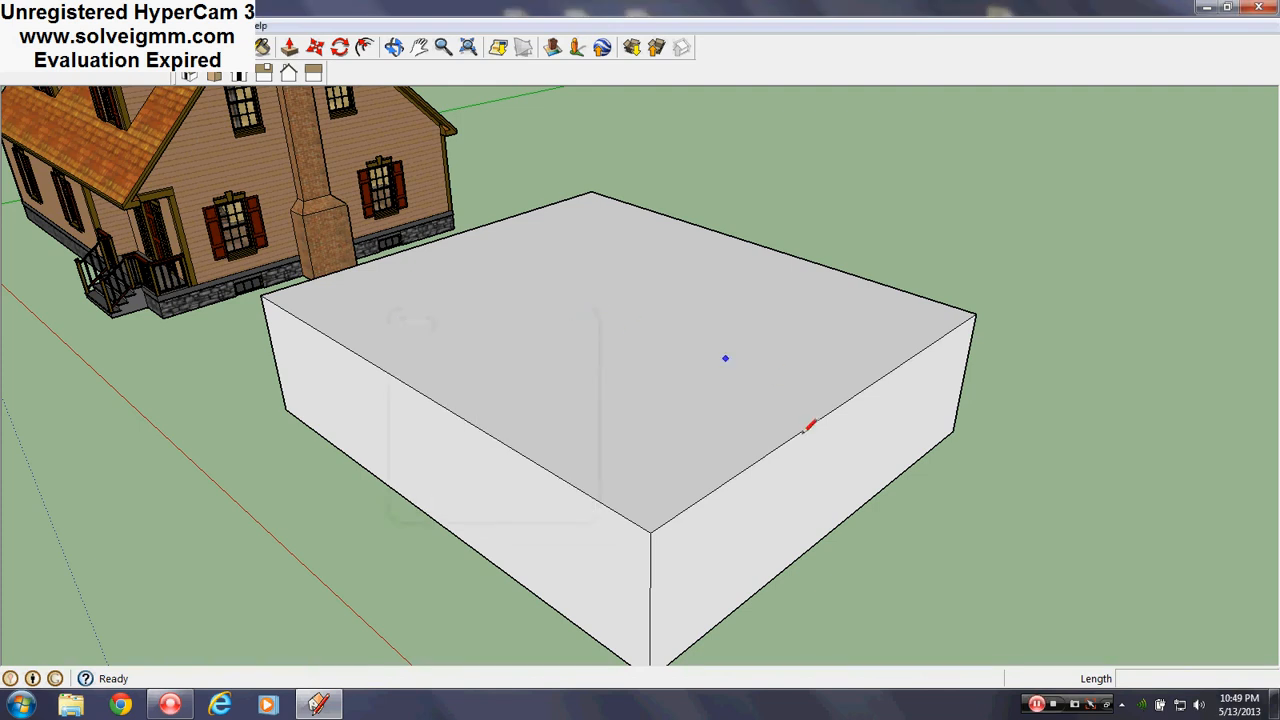
left_click_drag(724, 360, 896, 470)
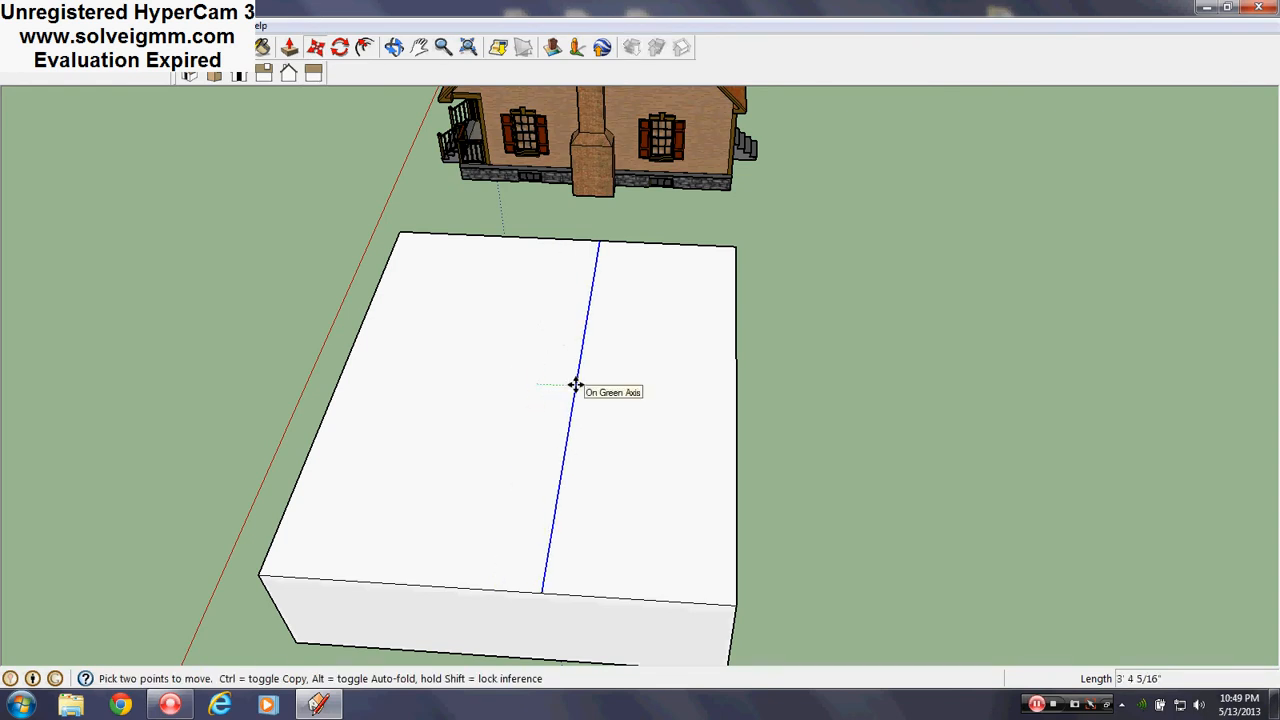
Step: Copy the dividing line across the box top 7' along the green axis
type("7'")
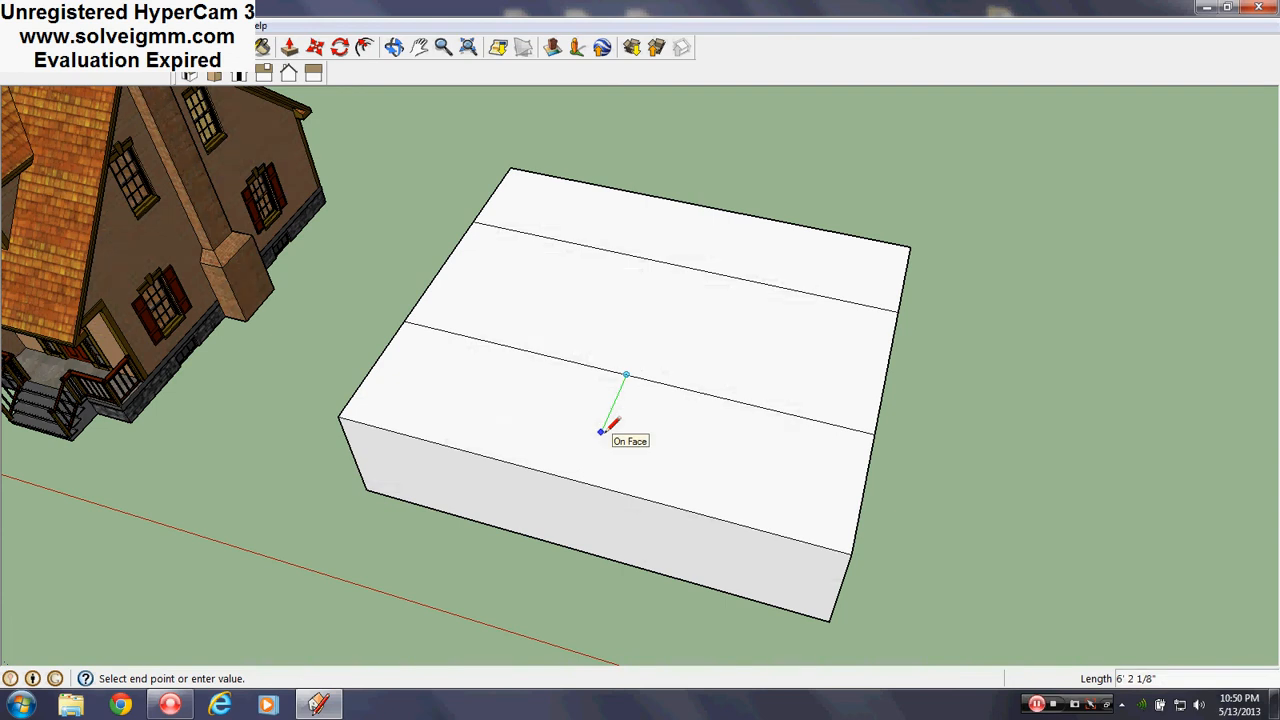
Step: Draw the notch 6'8" inward and 7' across, closing it back to the dividing line
type("6'8")
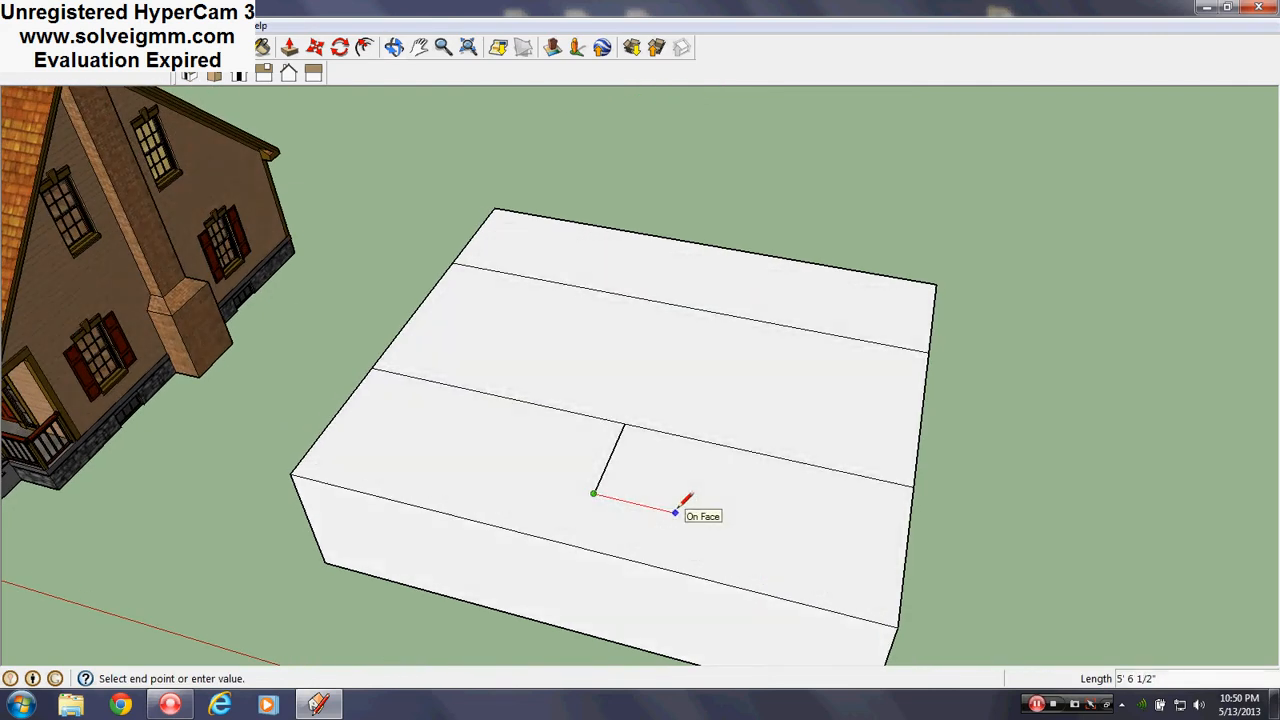
type("7'4")
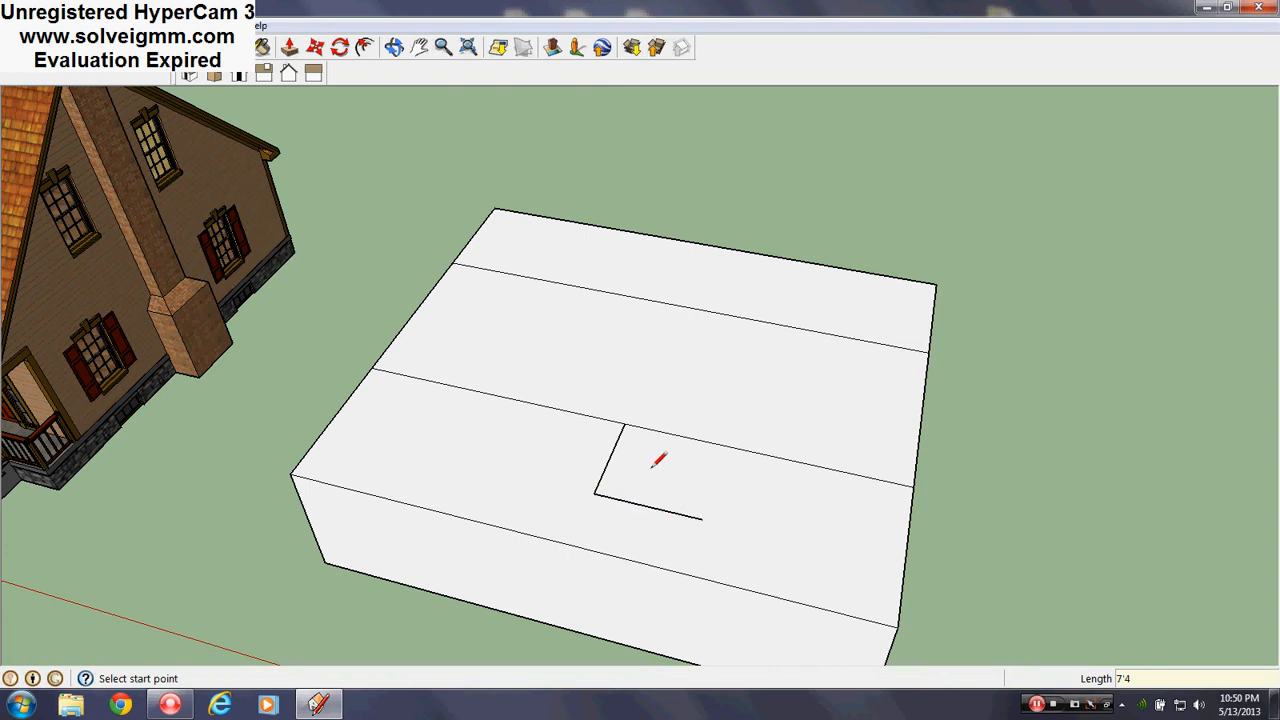
left_click(648, 508)
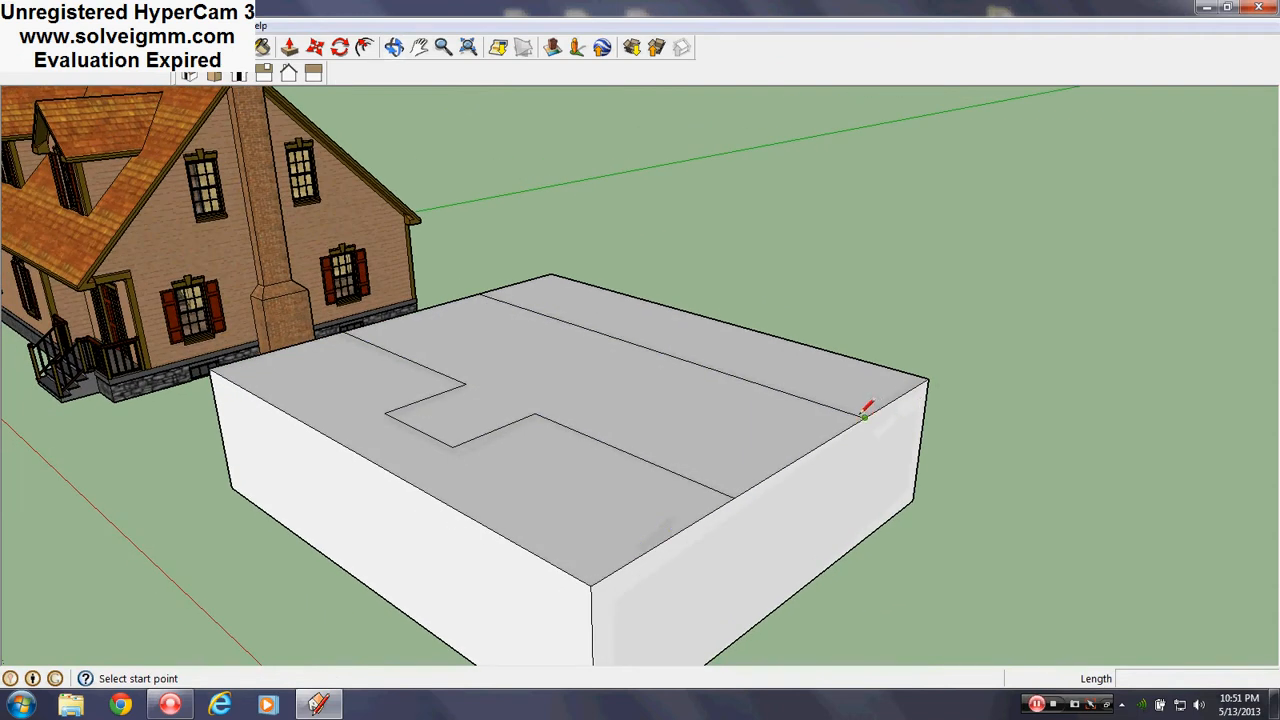
Step: Push/Pull the T-shaped face upward into the second-floor mass
left_click(866, 412)
type("6")
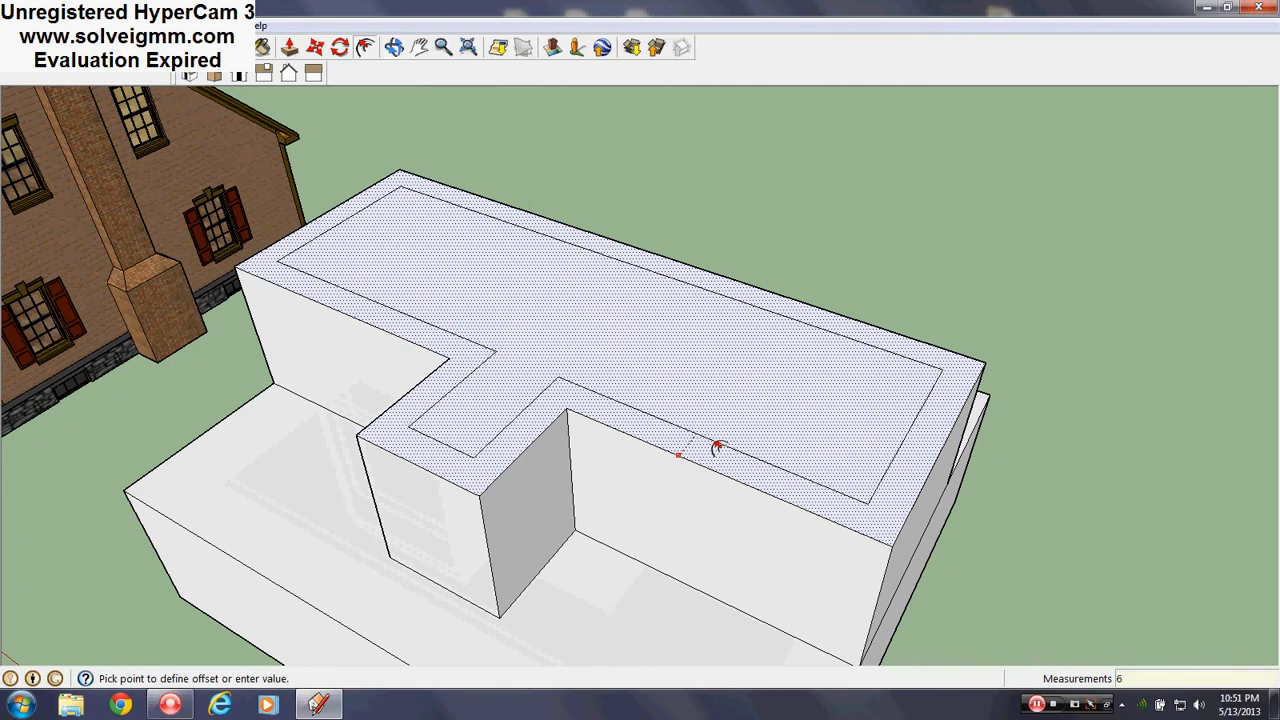
Step: Offset the top face 6" inward and push the inner face down through the block
left_click(718, 450)
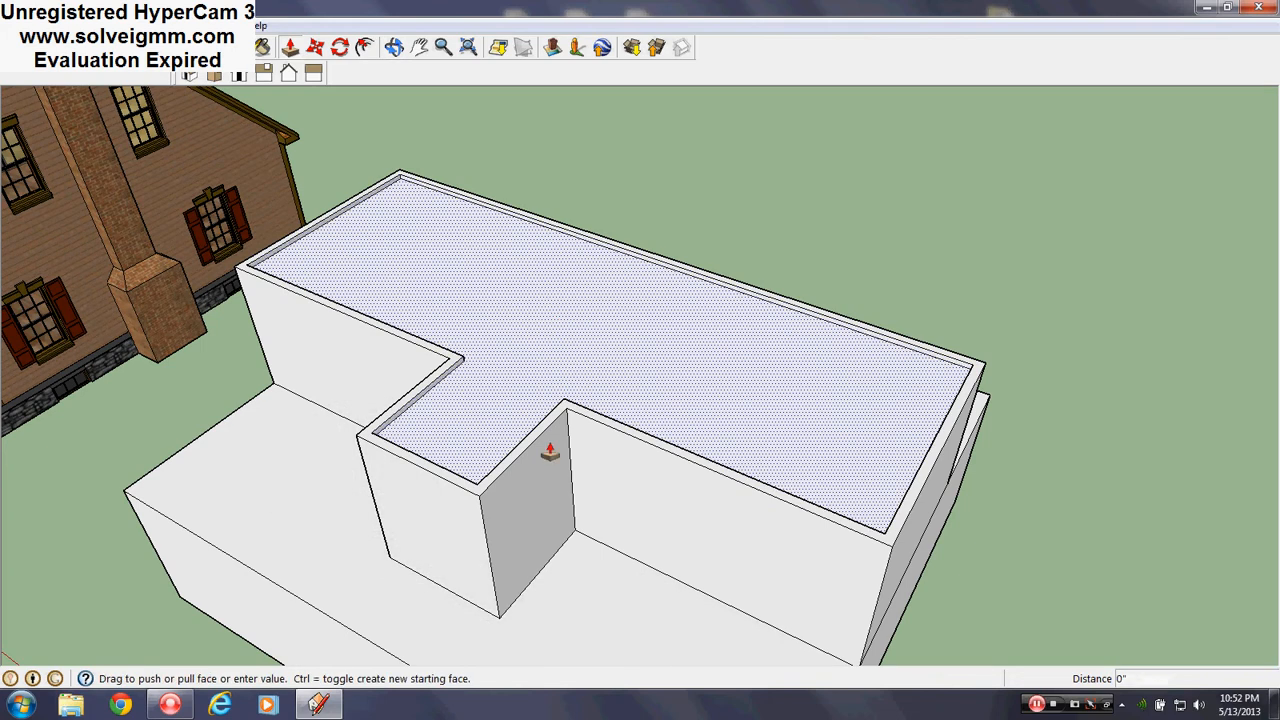
left_click_drag(550, 450, 738, 642)
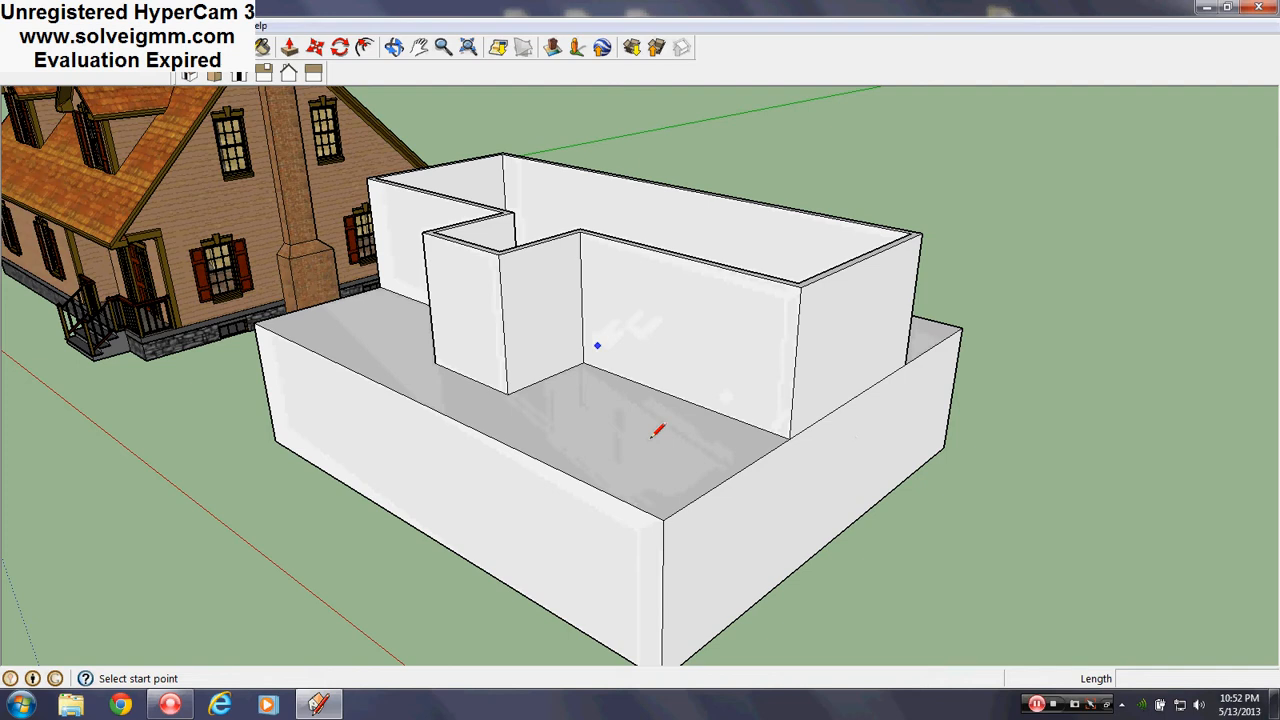
mouse_move(664, 516)
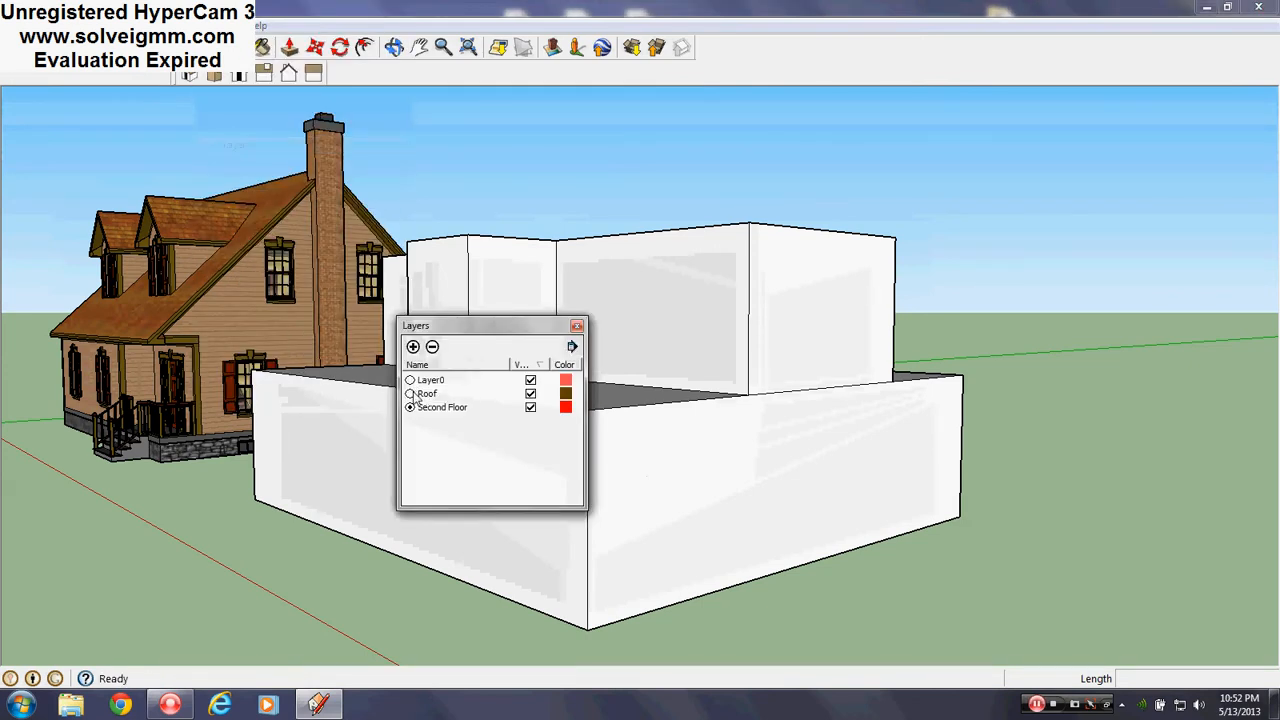
Step: Make Roof the current layer and confirm it in the layers list
left_click(410, 392)
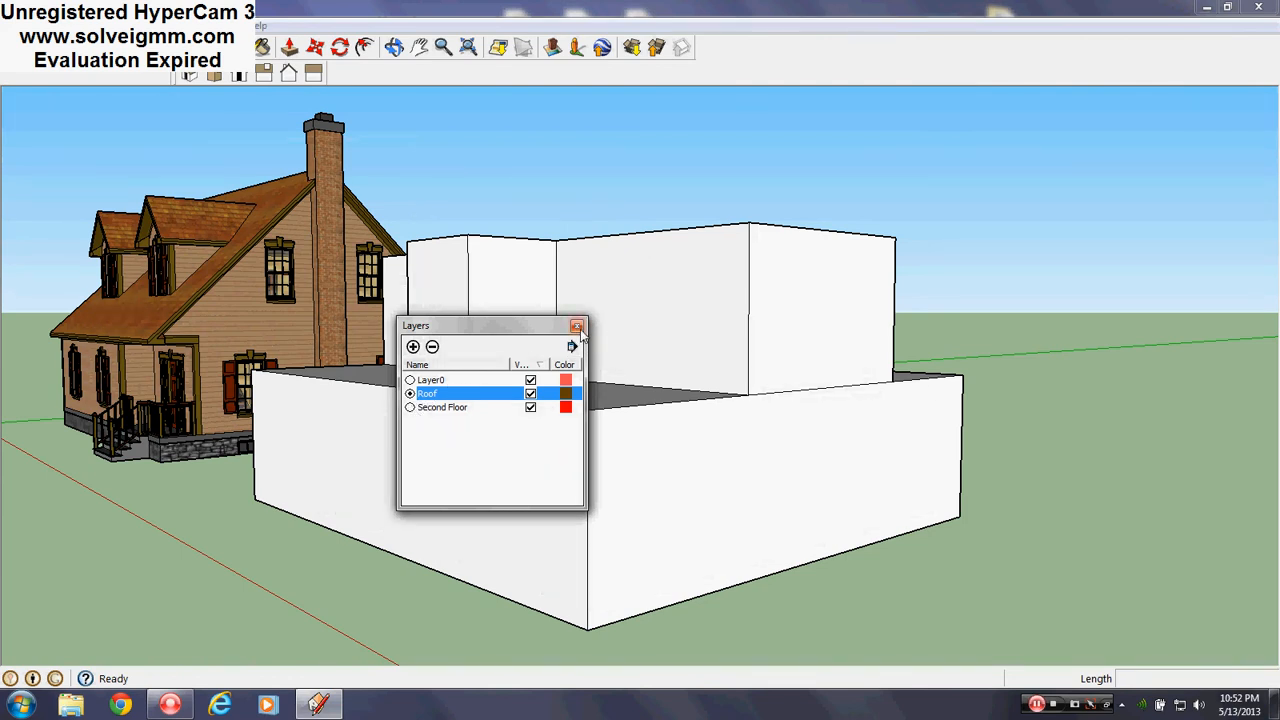
left_click(576, 326)
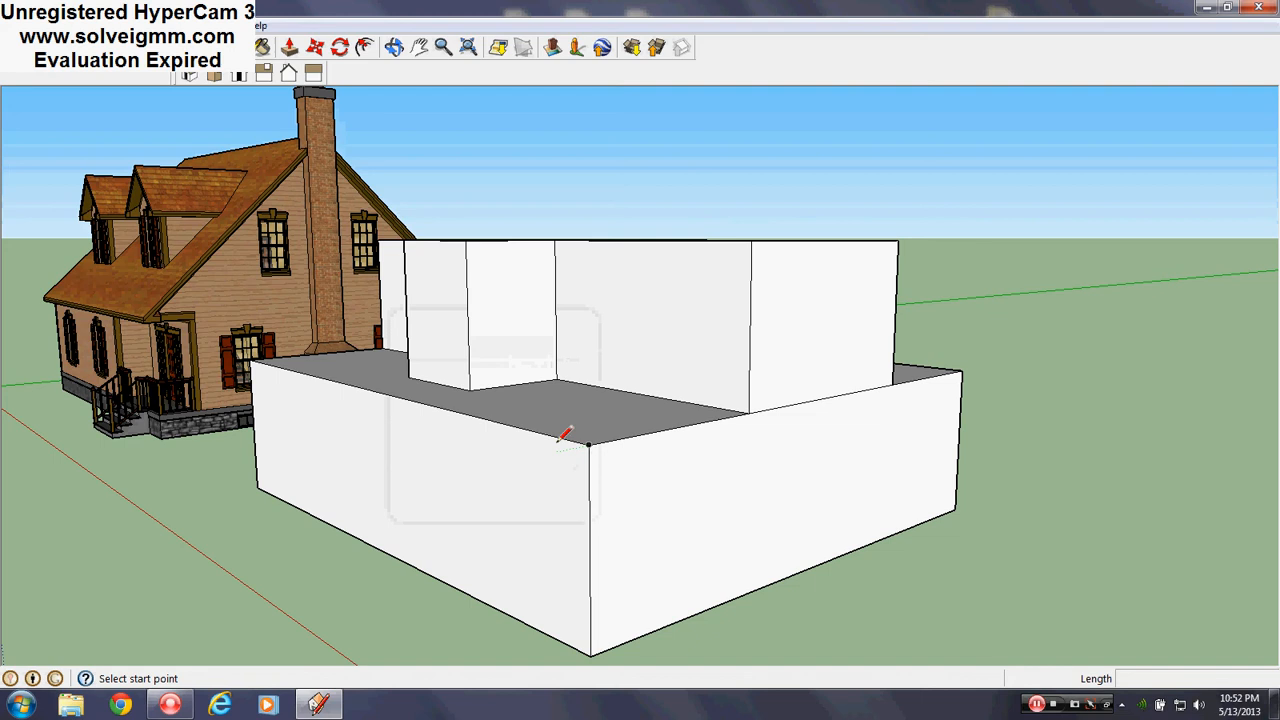
left_click(564, 436)
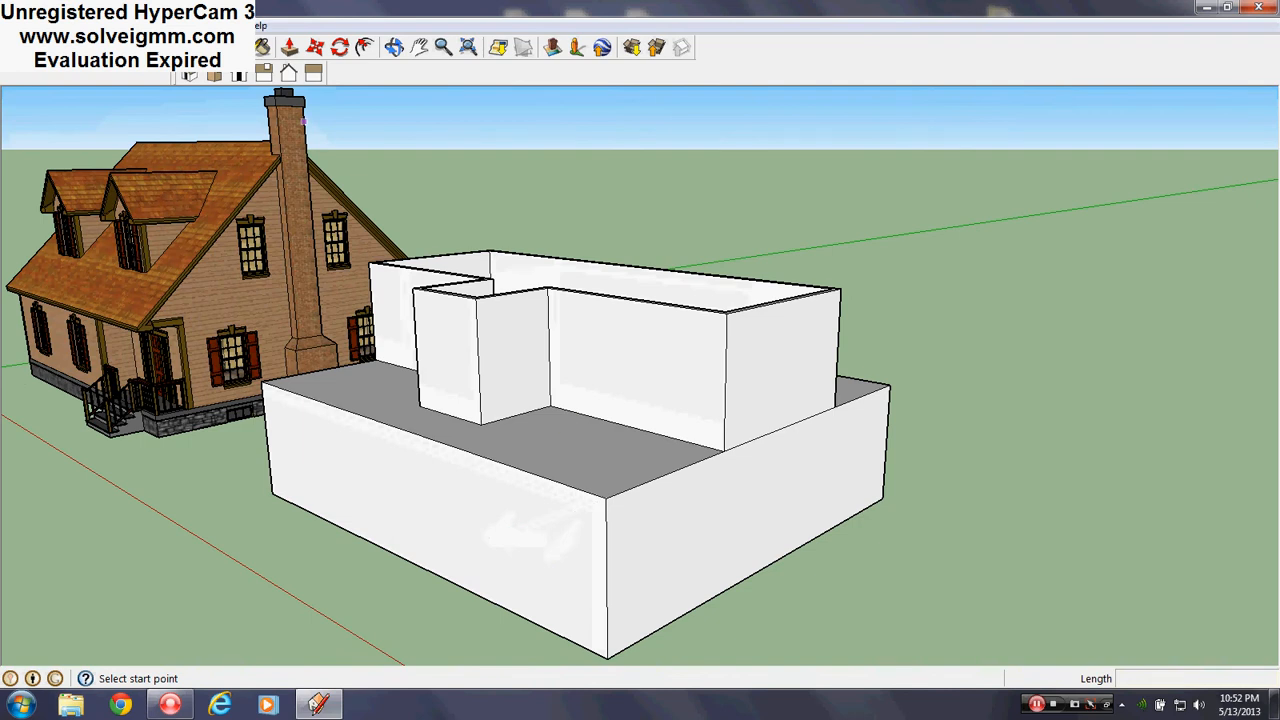
left_click(284, 26)
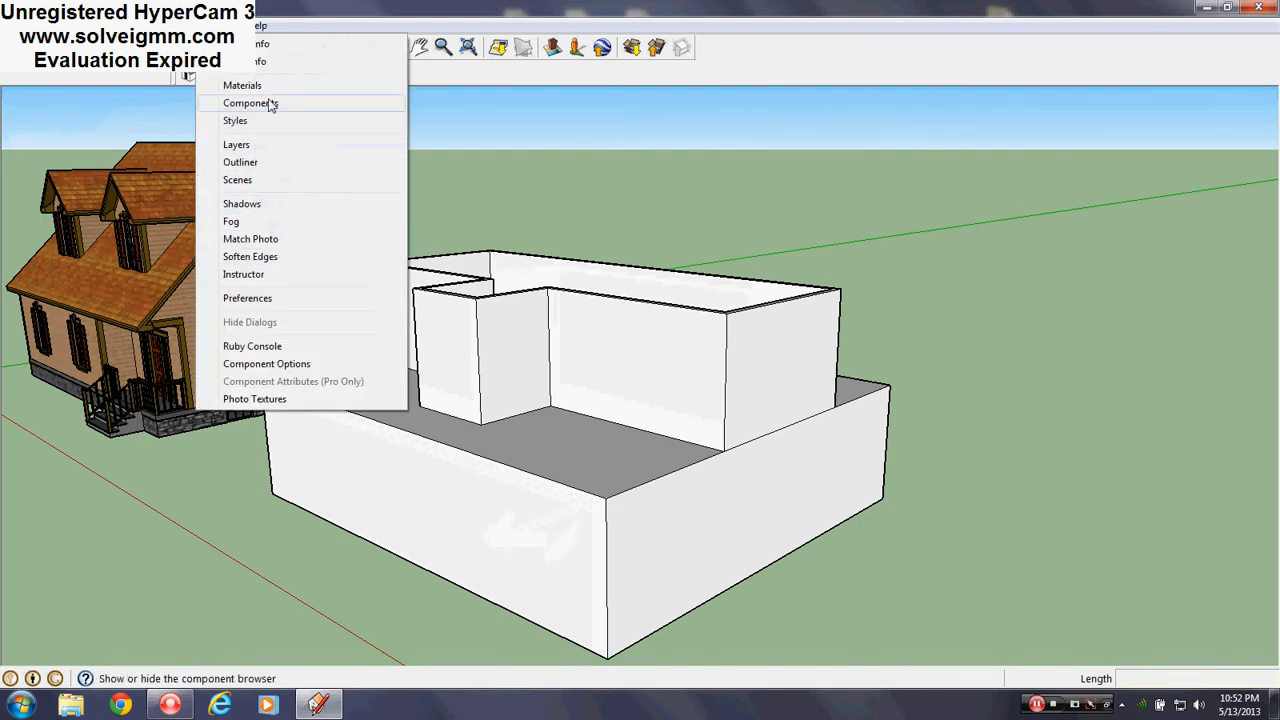
left_click(236, 144)
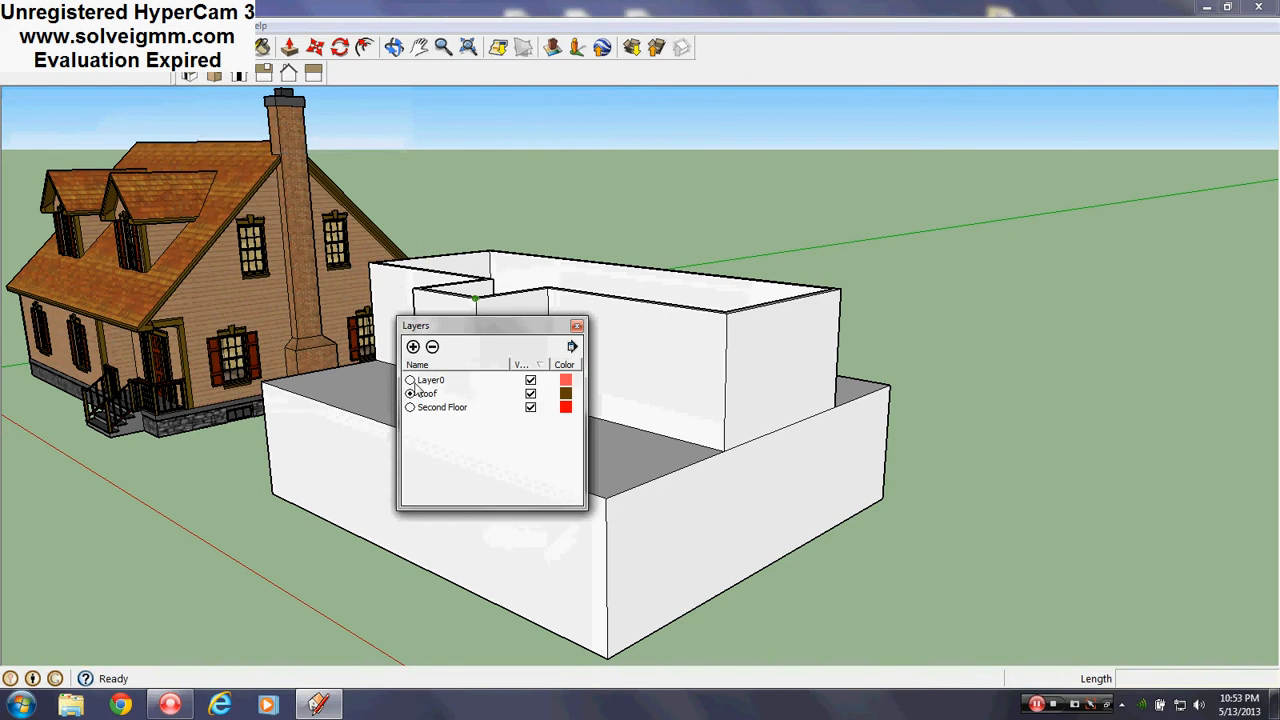
left_click(576, 326)
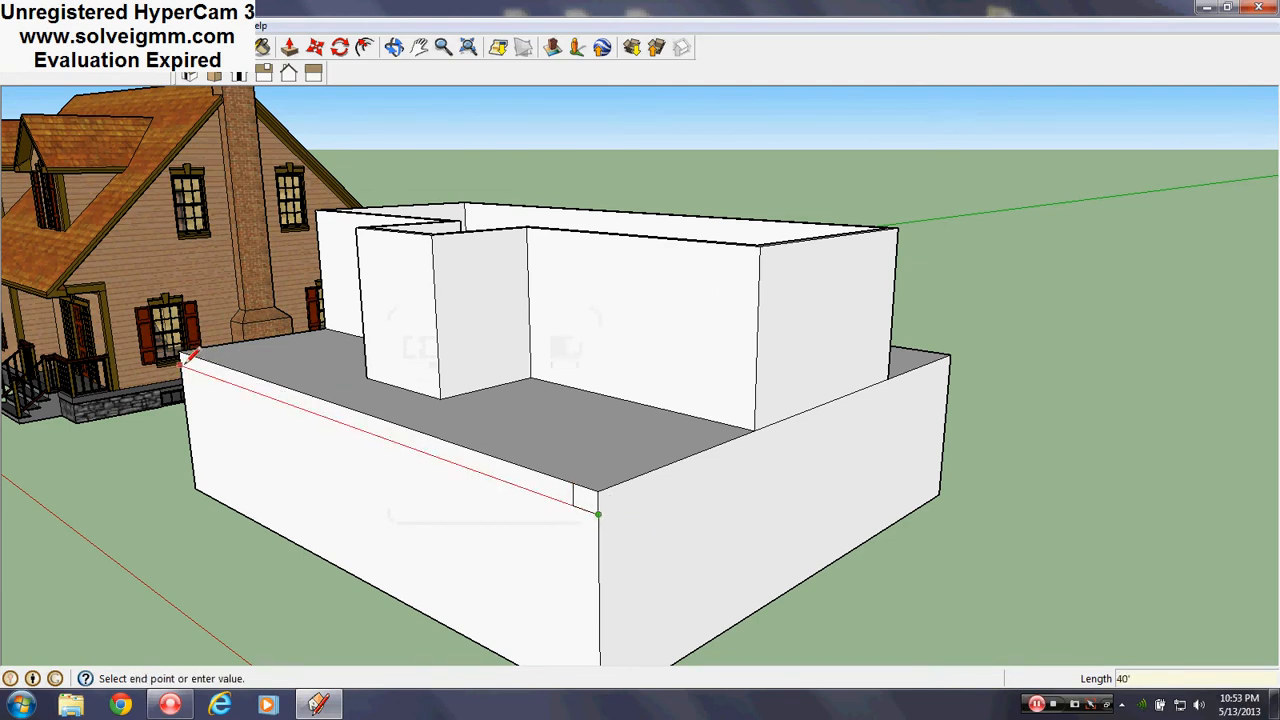
Step: Draw a 1' eave profile at the corner, extend it along the front edge, and move it into place
right_click(572, 496)
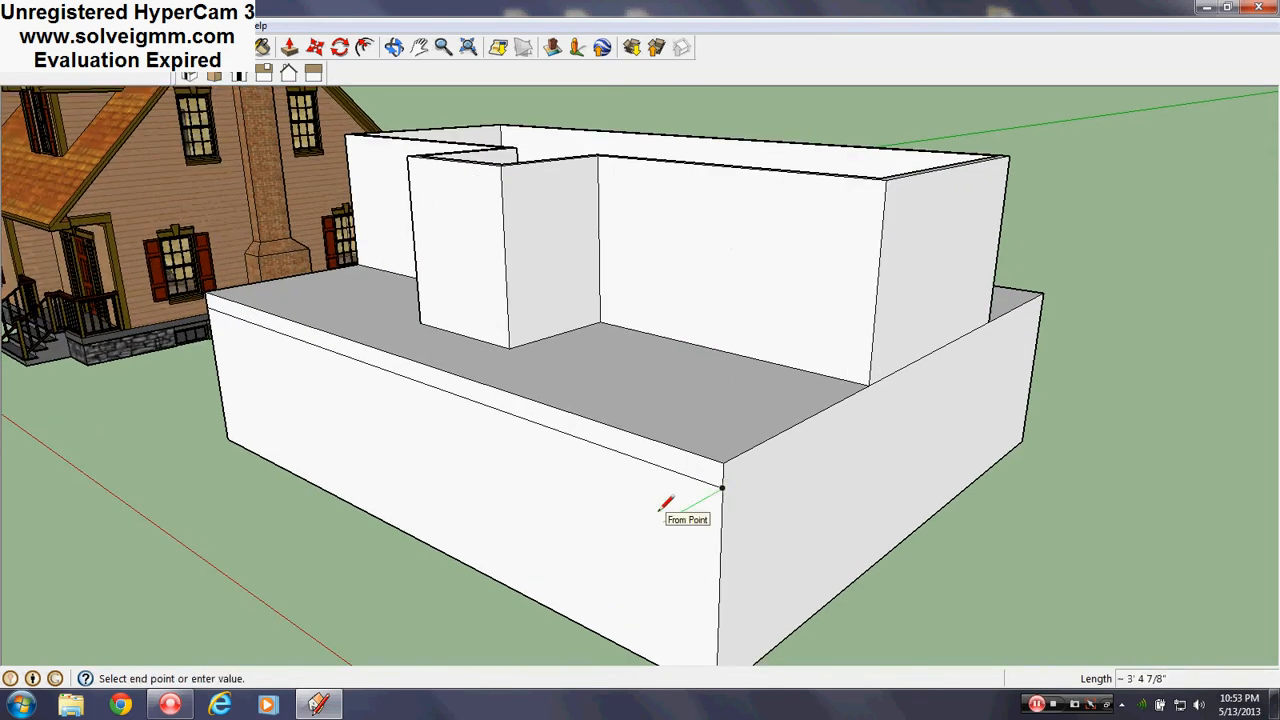
type("1'")
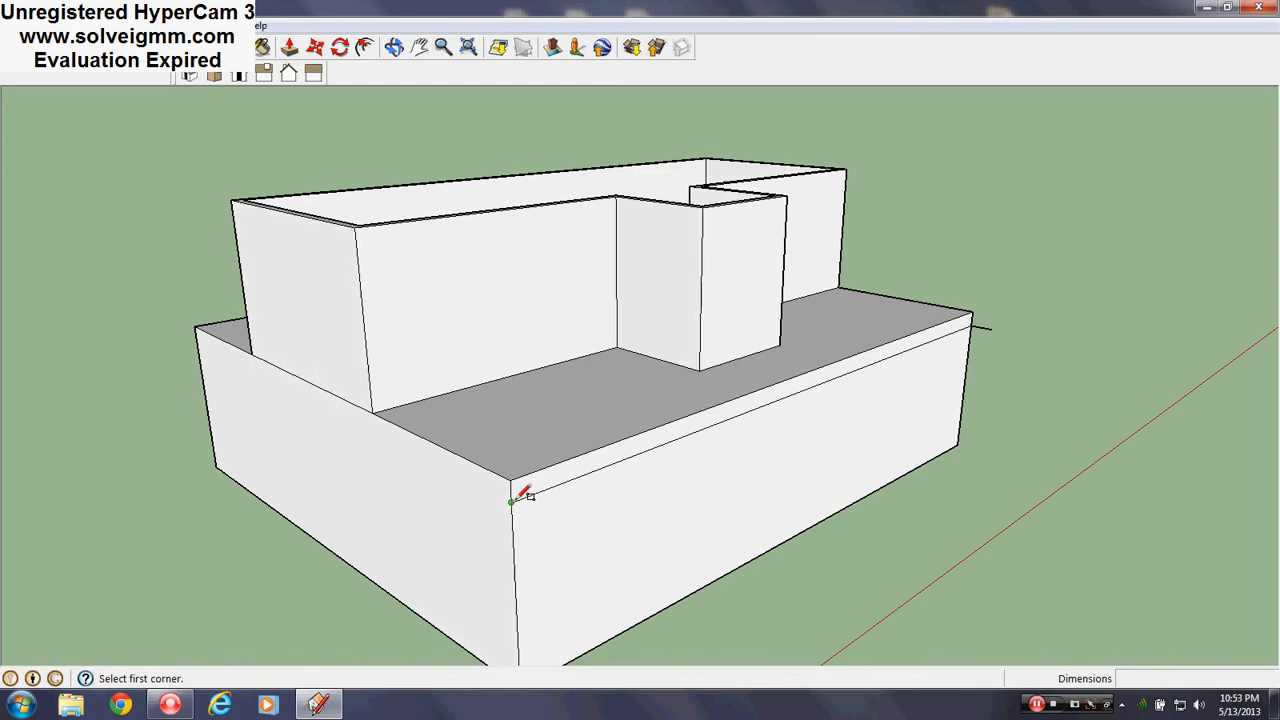
left_click_drag(512, 500, 1004, 320)
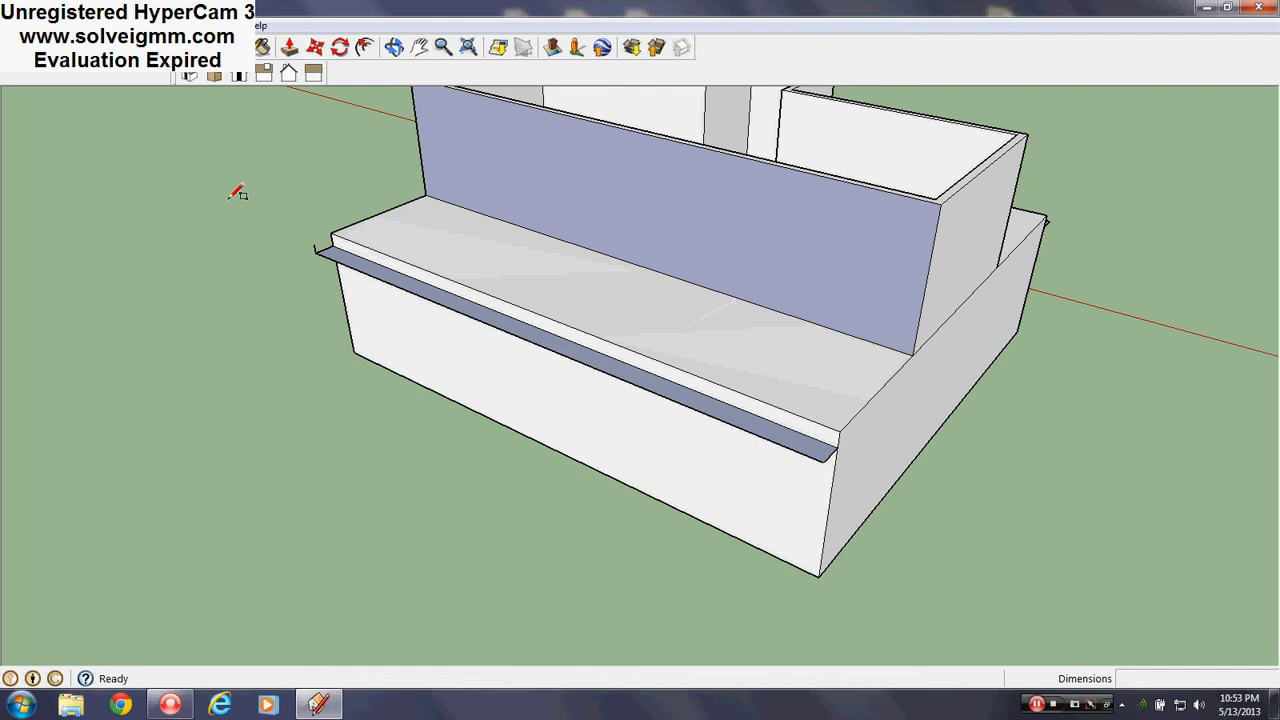
left_click_drag(312, 246, 826, 460)
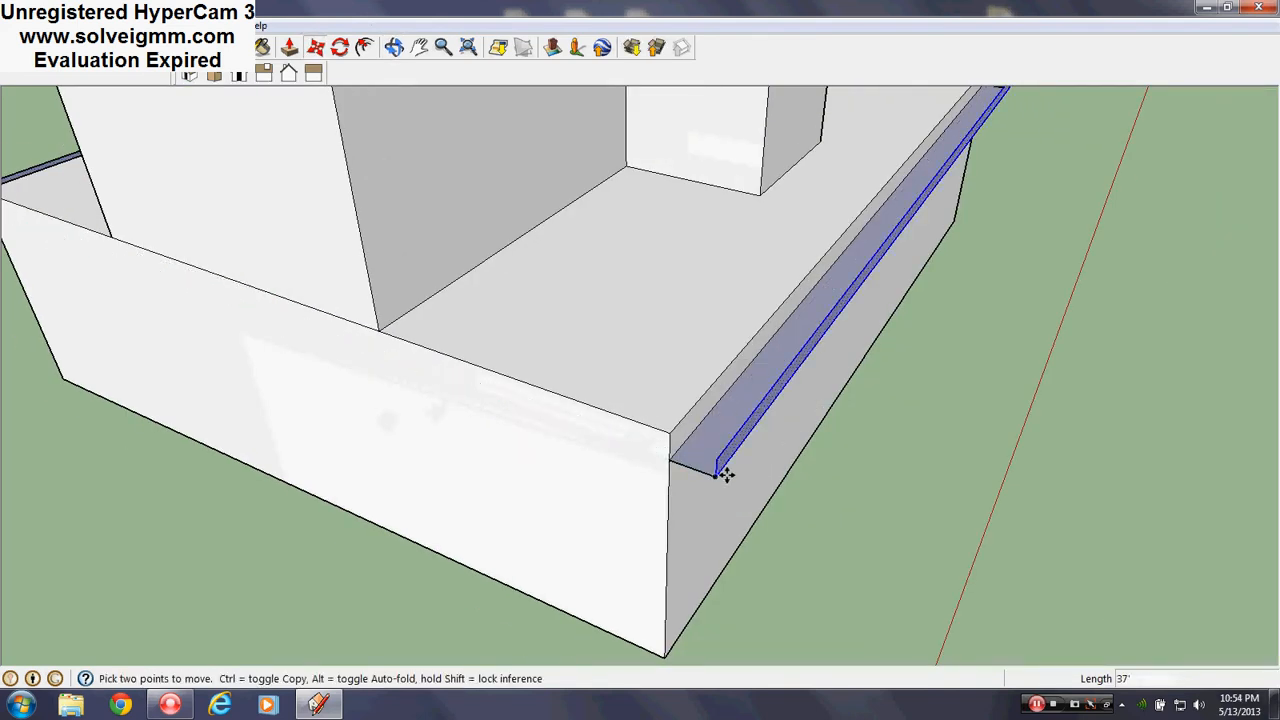
left_click_drag(730, 470, 936, 380)
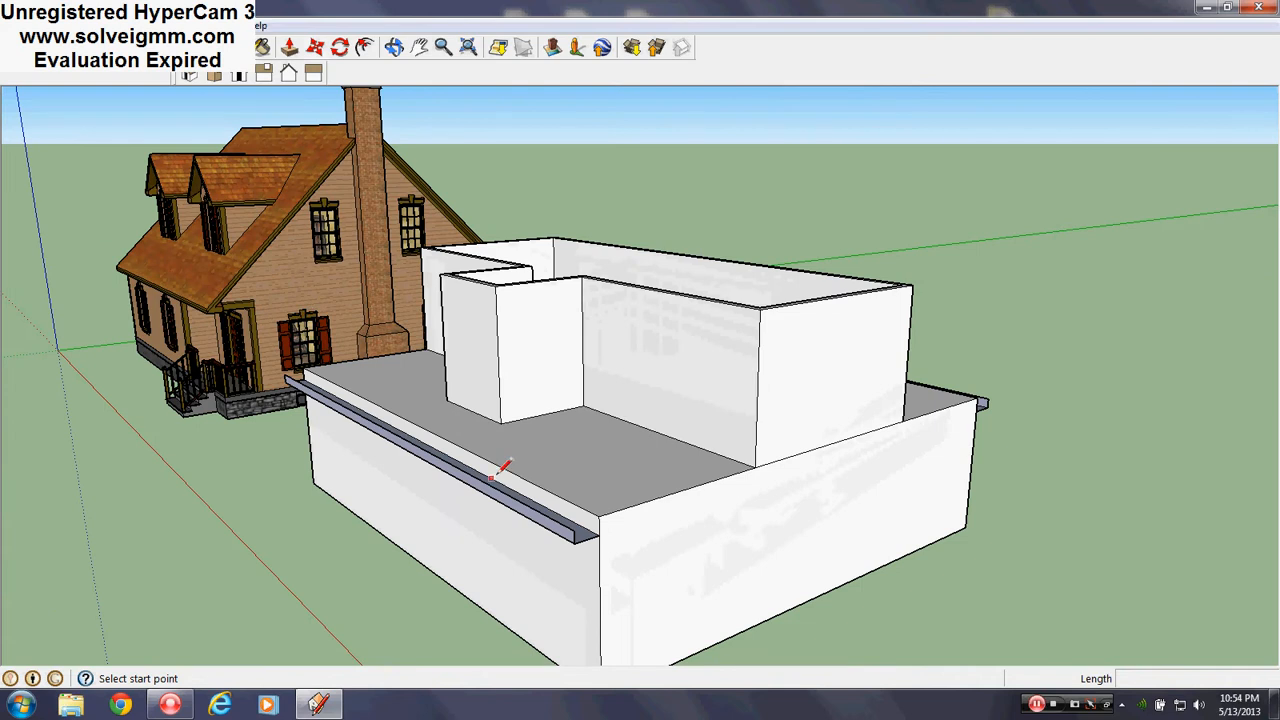
mouse_move(424, 364)
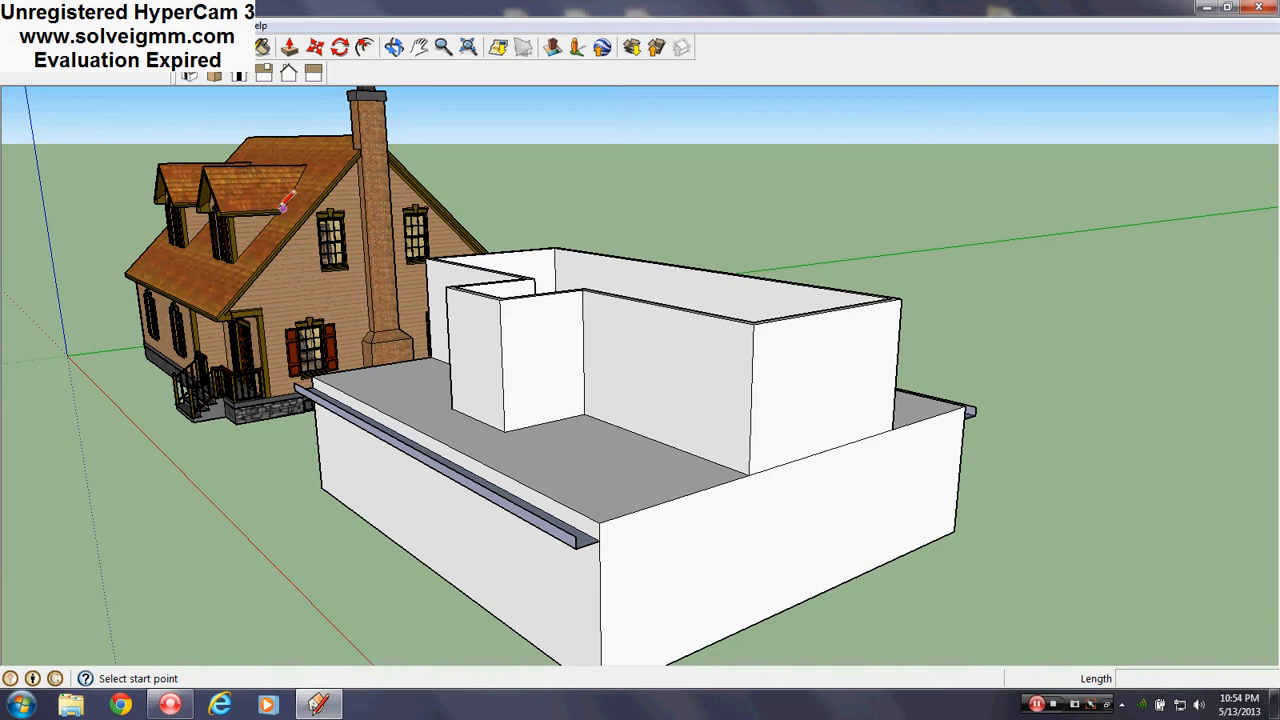
mouse_move(692, 490)
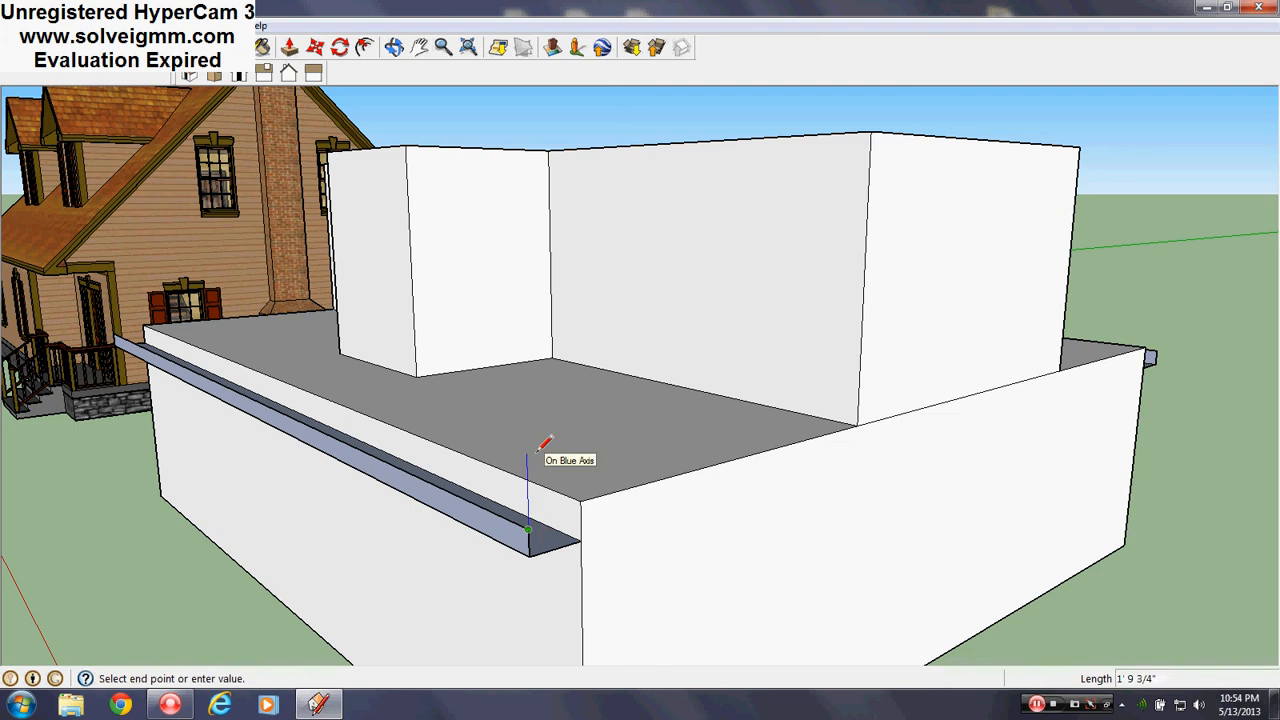
Step: Draw a 1' vertical line on the blue axis and slope lines to a peak to close the gable triangle
type("1'")
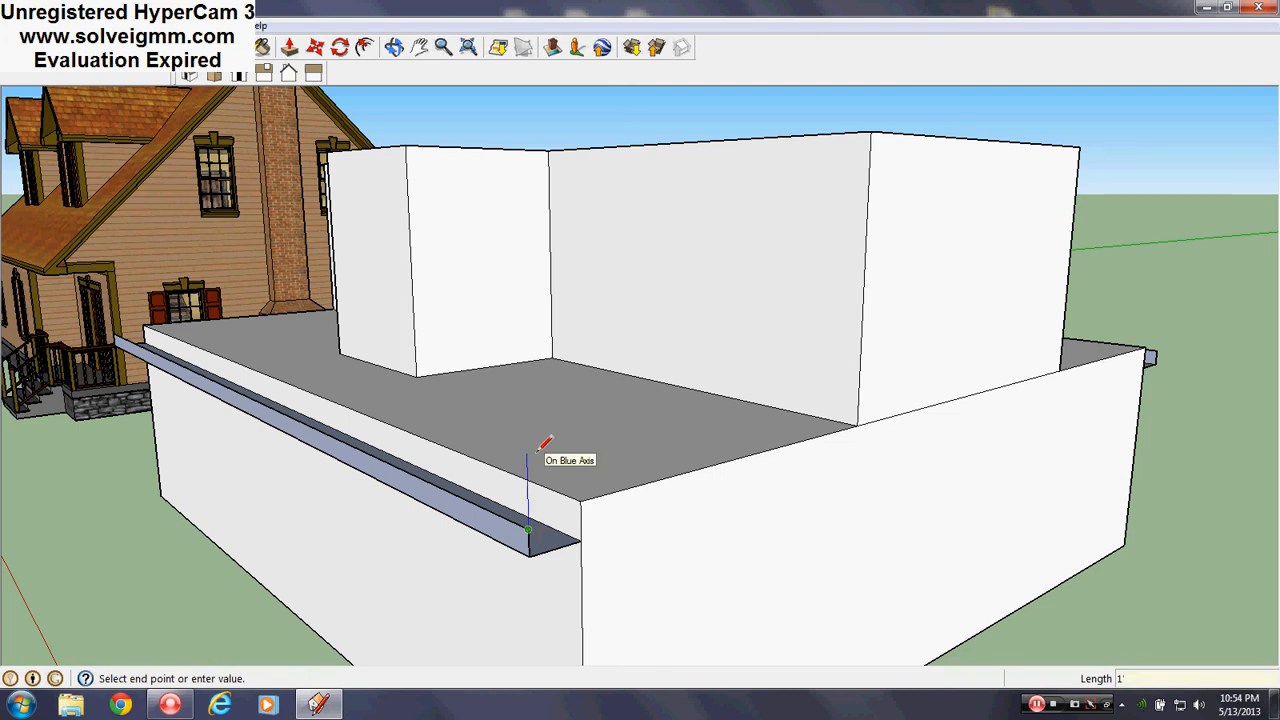
mouse_move(600, 468)
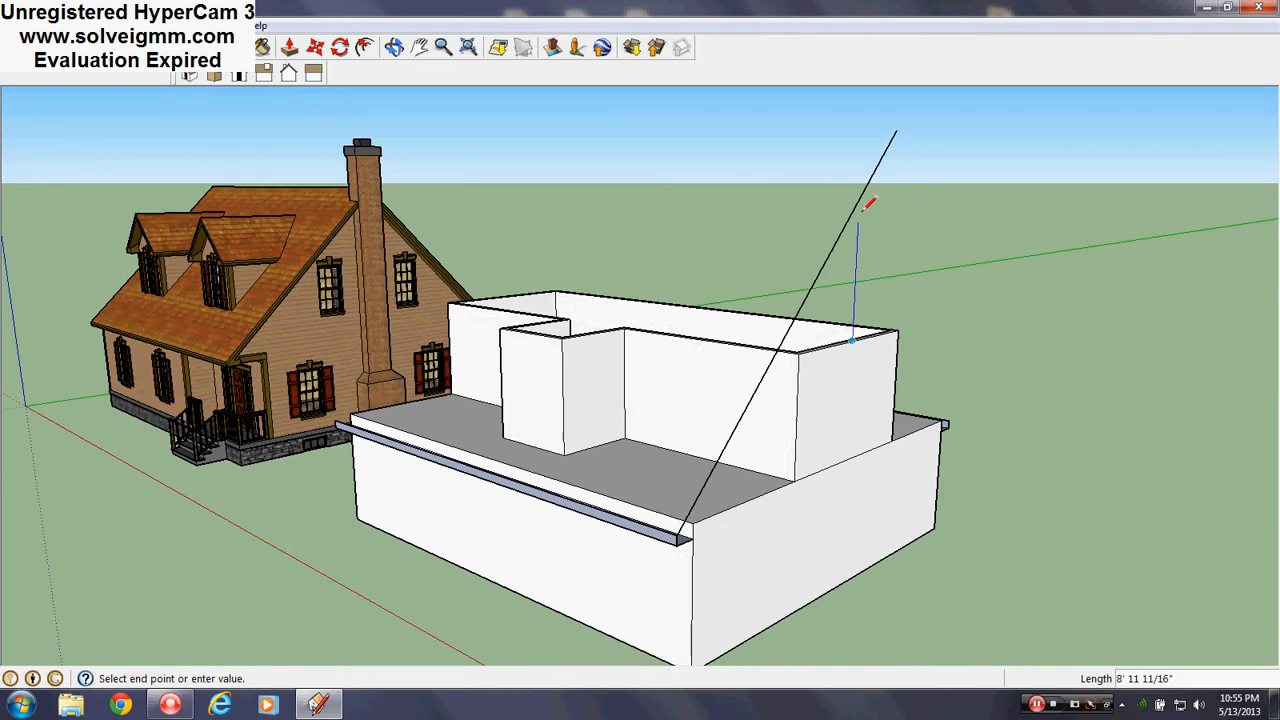
right_click(868, 184)
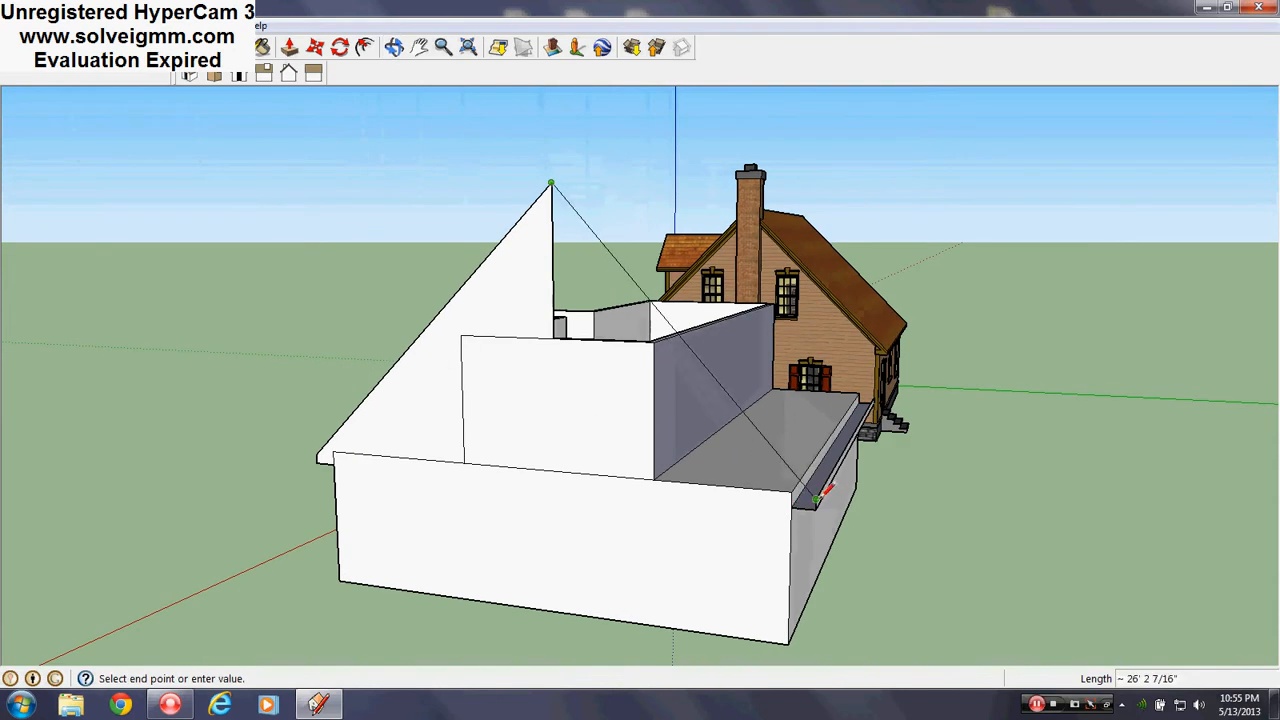
right_click(552, 288)
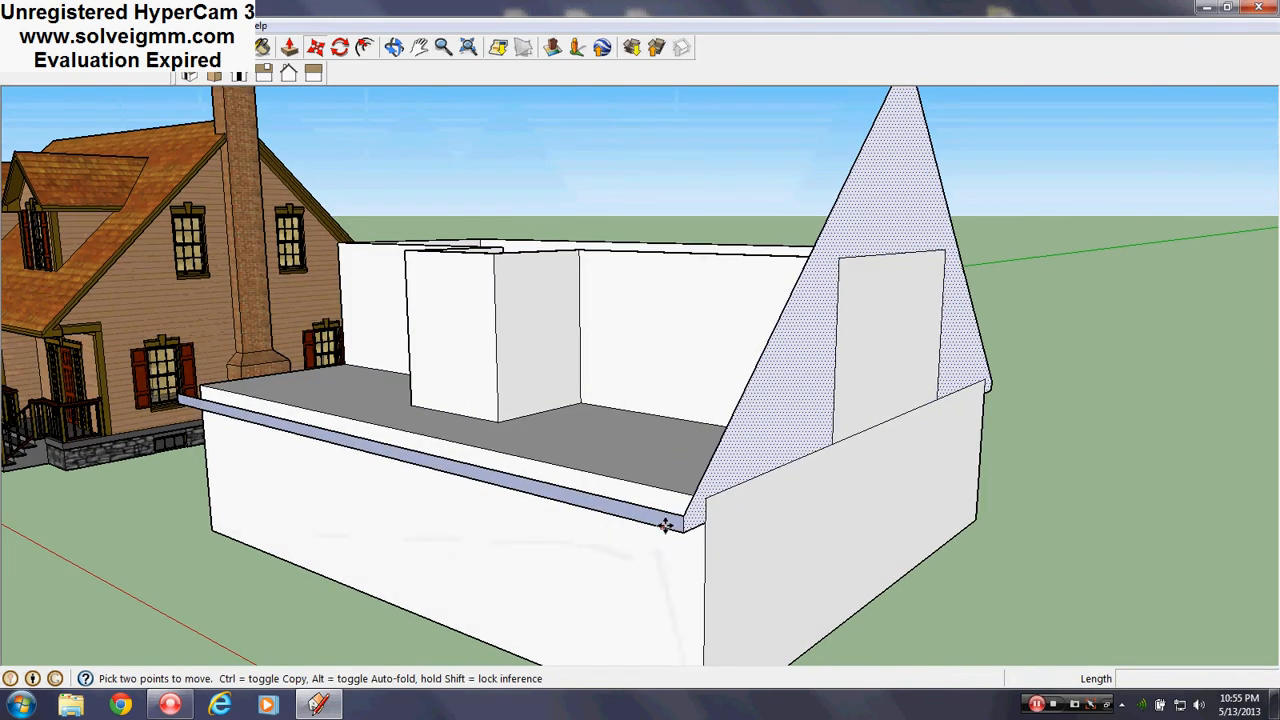
mouse_move(684, 516)
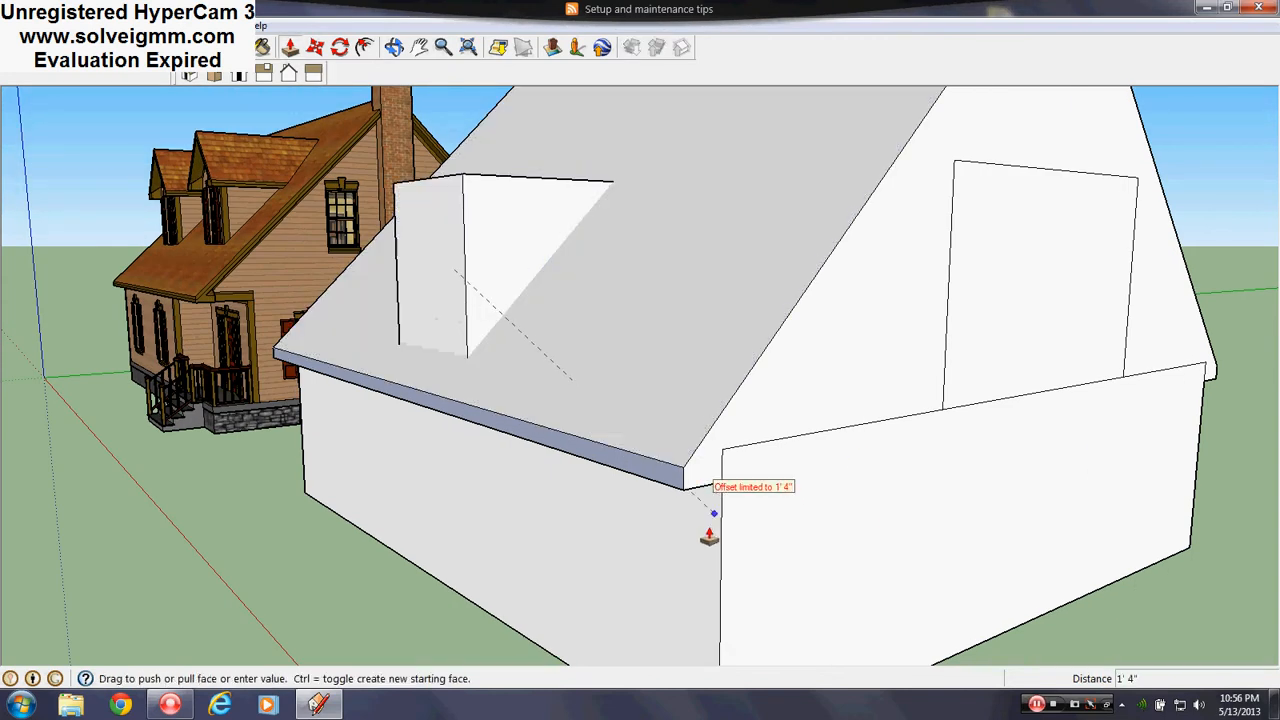
mouse_move(704, 544)
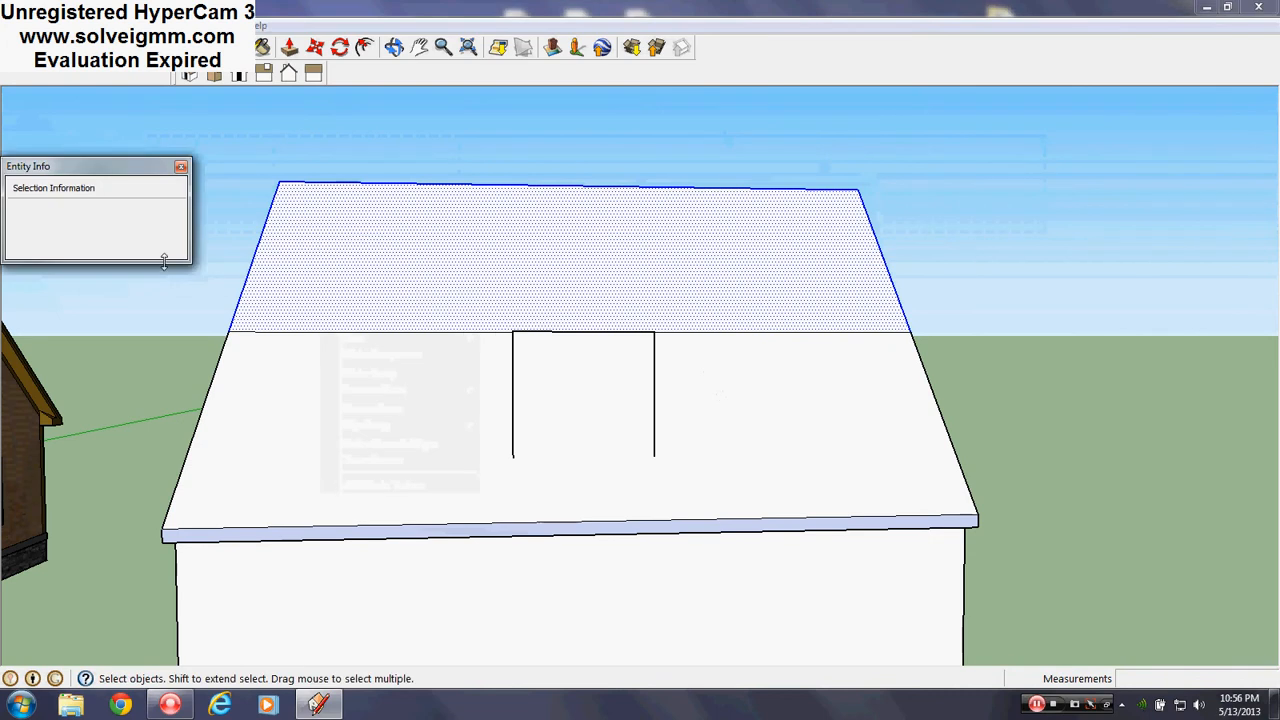
Step: Assign the selected roof faces to the Roof layer in Entity Info and check it in the layers list
left_click(172, 212)
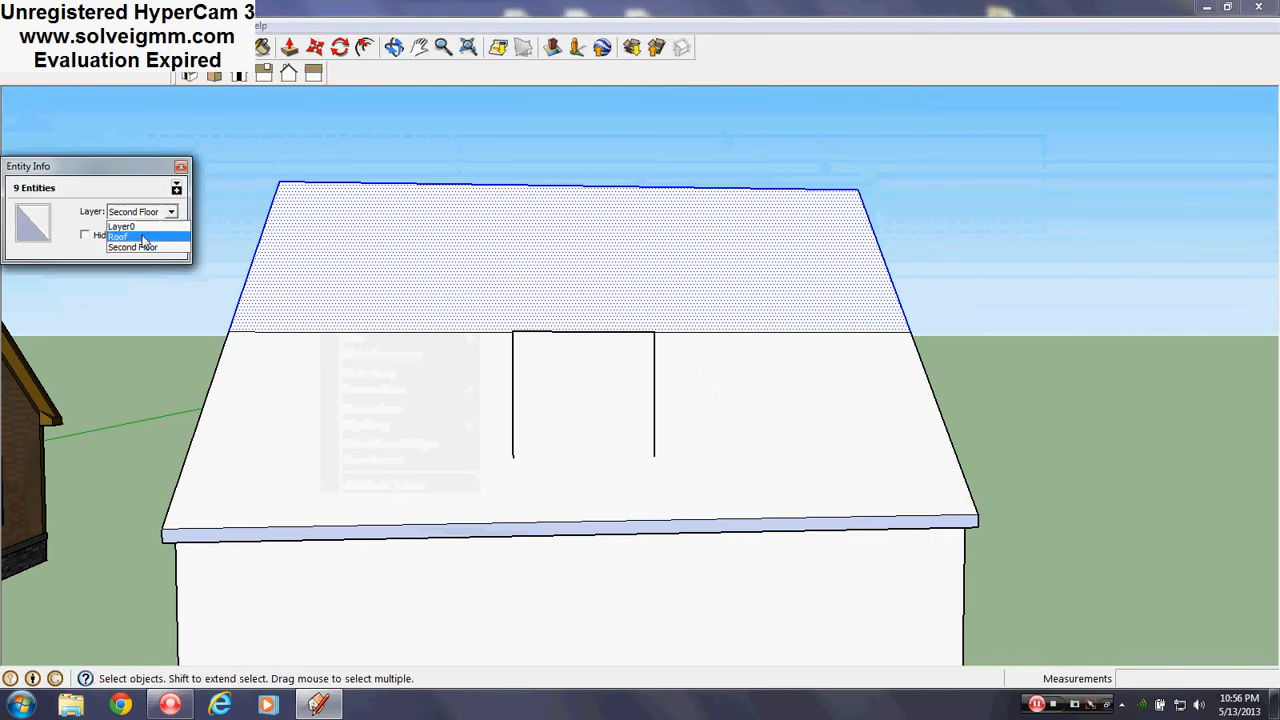
left_click(120, 236)
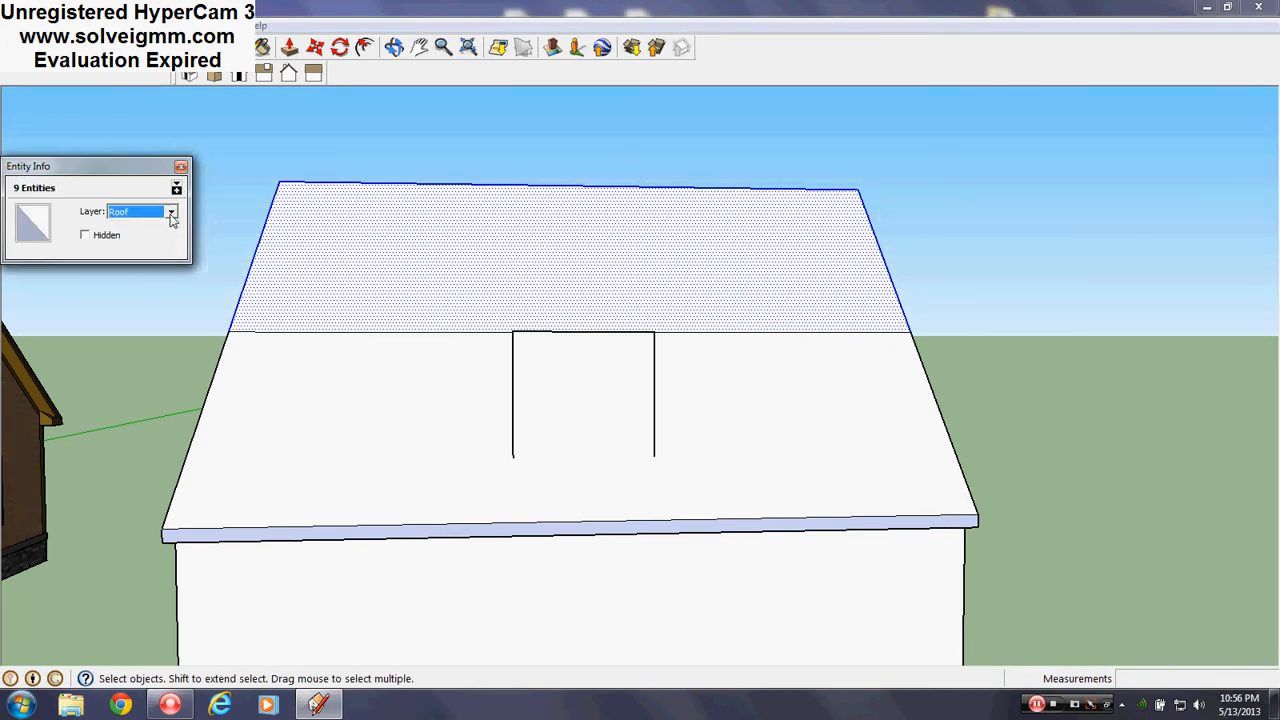
left_click(172, 212)
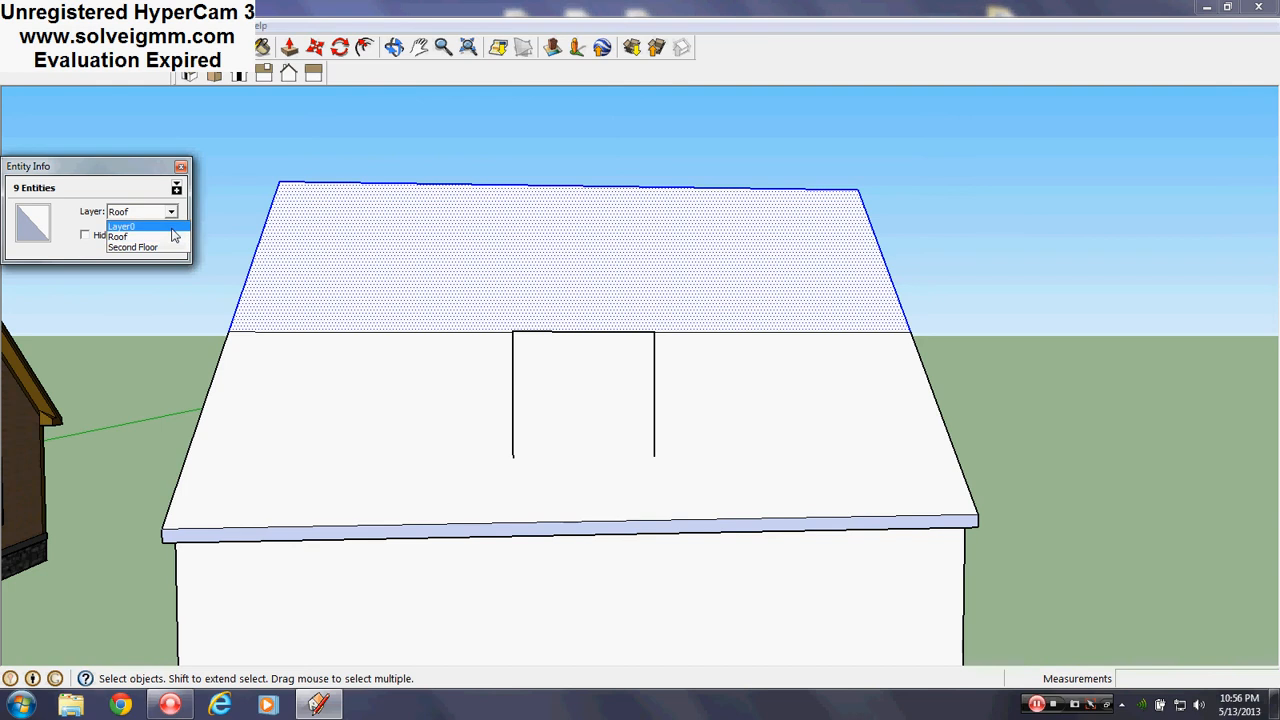
left_click(118, 236)
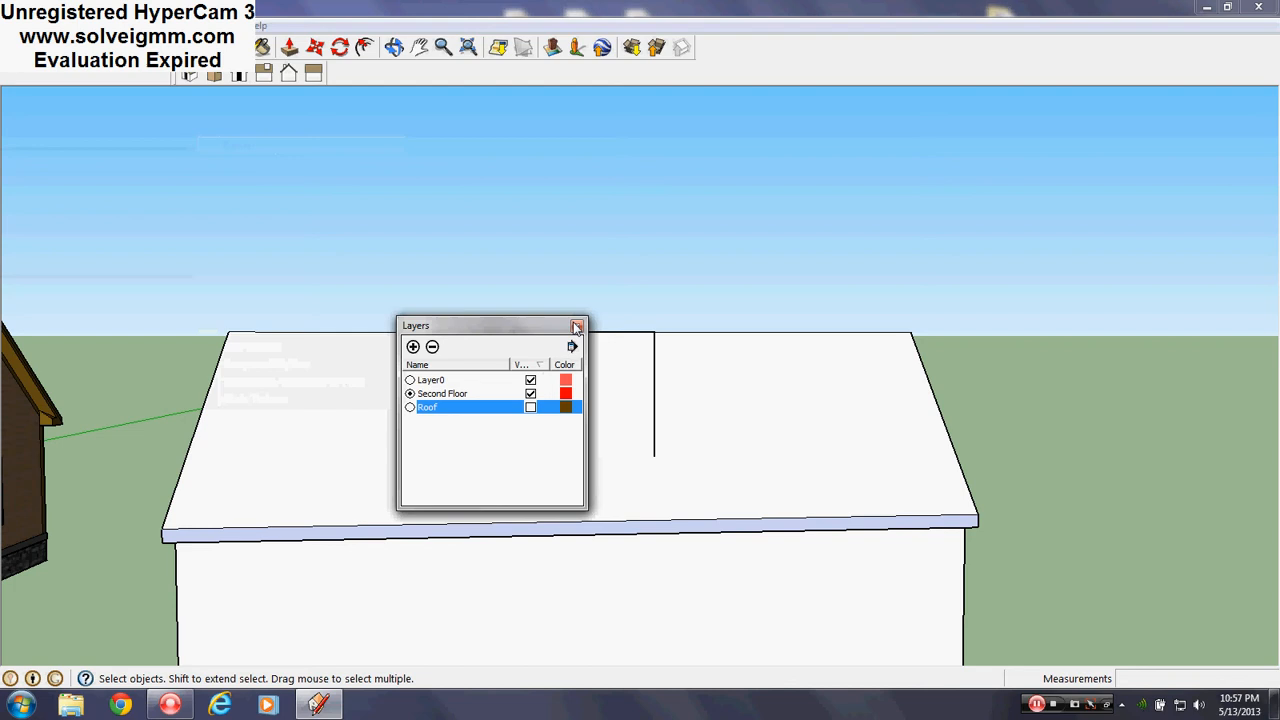
left_click(576, 326)
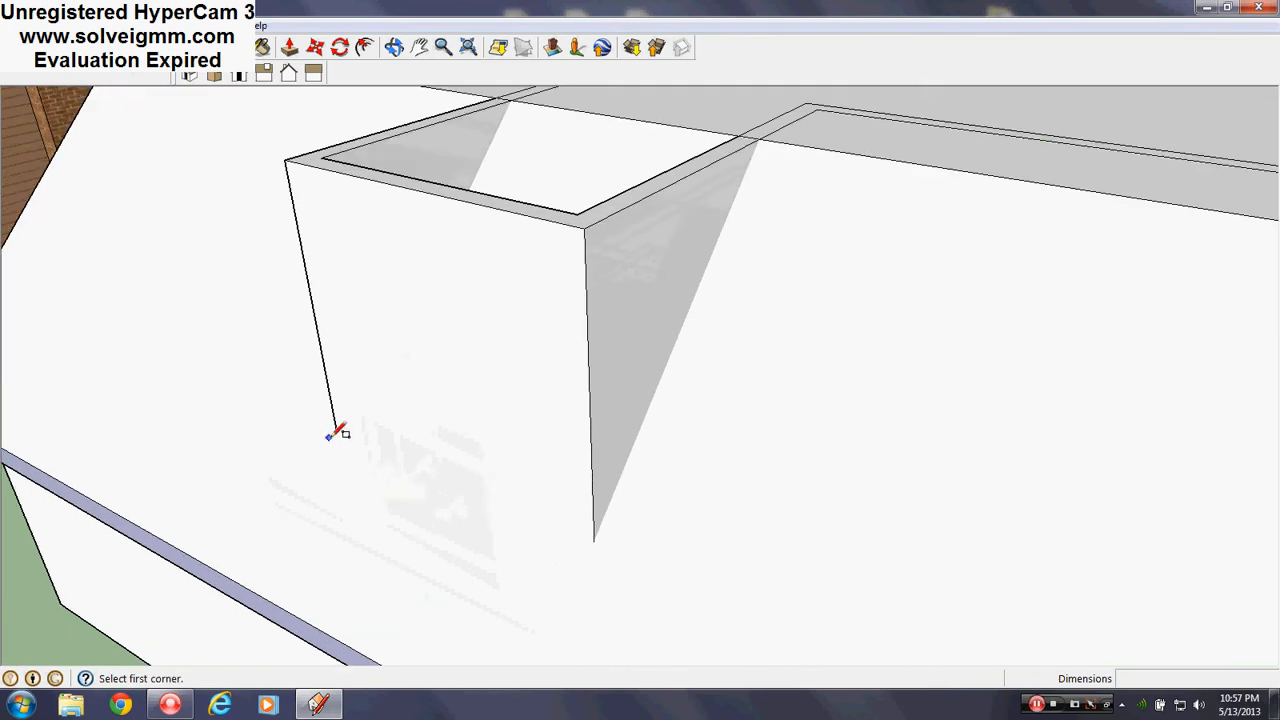
mouse_move(344, 430)
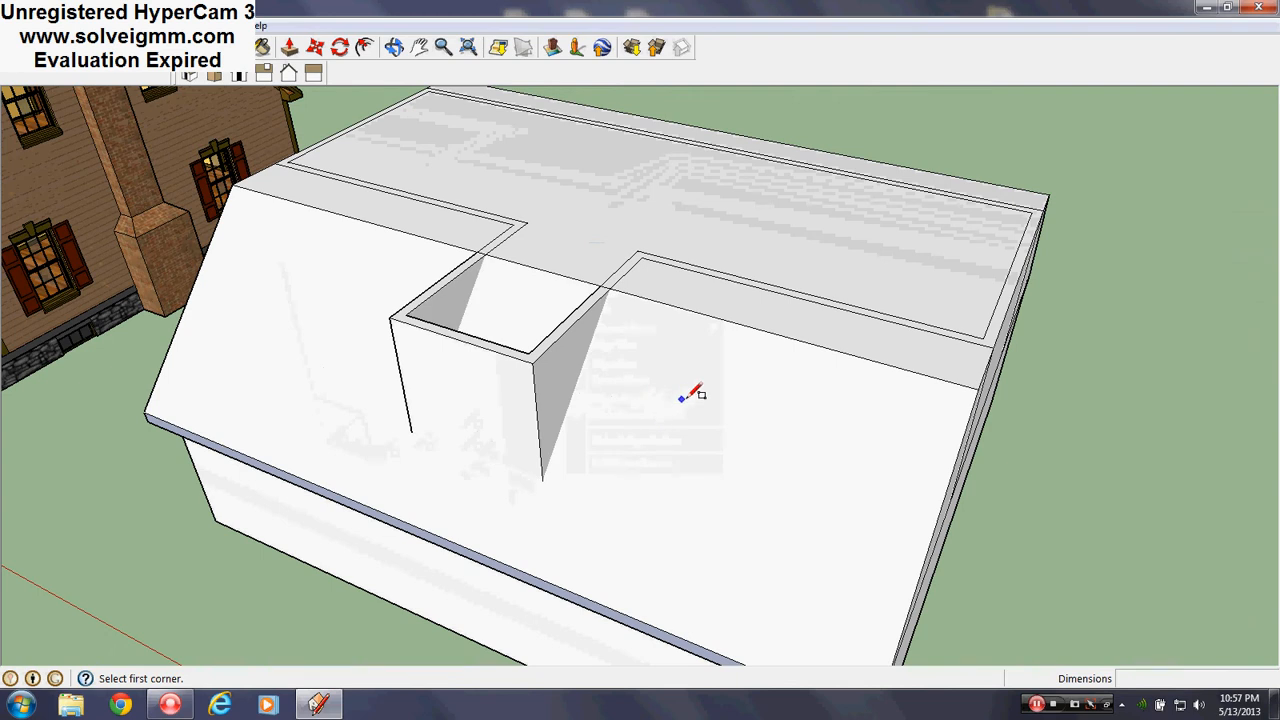
Step: Hide the roof face covering the dormer and erase a stray line inside it
right_click(692, 392)
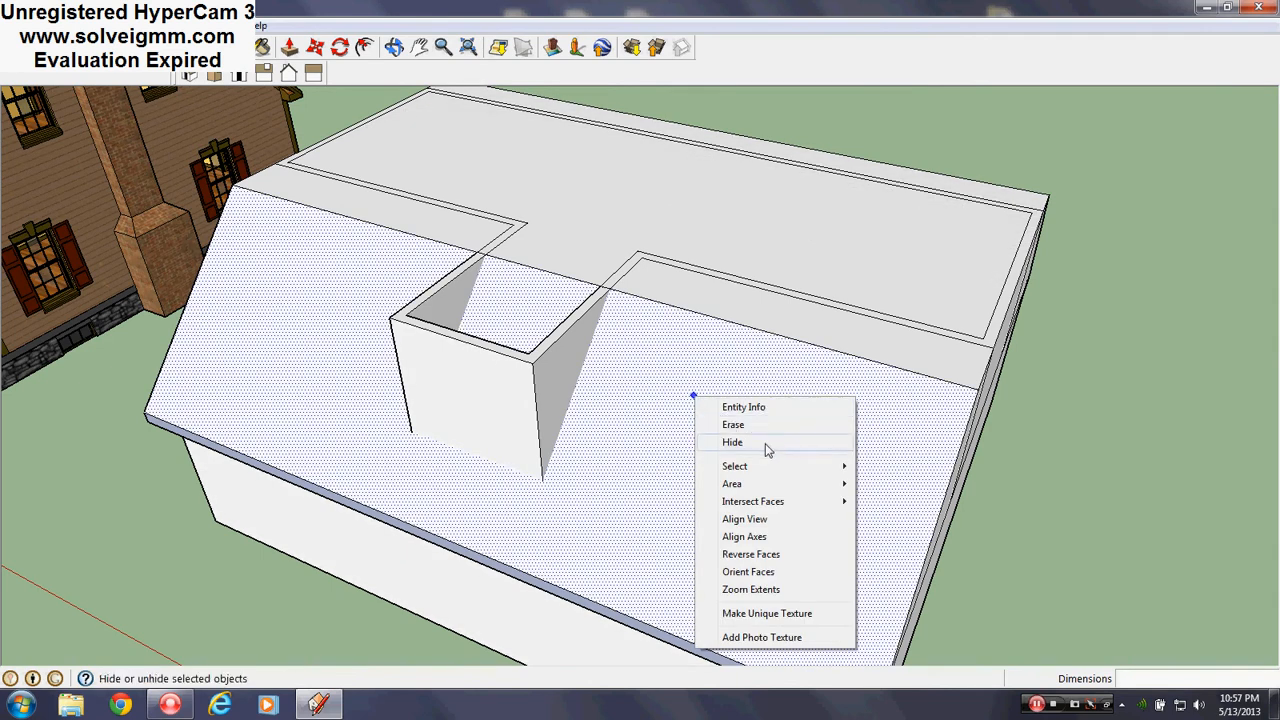
left_click(732, 442)
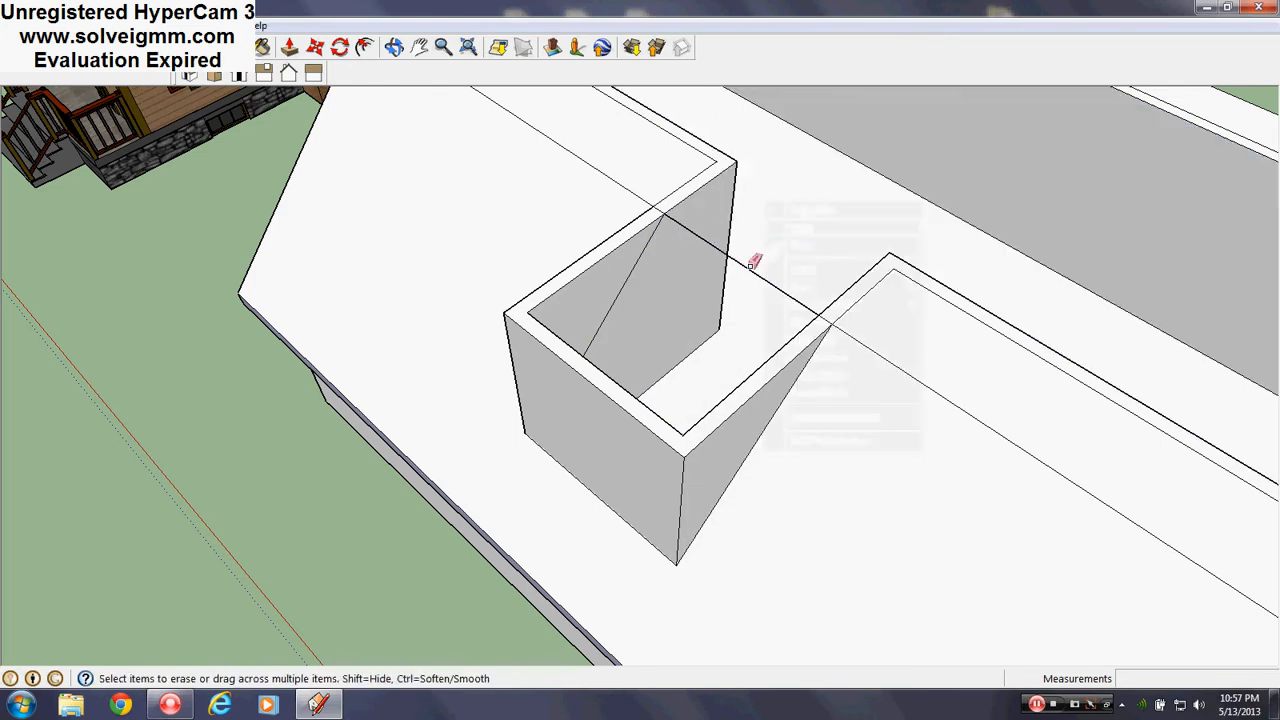
left_click(756, 262)
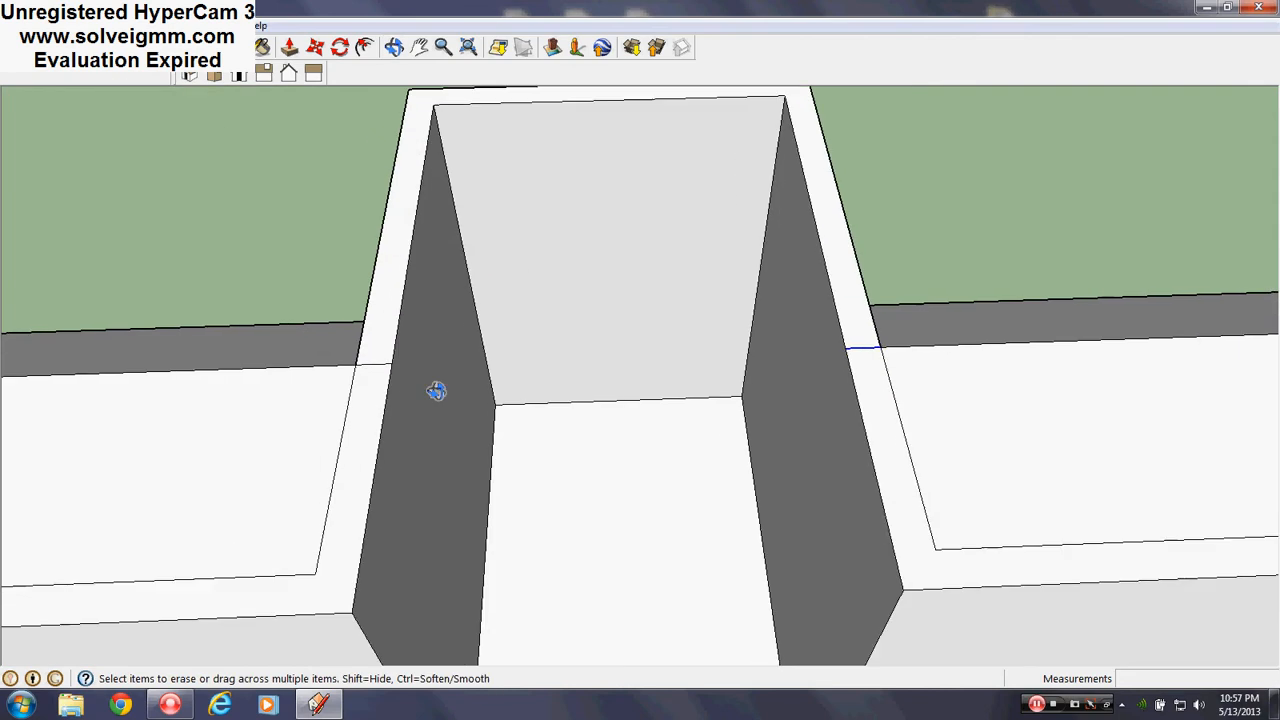
Step: Bring up Entity Info for two dormer edges to move them to the Roof layer
right_click(436, 390)
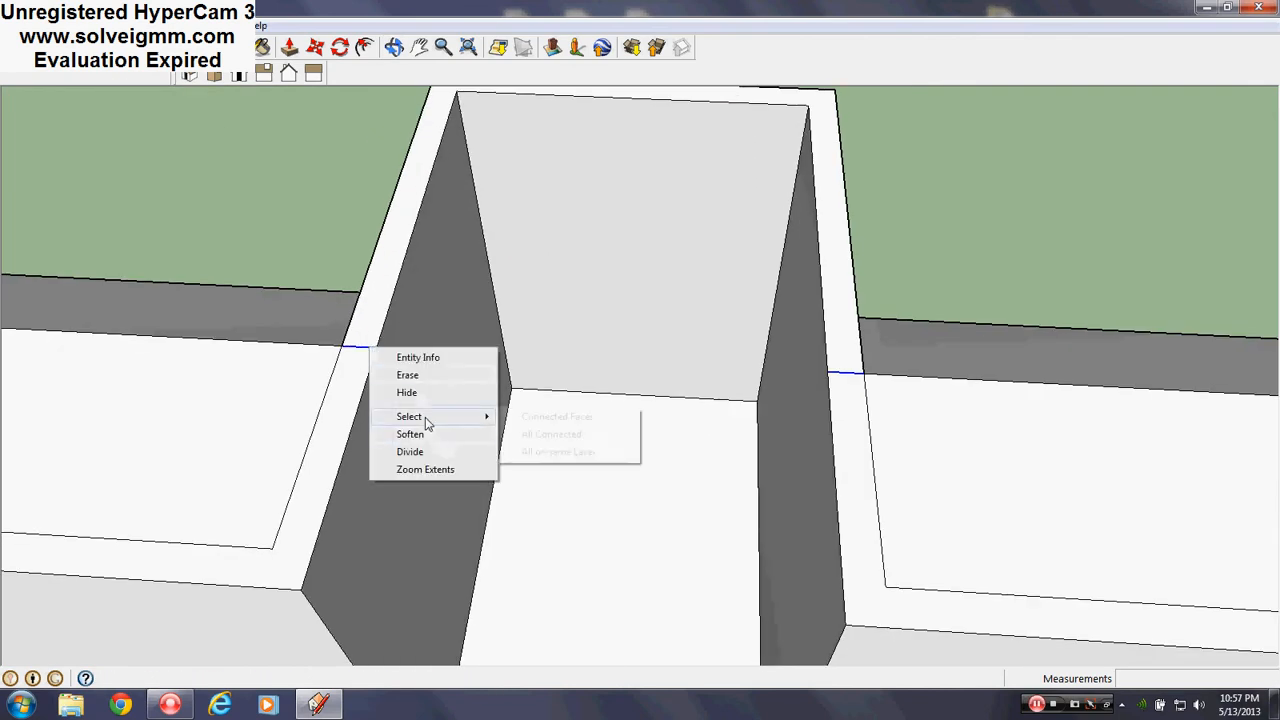
left_click(418, 356)
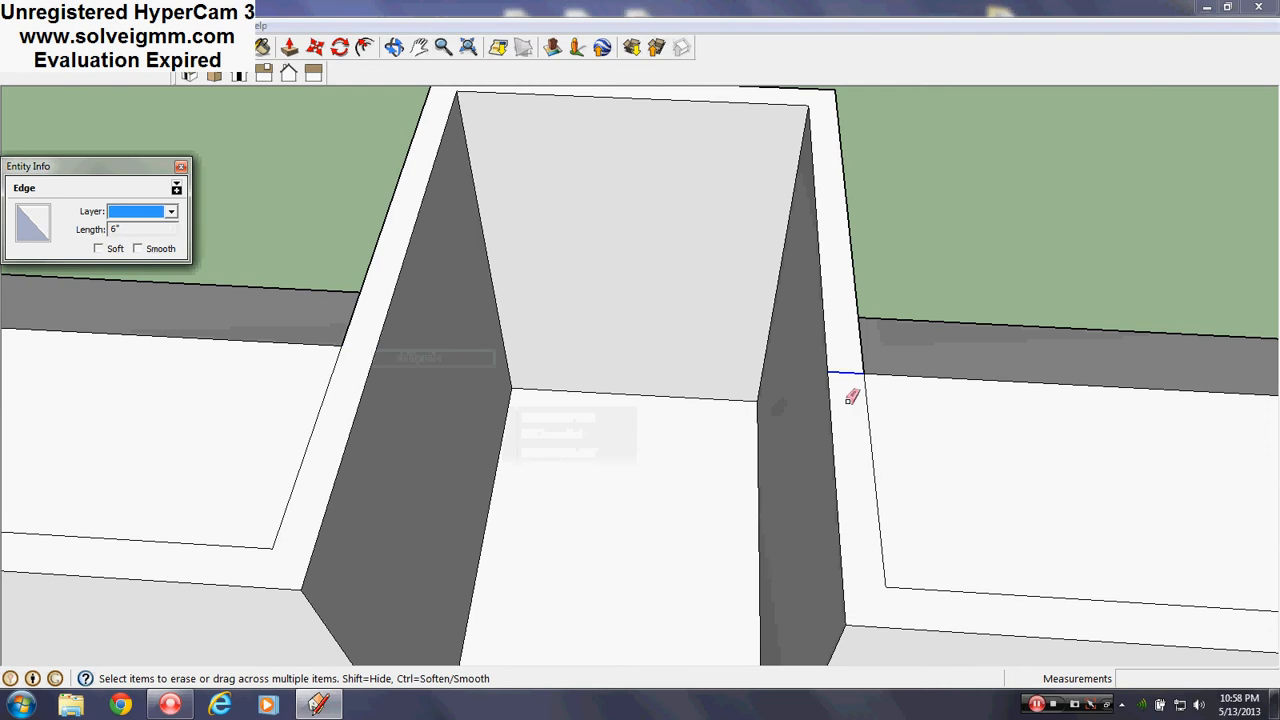
right_click(850, 396)
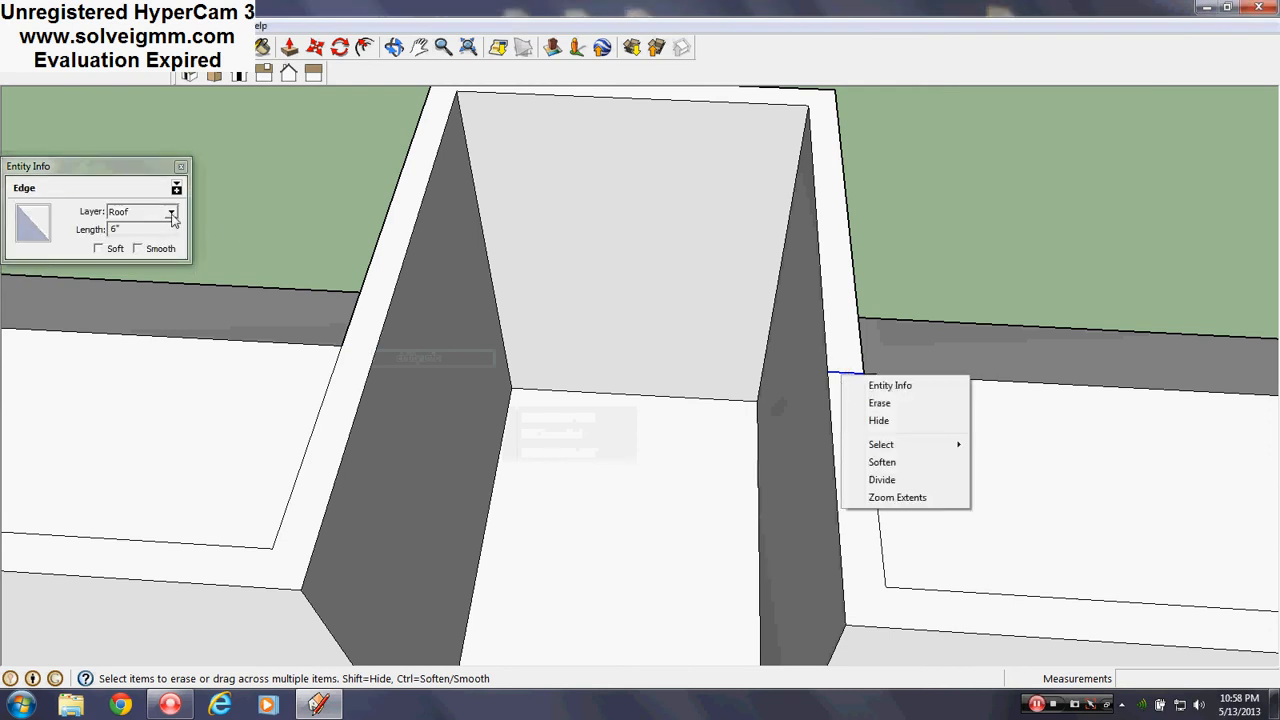
left_click(172, 212)
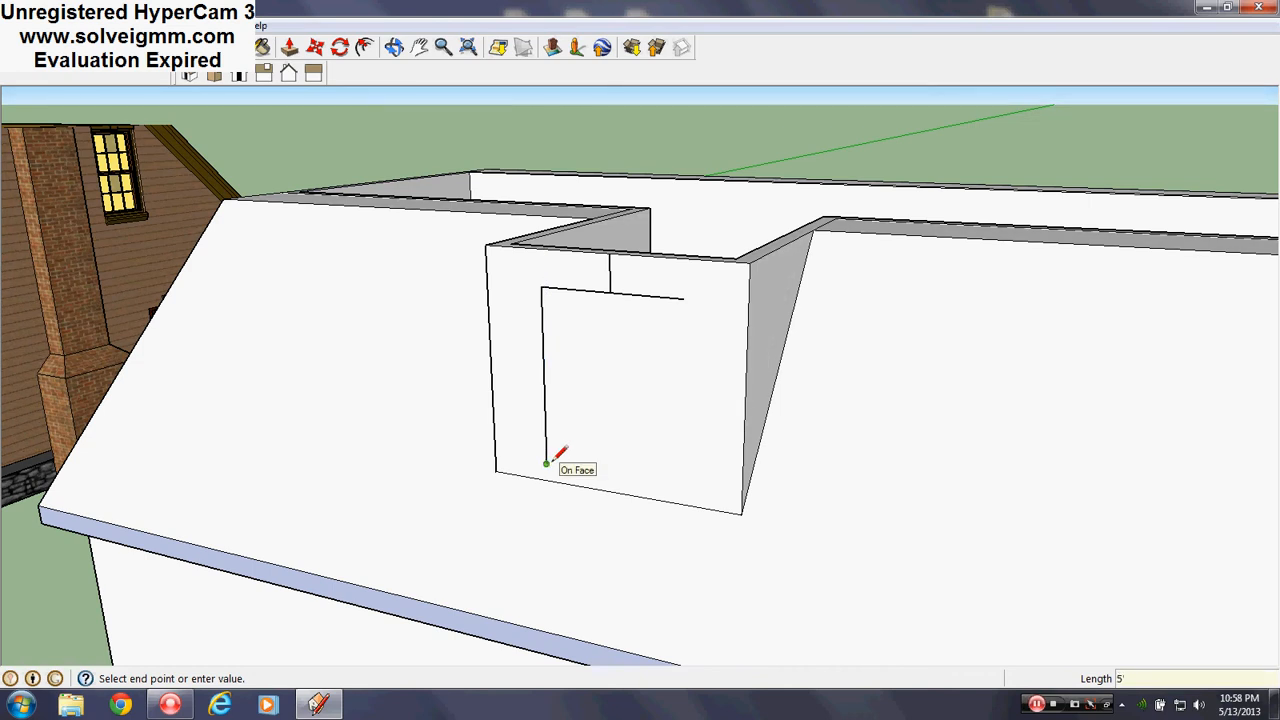
mouse_move(690, 290)
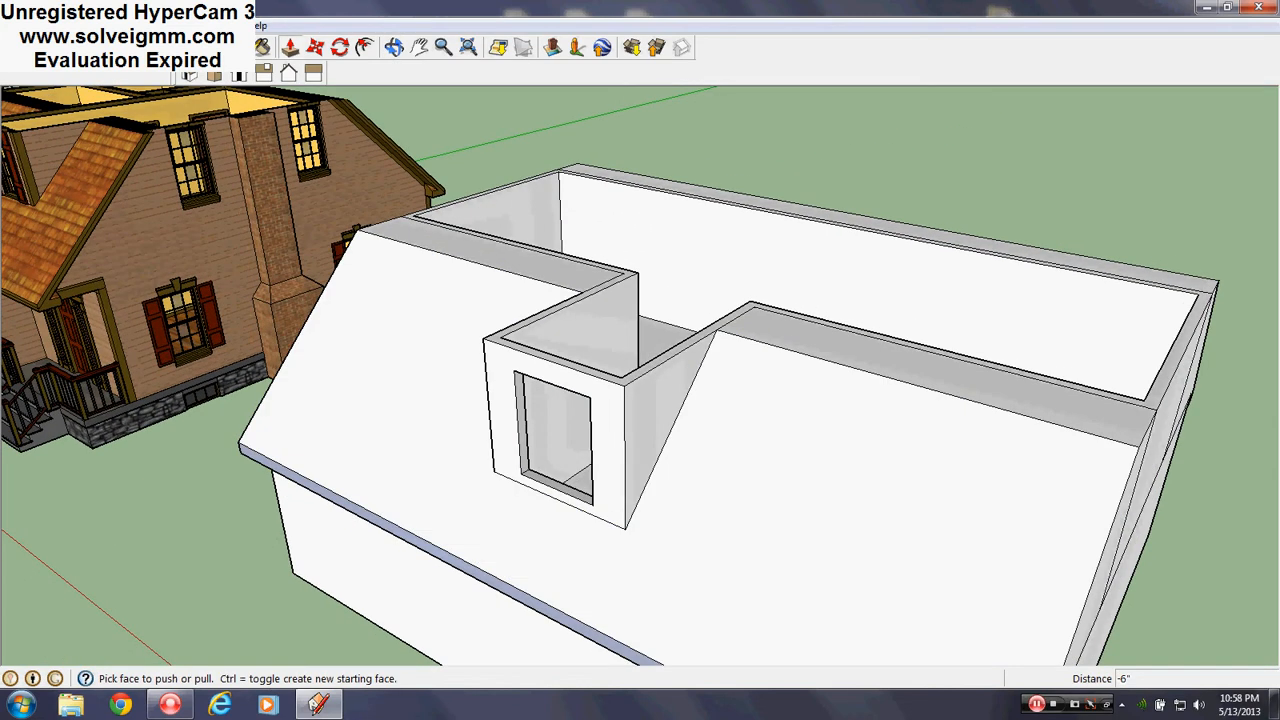
Step: Check options on the thickened dormer wall edges and bring up the Window menu
right_click(776, 344)
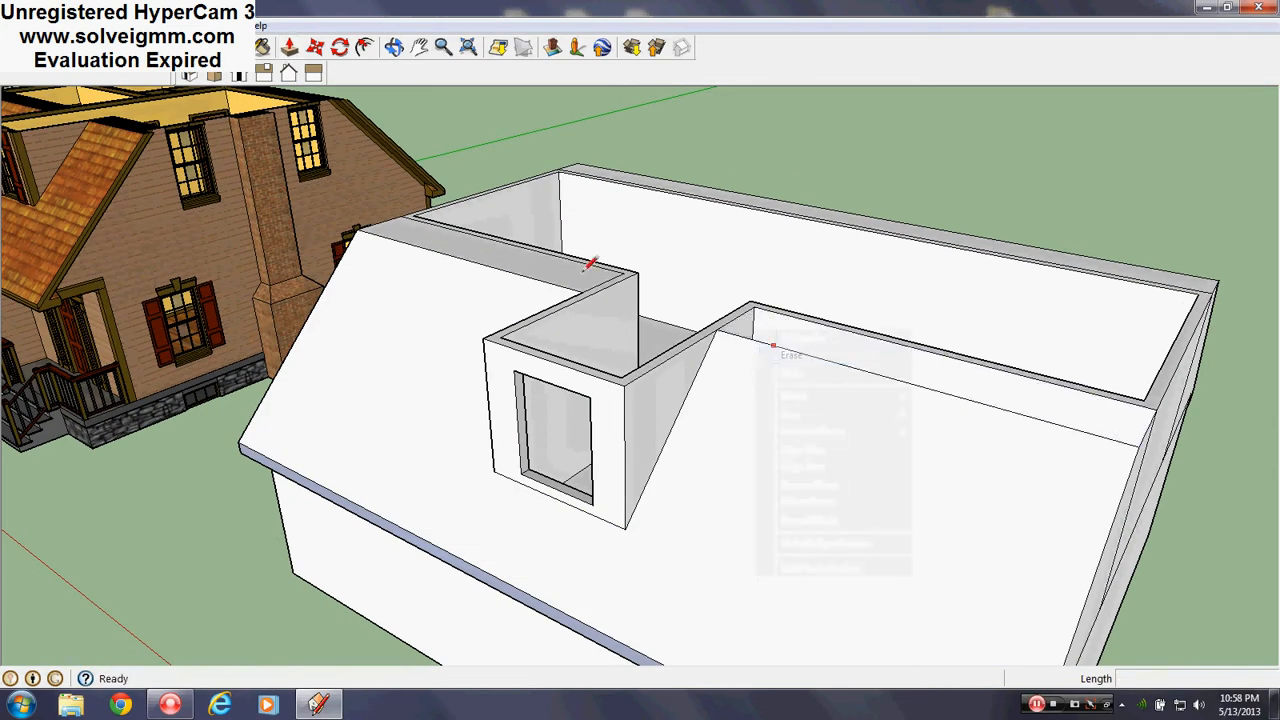
right_click(718, 200)
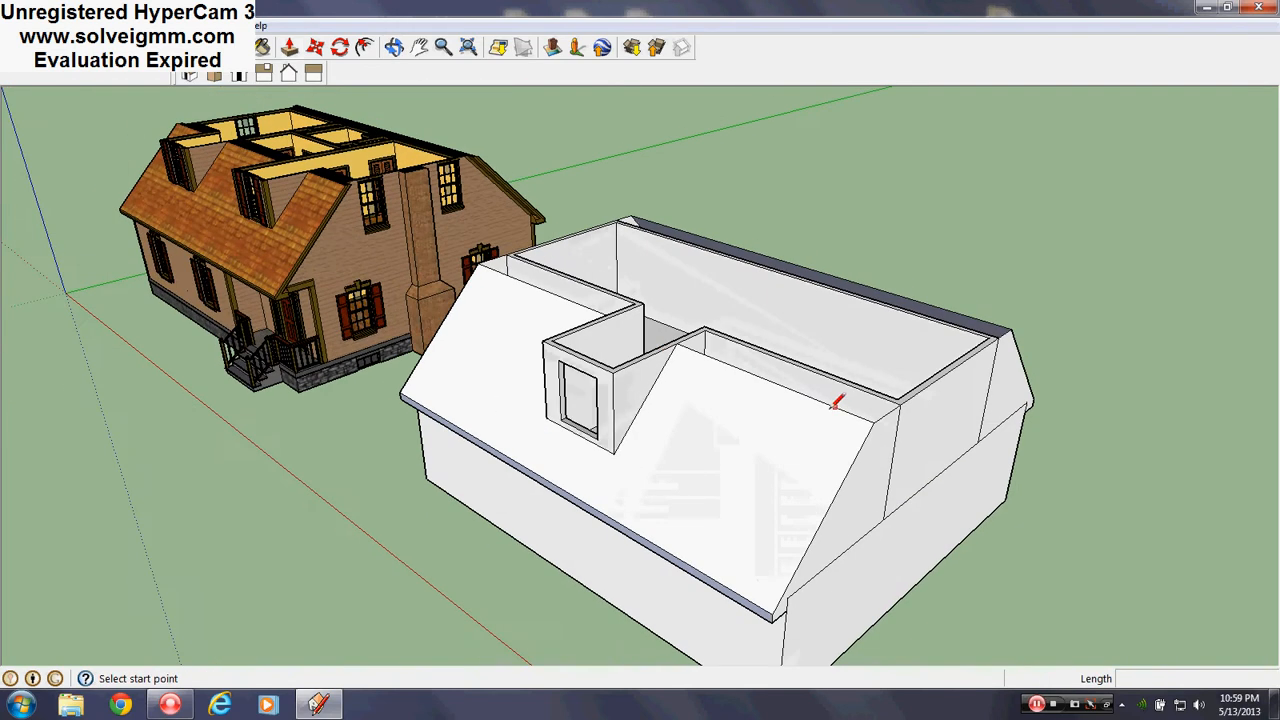
left_click(290, 26)
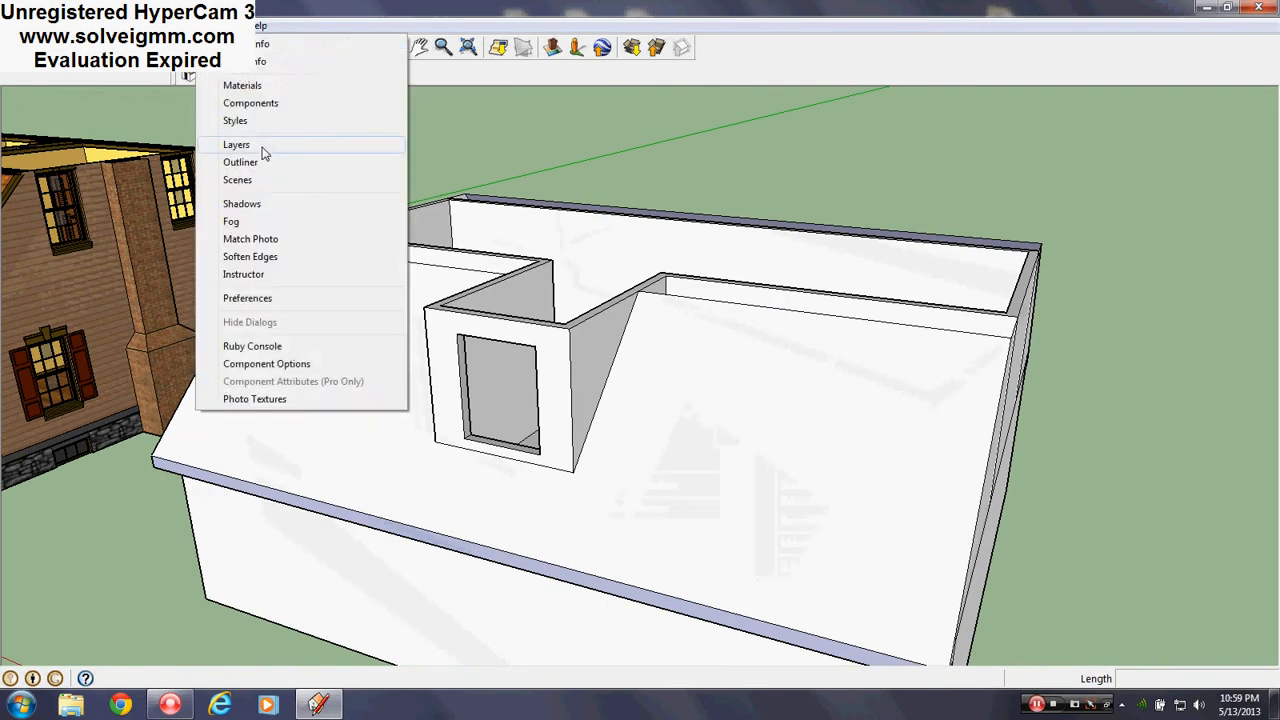
Step: Draw the dormer's eave outline and a 5' ridge line, erasing the extra edge under the roof
left_click(236, 144)
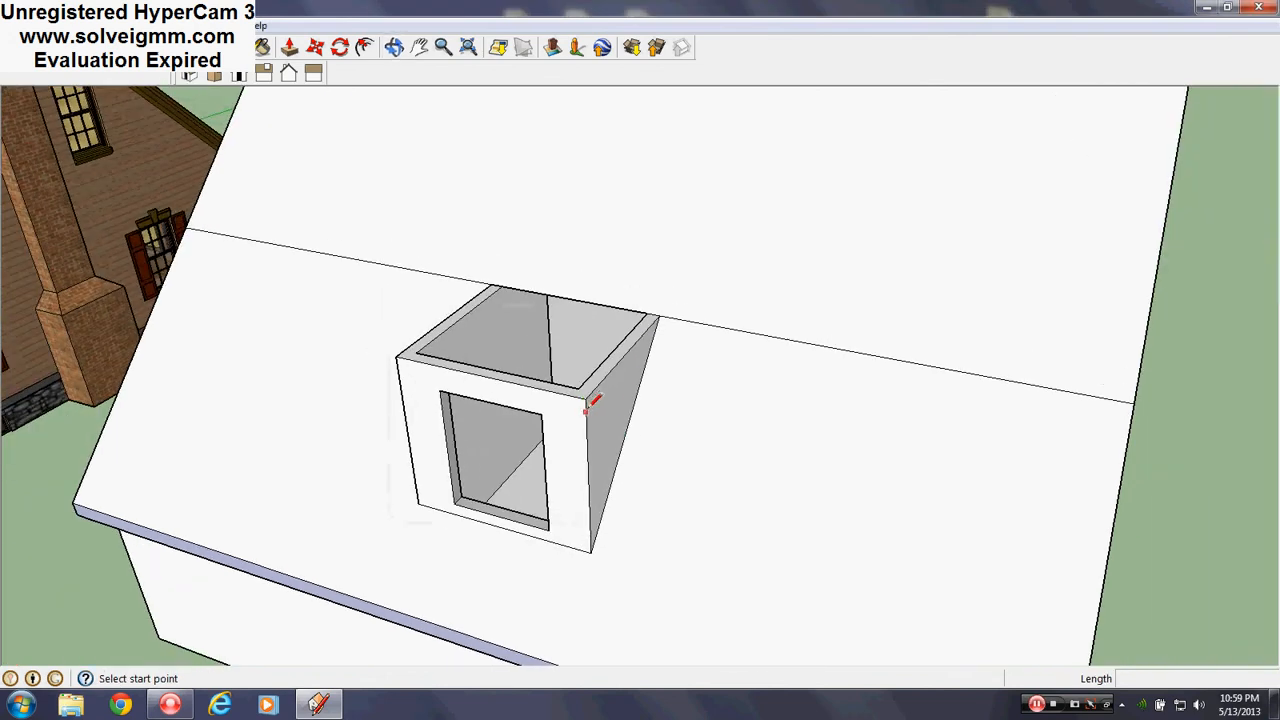
left_click(584, 402)
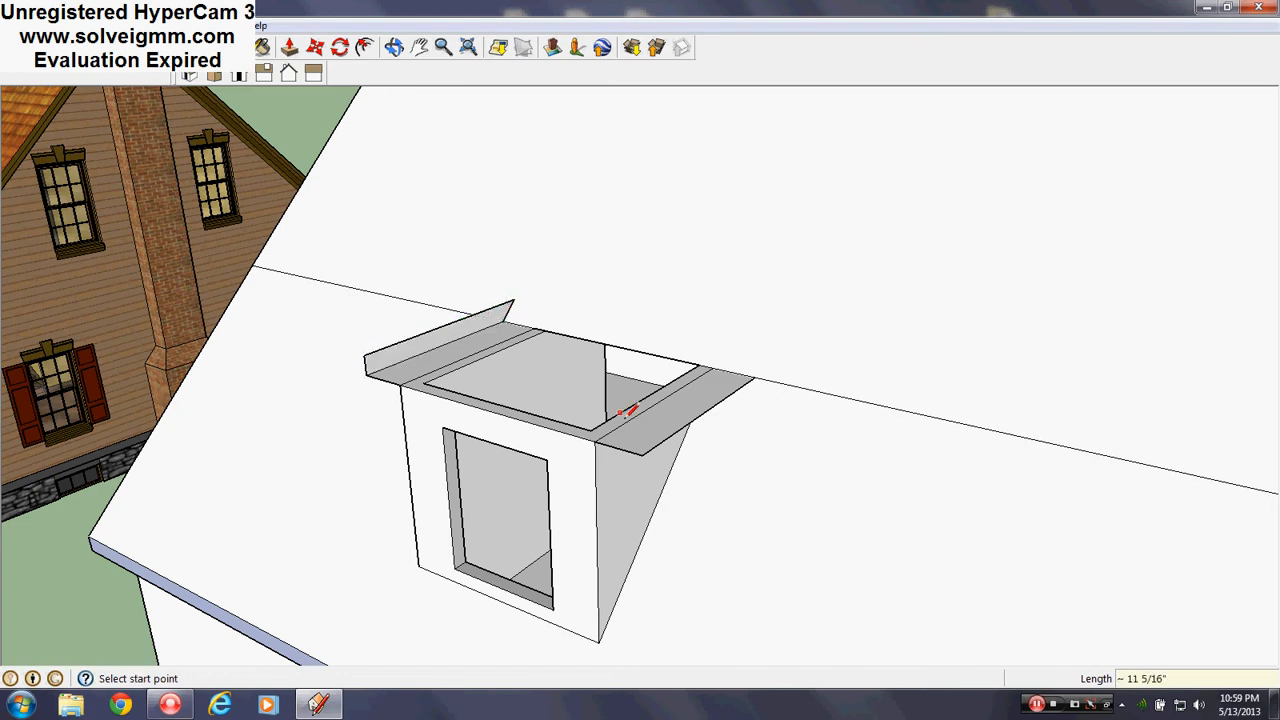
left_click(620, 412)
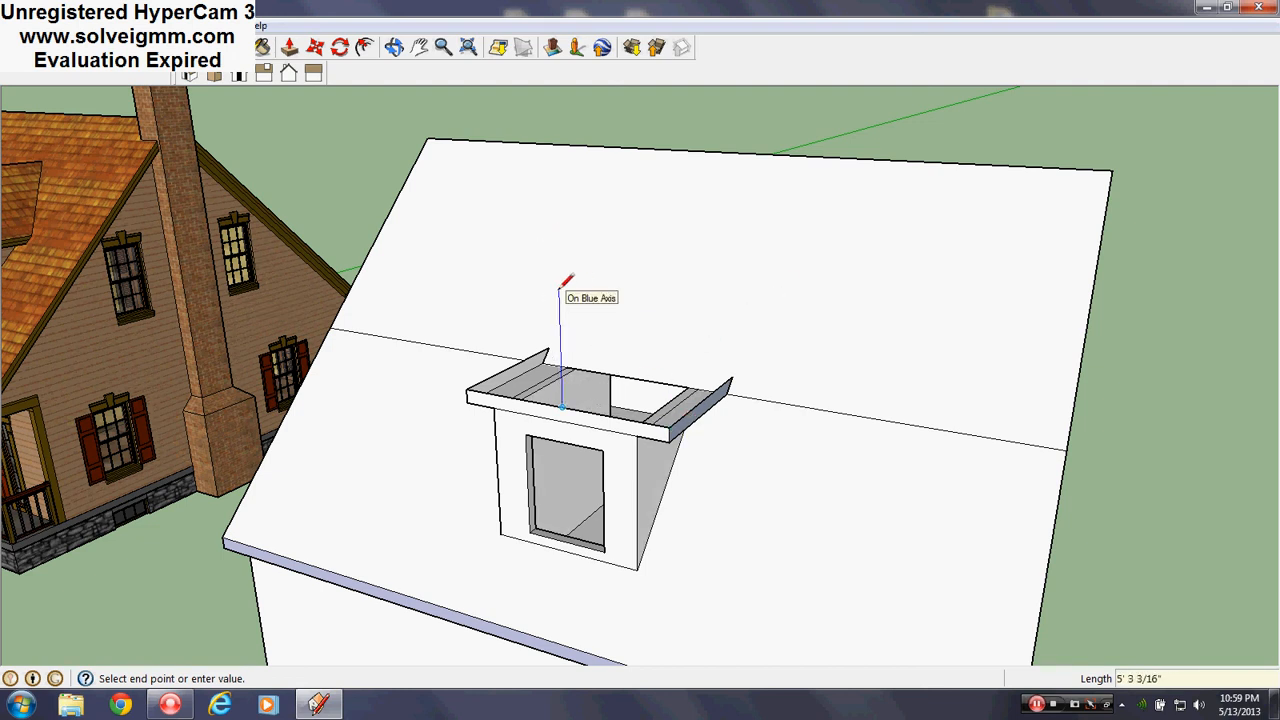
type("5'")
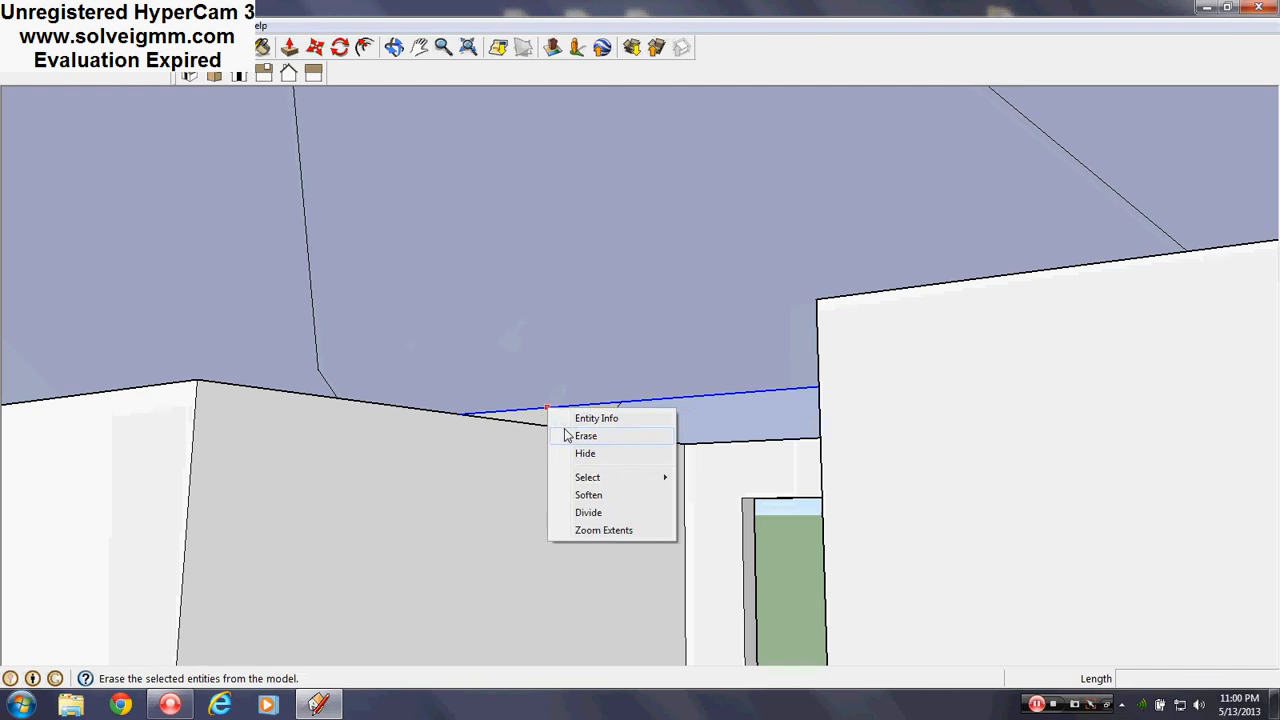
left_click(584, 436)
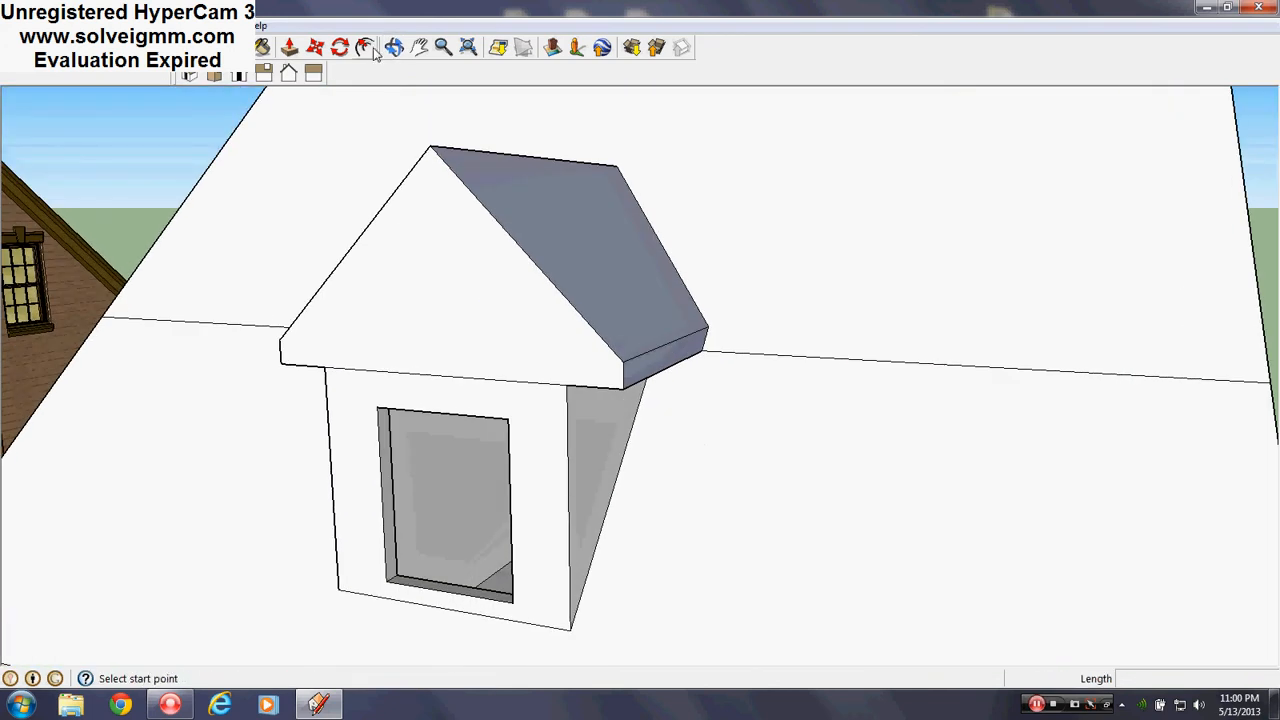
Step: Offset a trim border on the gable face with 1'8" lines and erase leftover edges
left_click(364, 48)
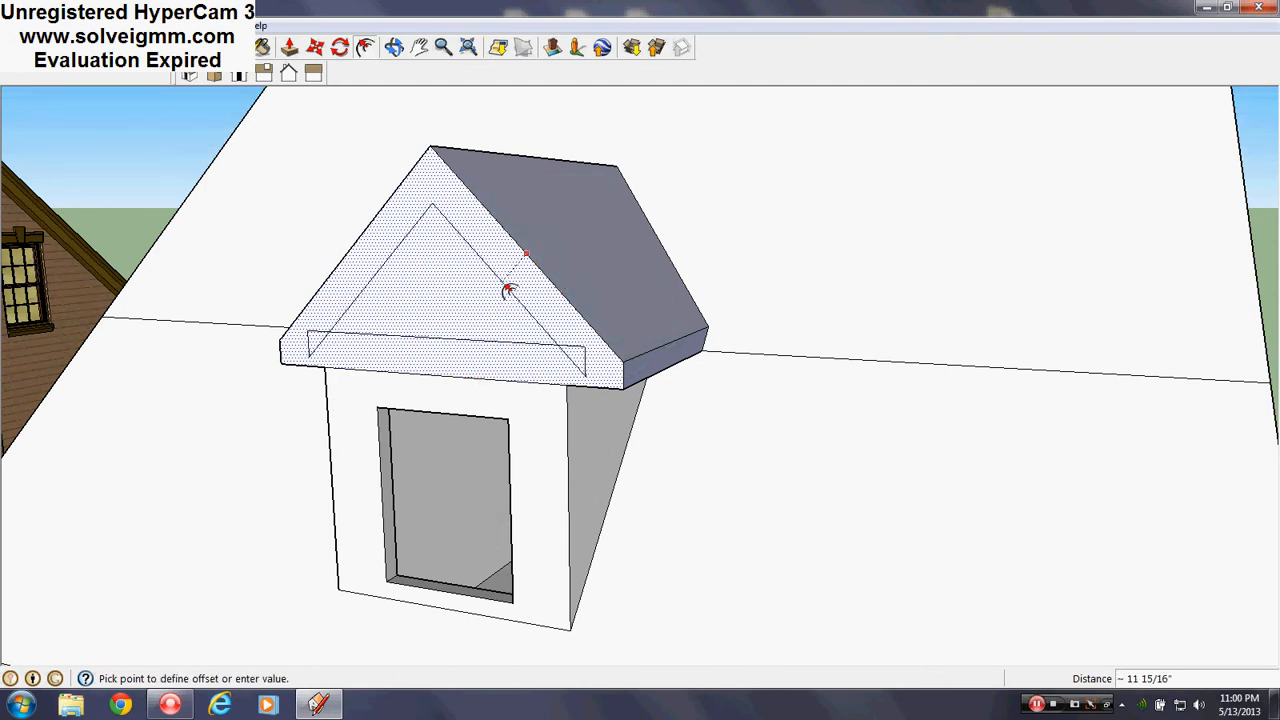
mouse_move(500, 264)
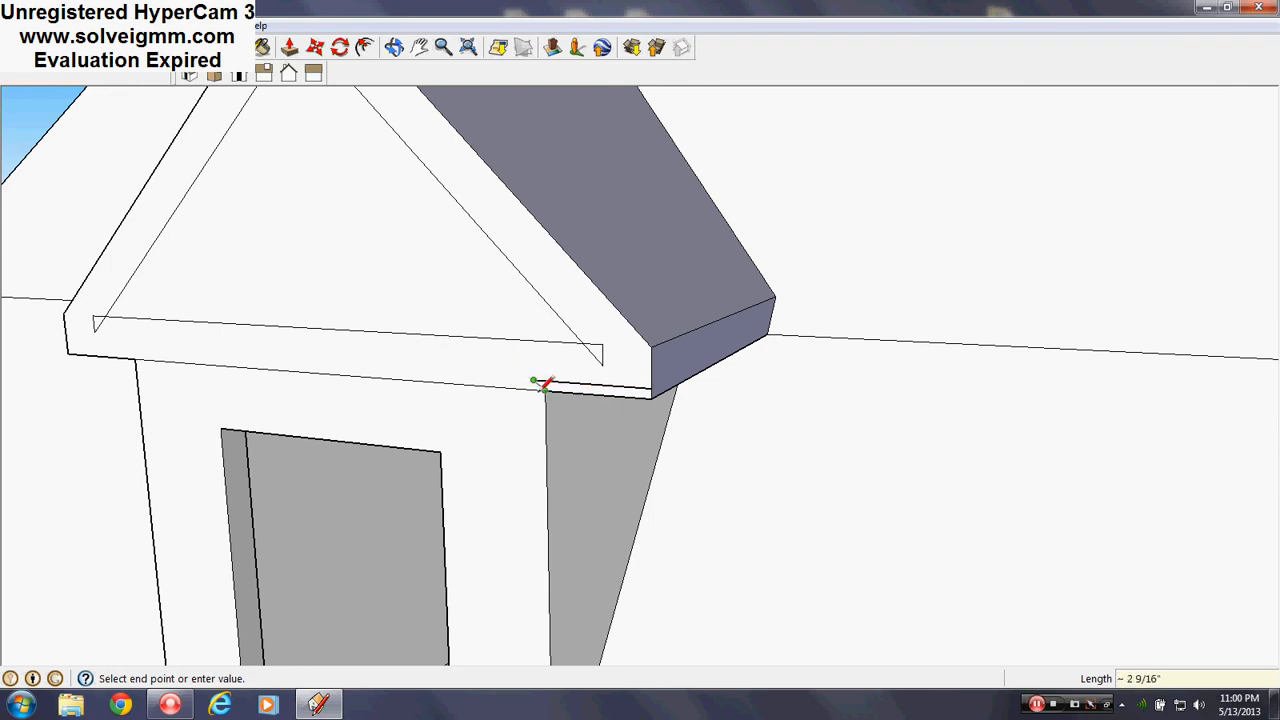
mouse_move(550, 276)
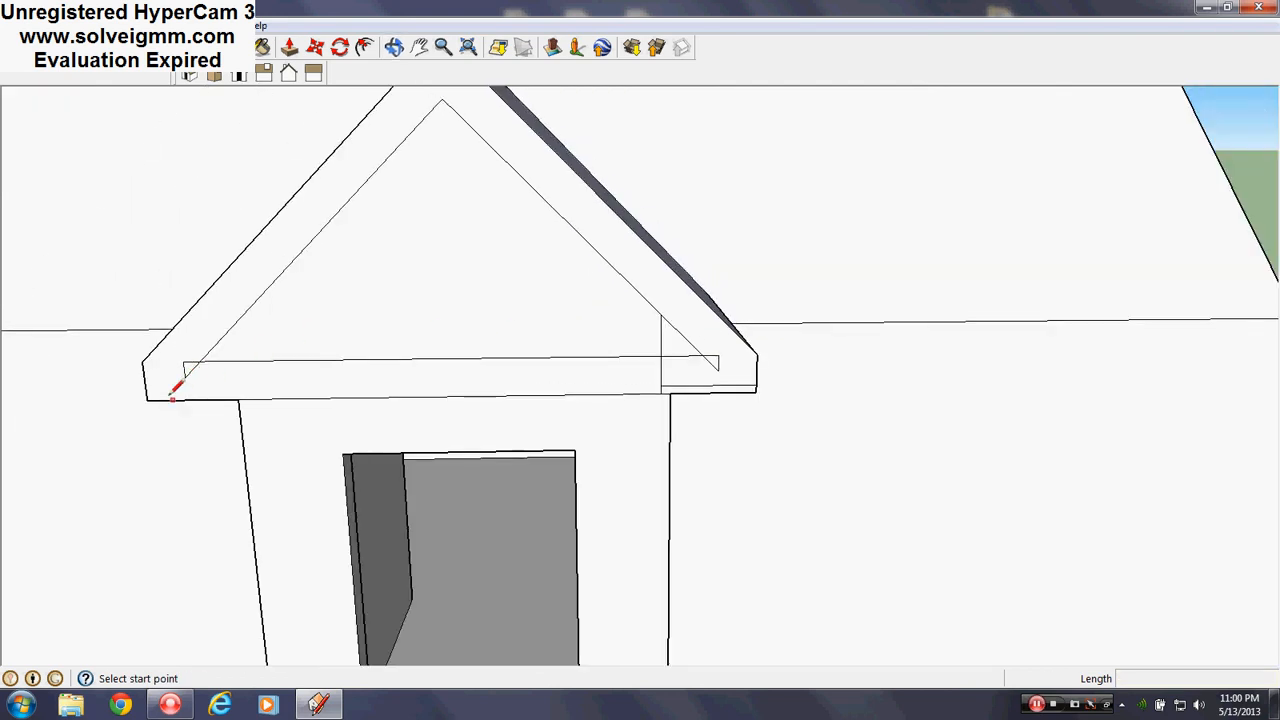
mouse_move(150, 384)
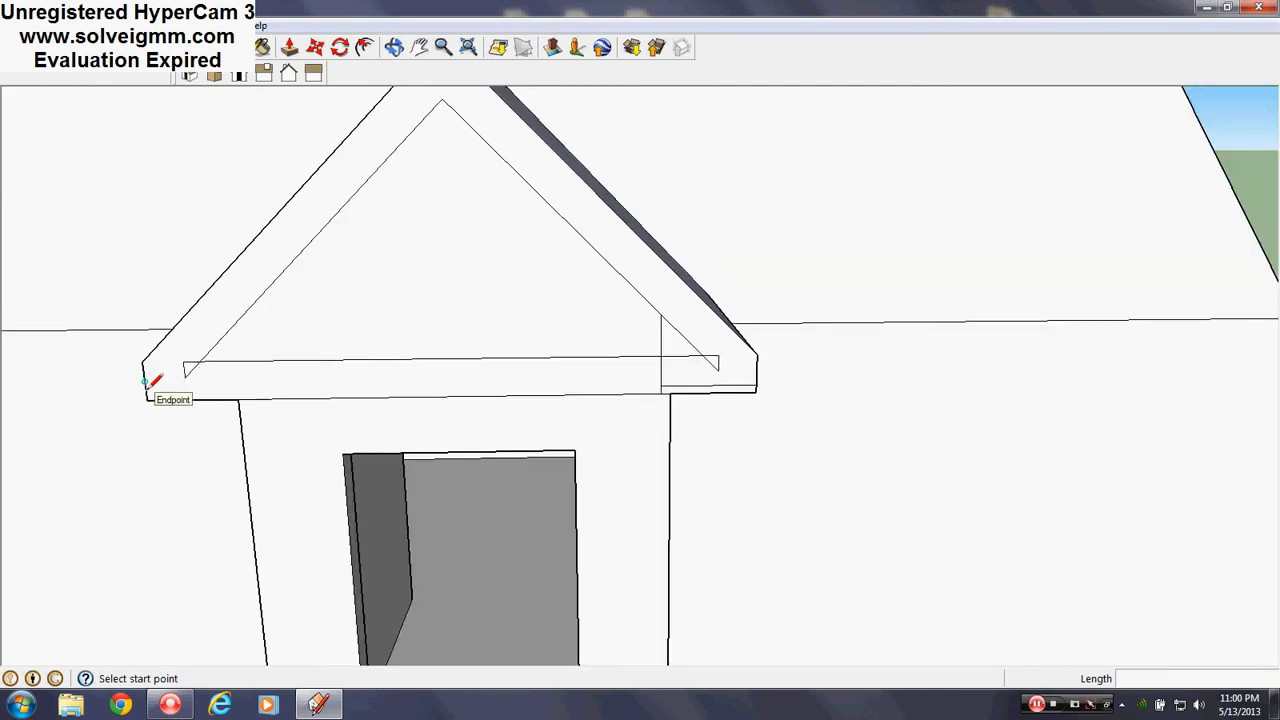
left_click(144, 384)
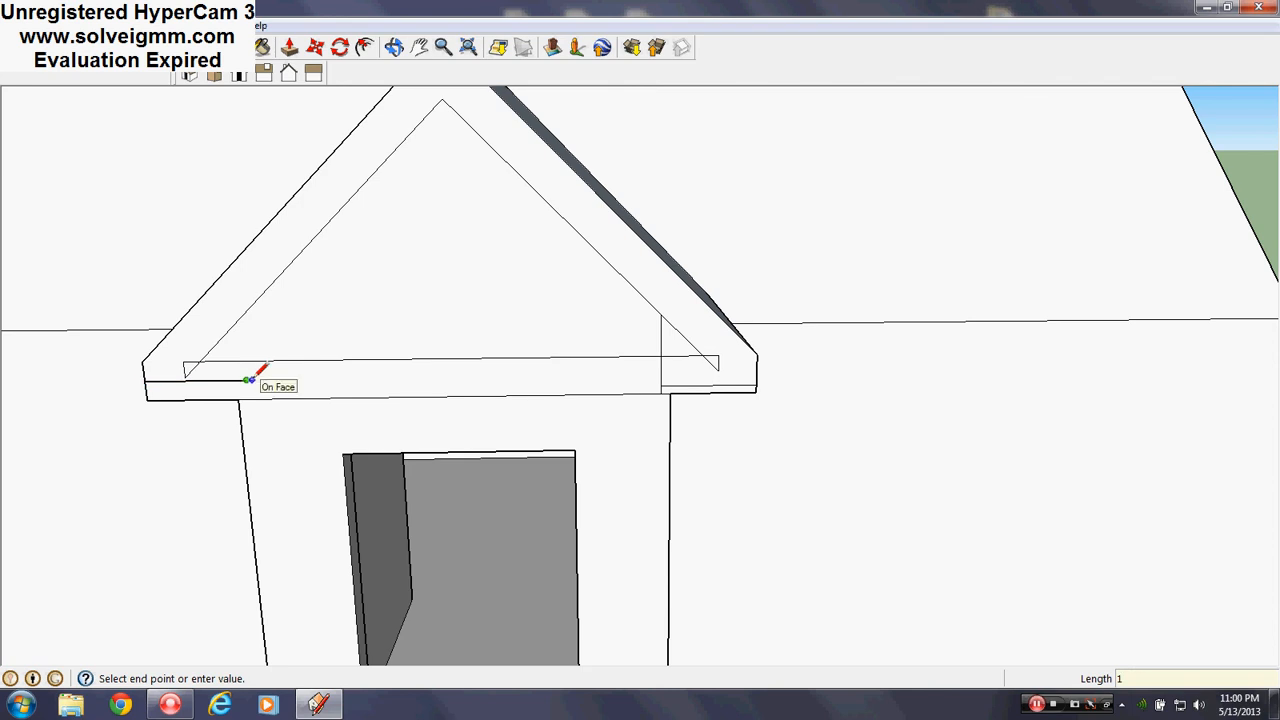
type("1'8")
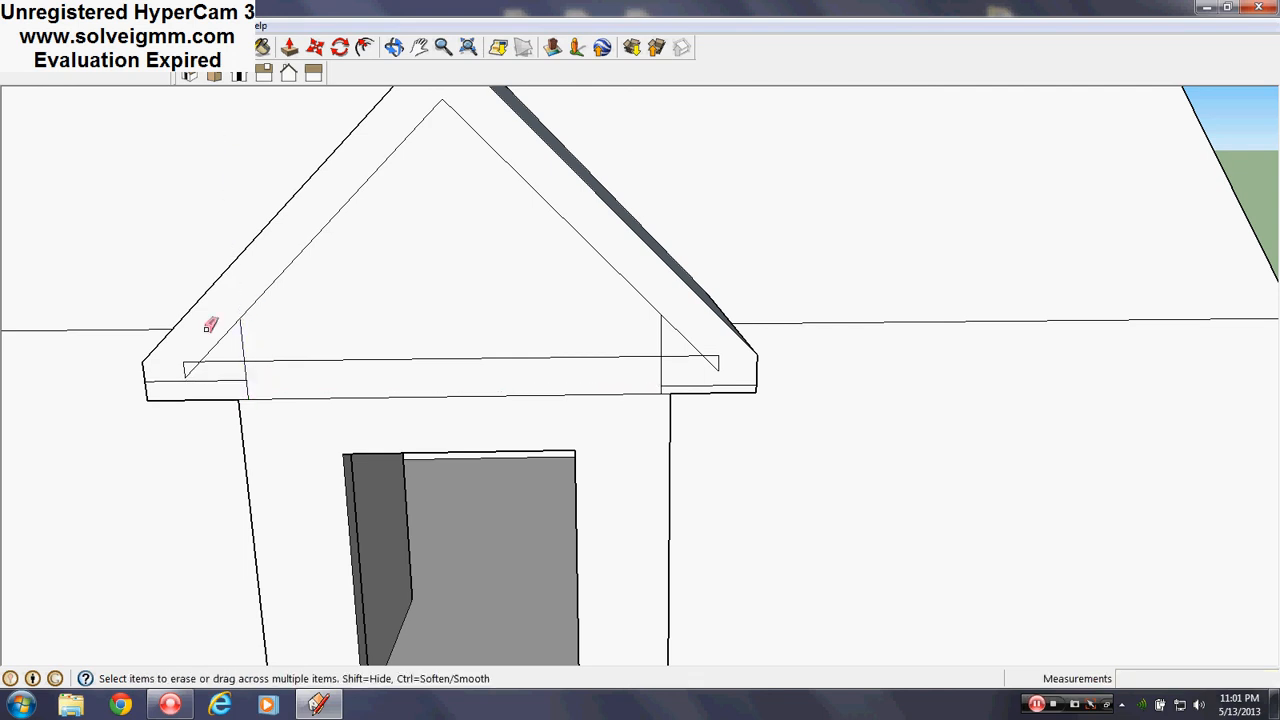
mouse_move(270, 364)
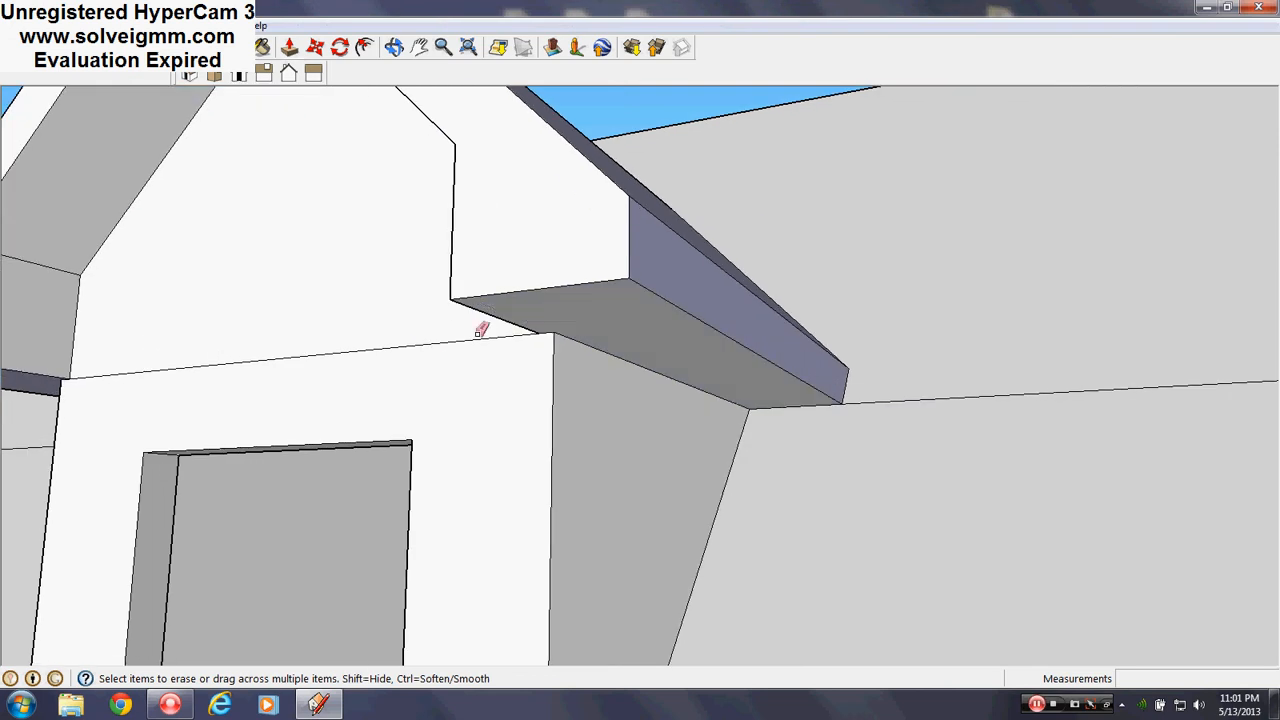
right_click(480, 332)
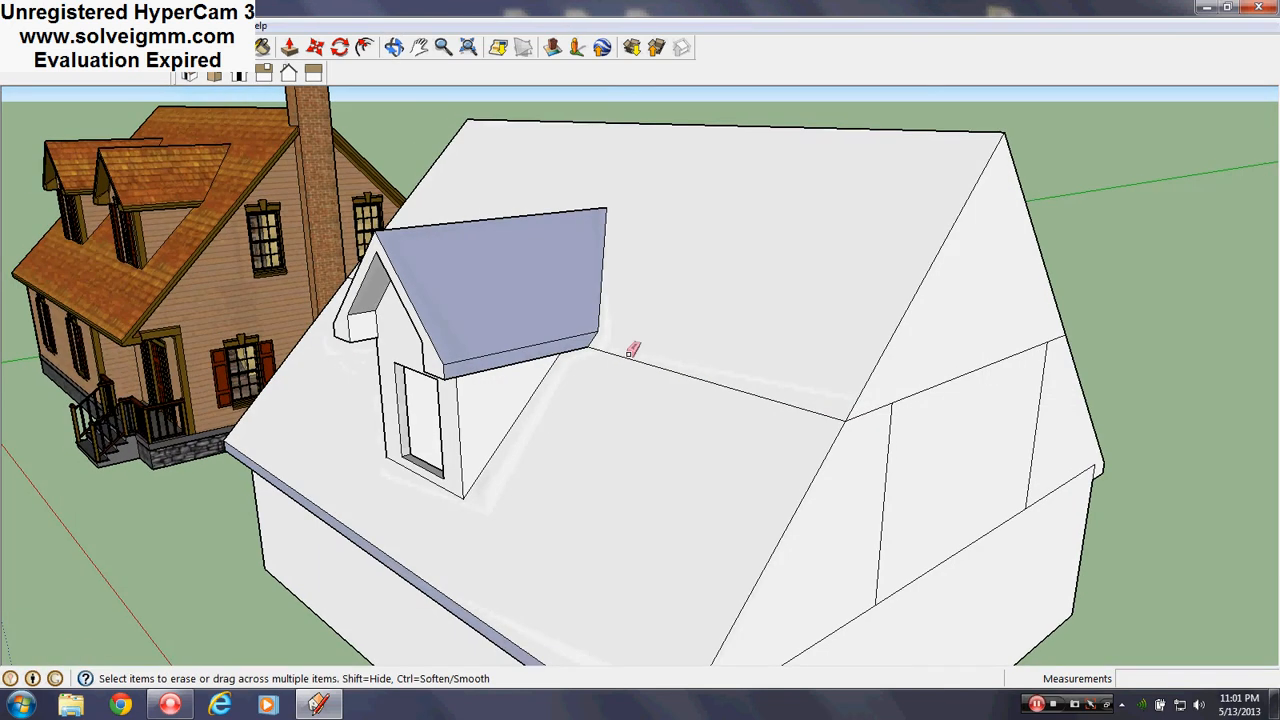
Step: Paint the main roof faces with the Roofing_Shingles_Wood material
right_click(630, 350)
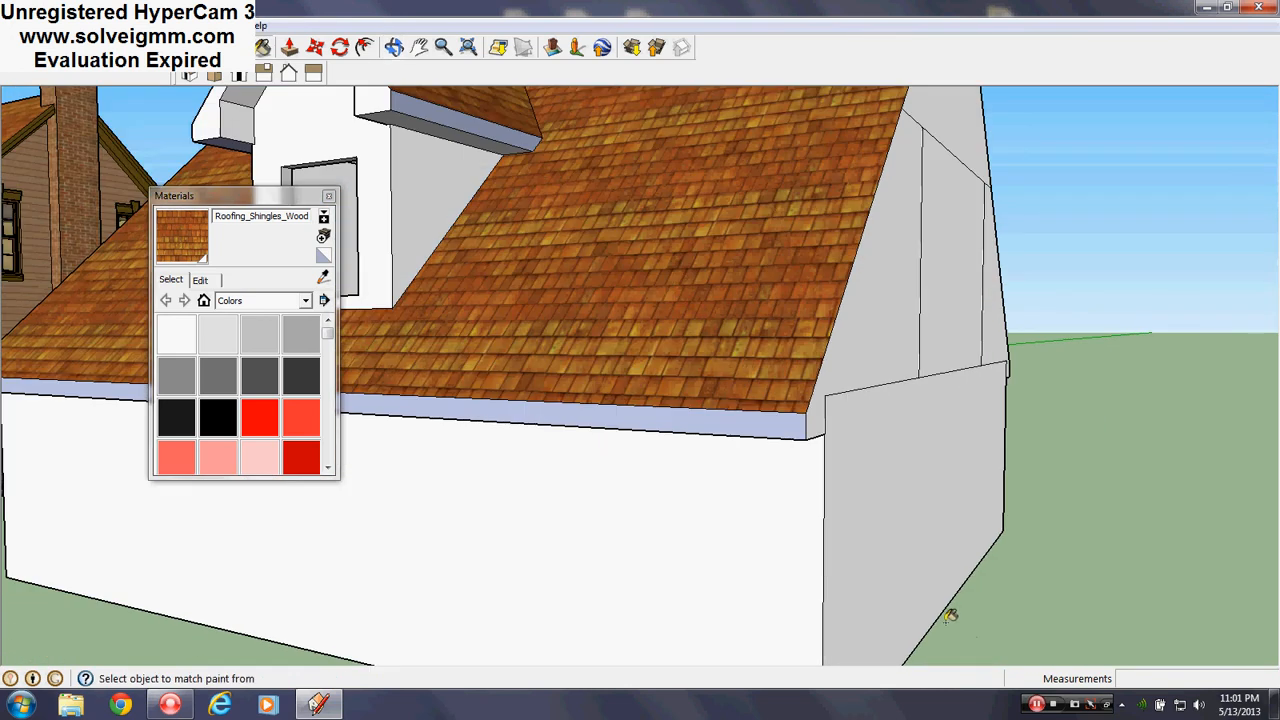
Step: Sample the plain white Color_000 for interior faces and erase stray lines on the gable end wall
left_click(176, 334)
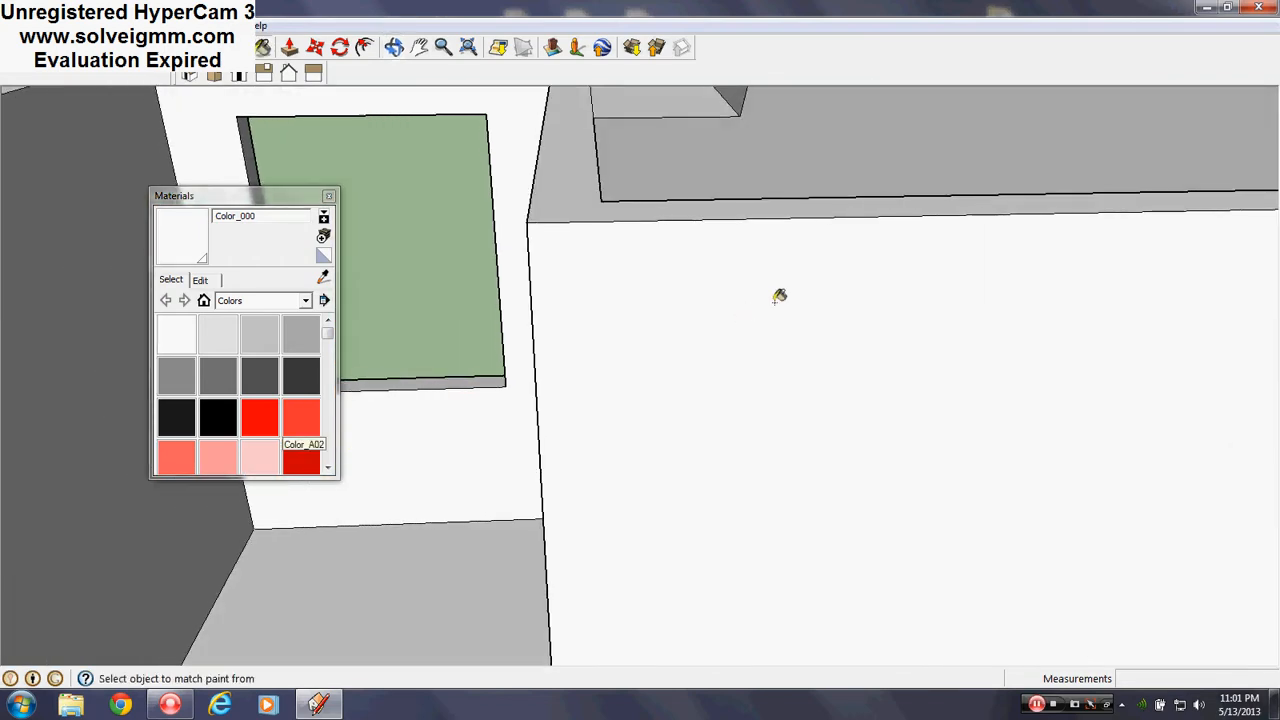
left_click_drag(780, 296, 876, 500)
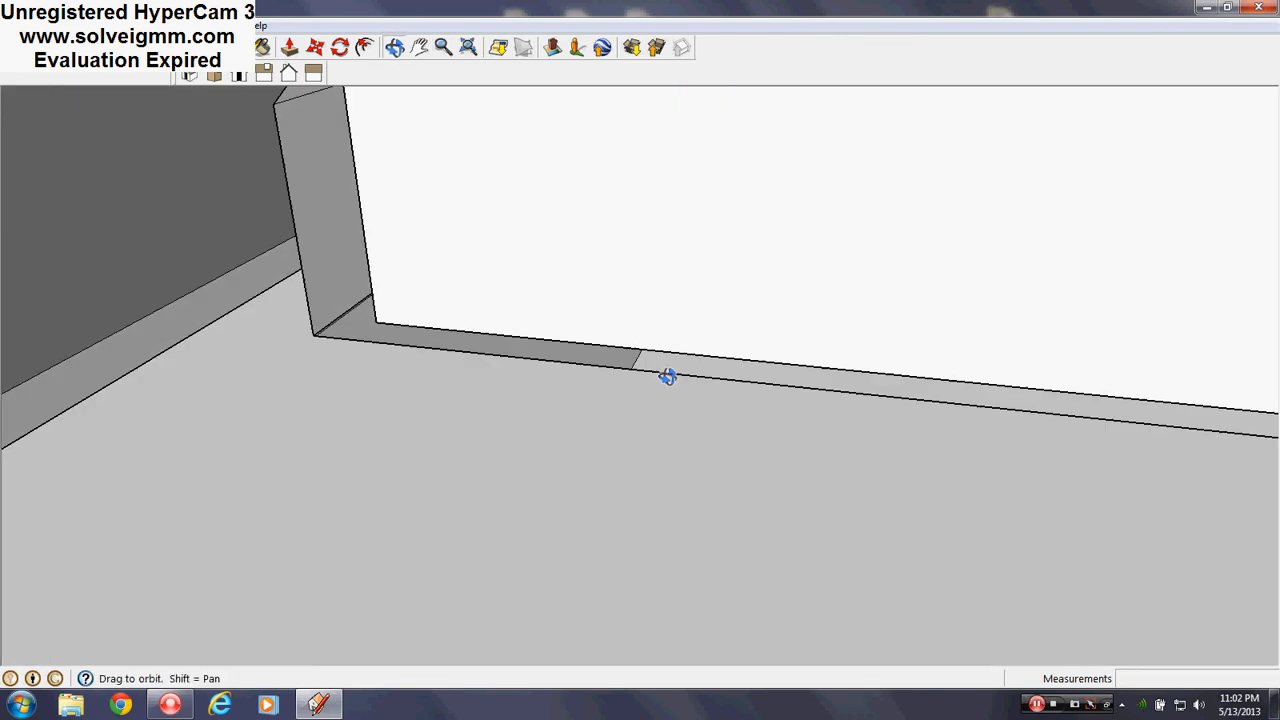
left_click_drag(668, 376, 572, 168)
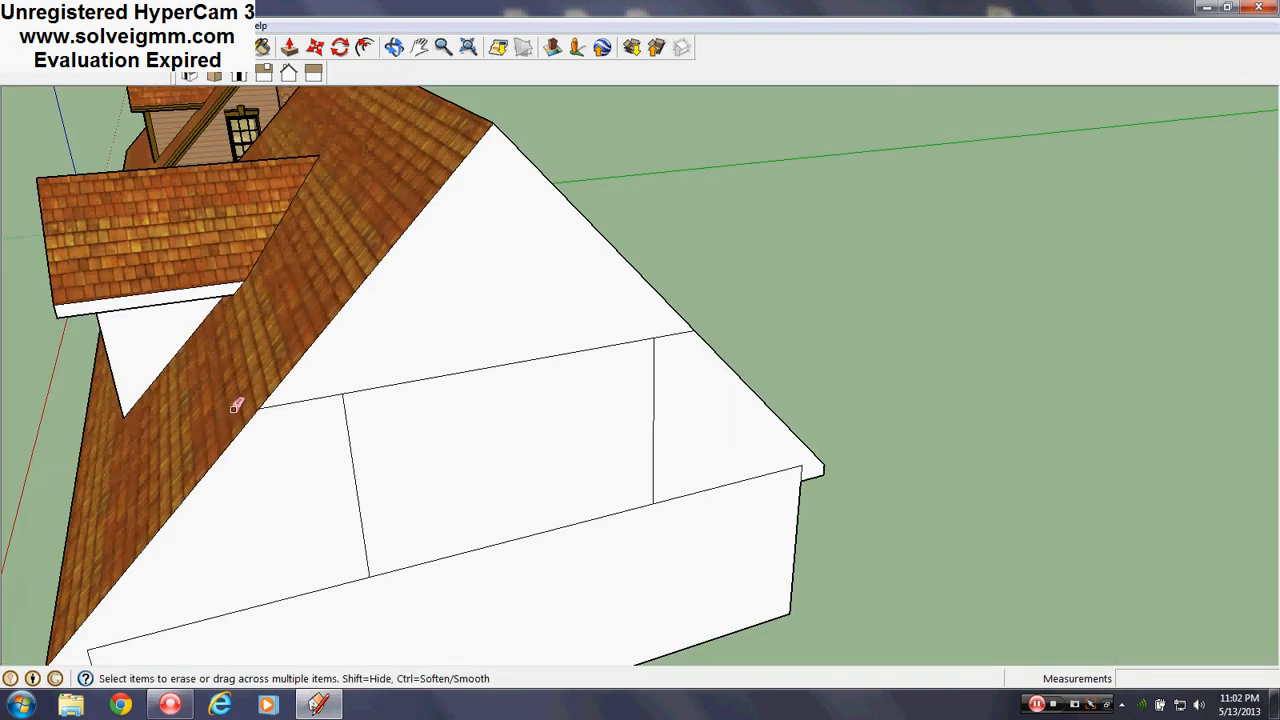
left_click_drag(236, 404, 650, 500)
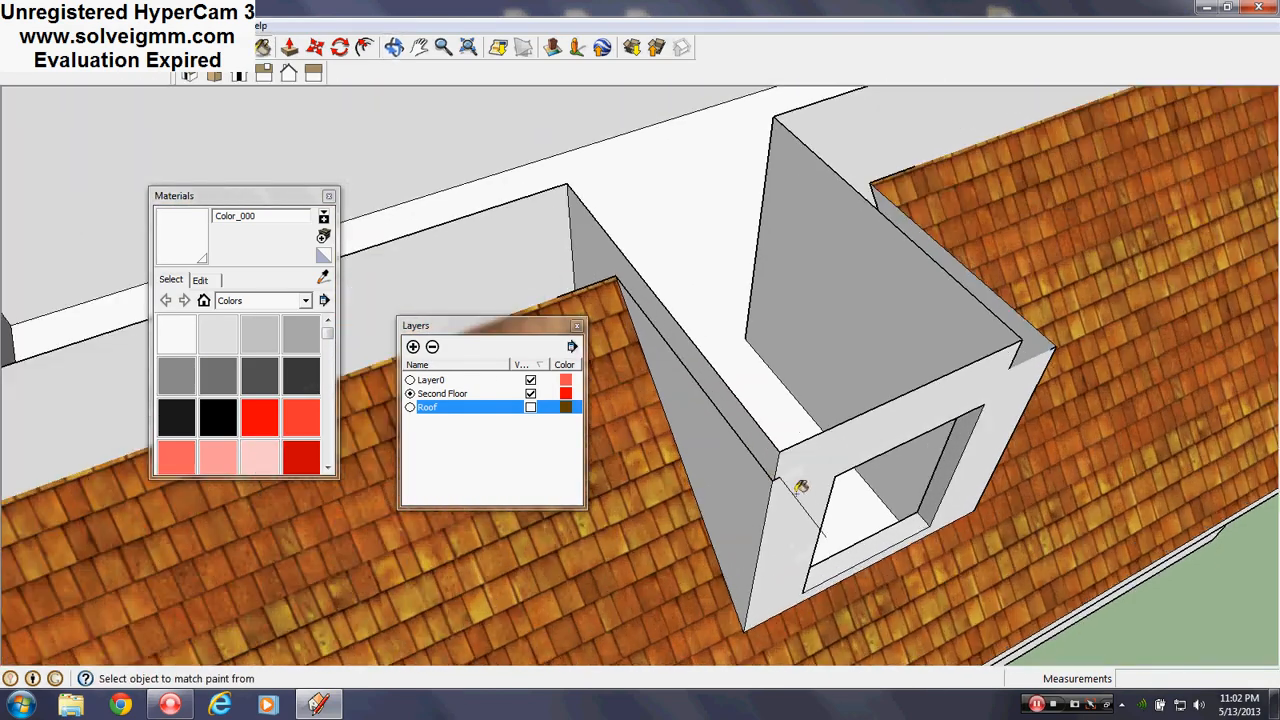
Step: Erase the stray edge on the dormer wall beside the window
right_click(800, 440)
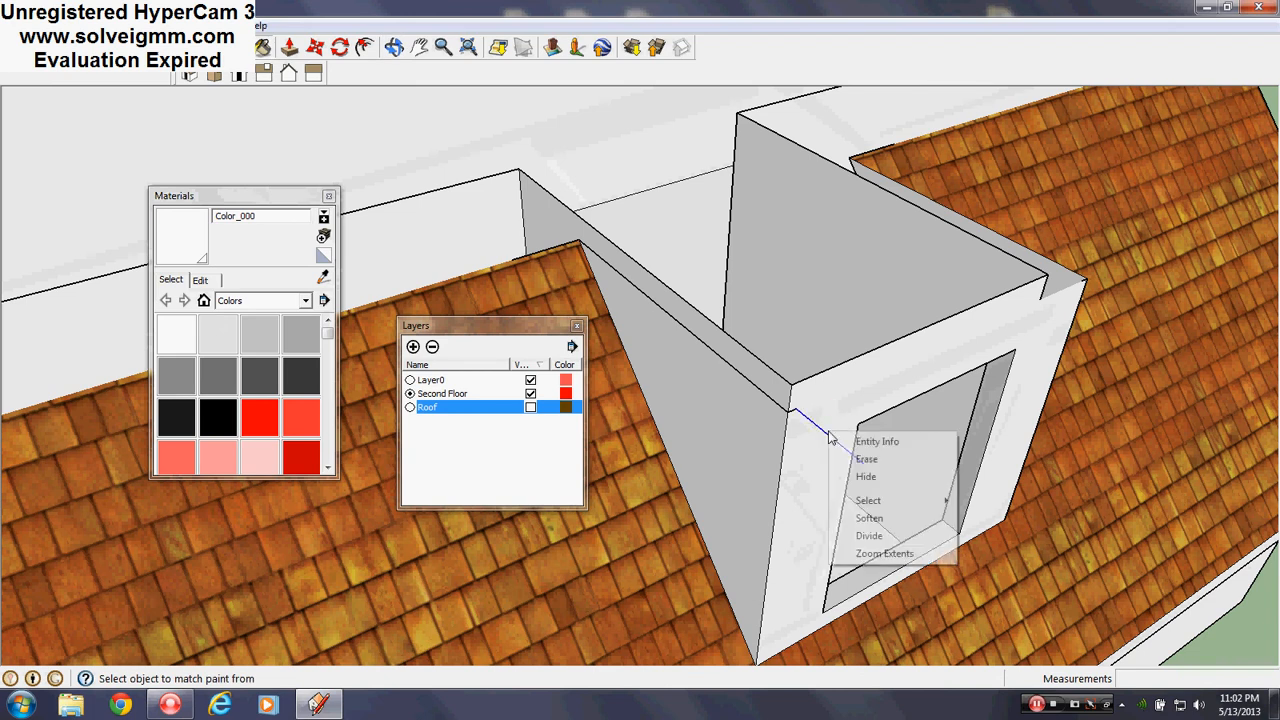
left_click(876, 442)
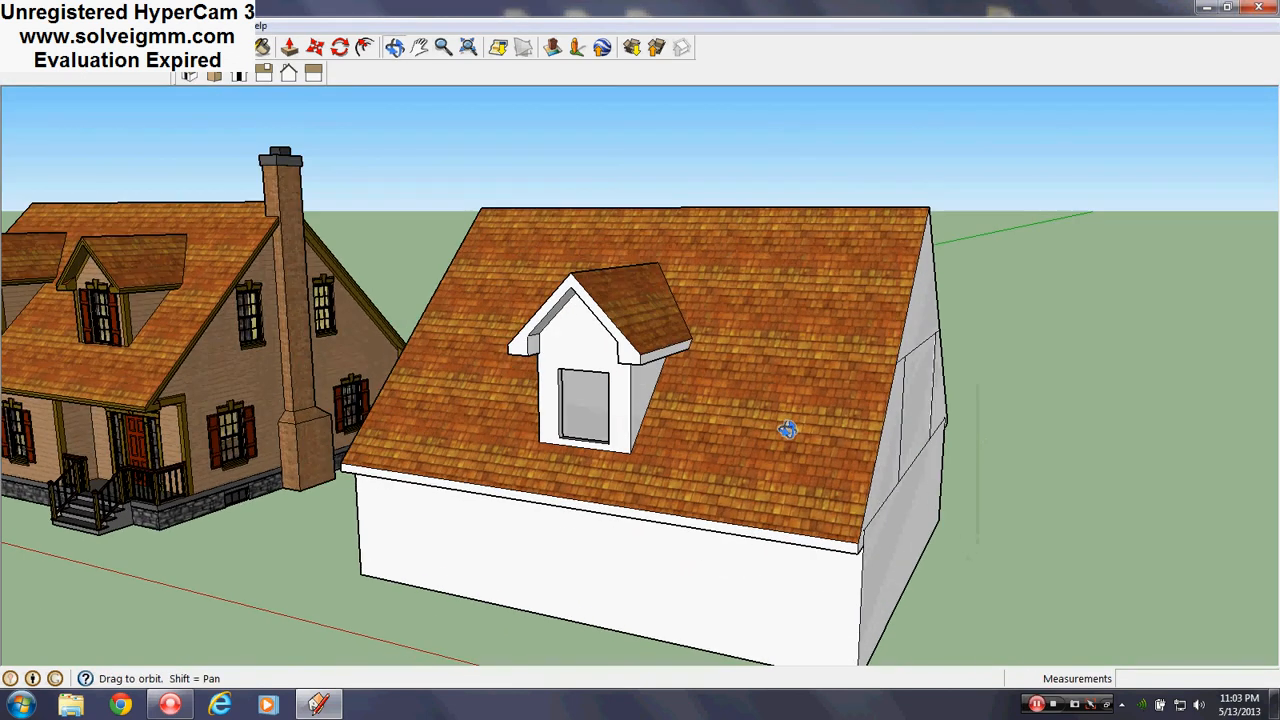
left_click_drag(788, 430, 740, 478)
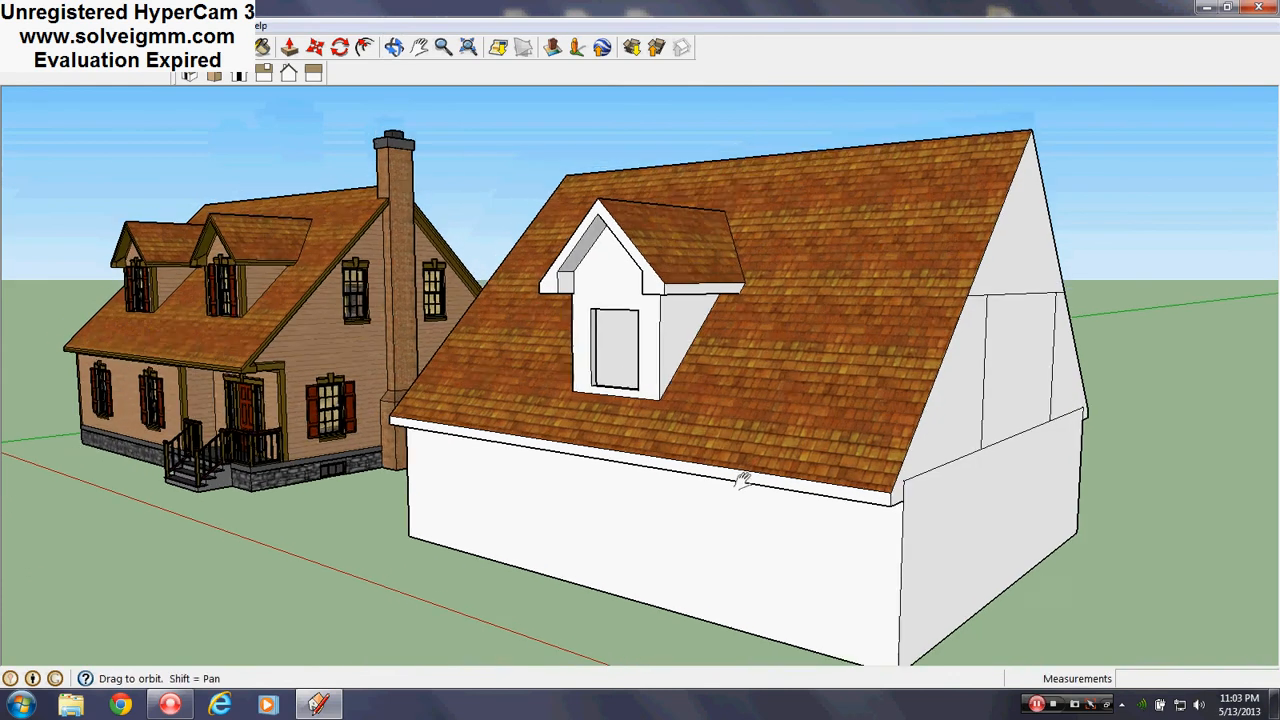